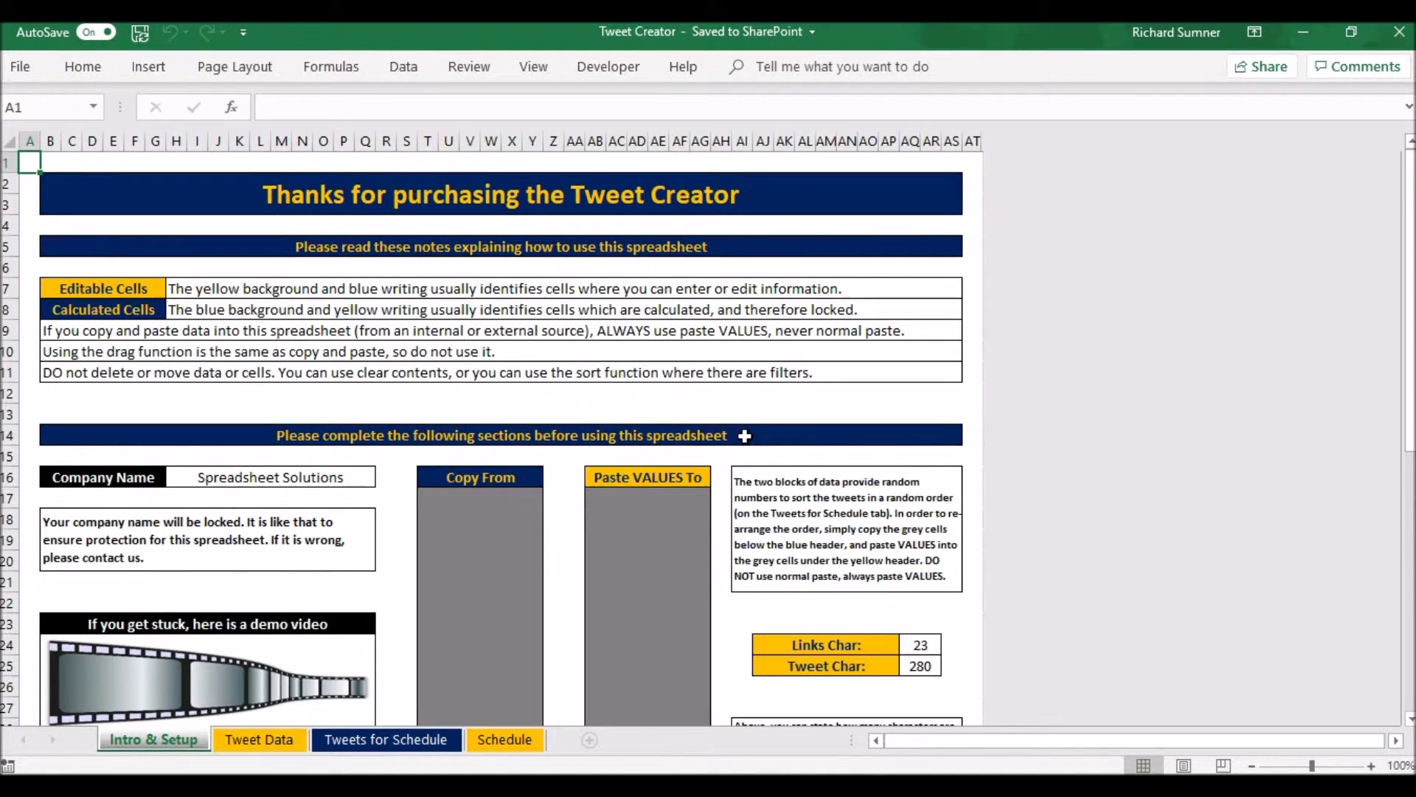
Switch to the Tweet Data sheet with the hashtags, posting times and tweet texts
scroll("down", 3)
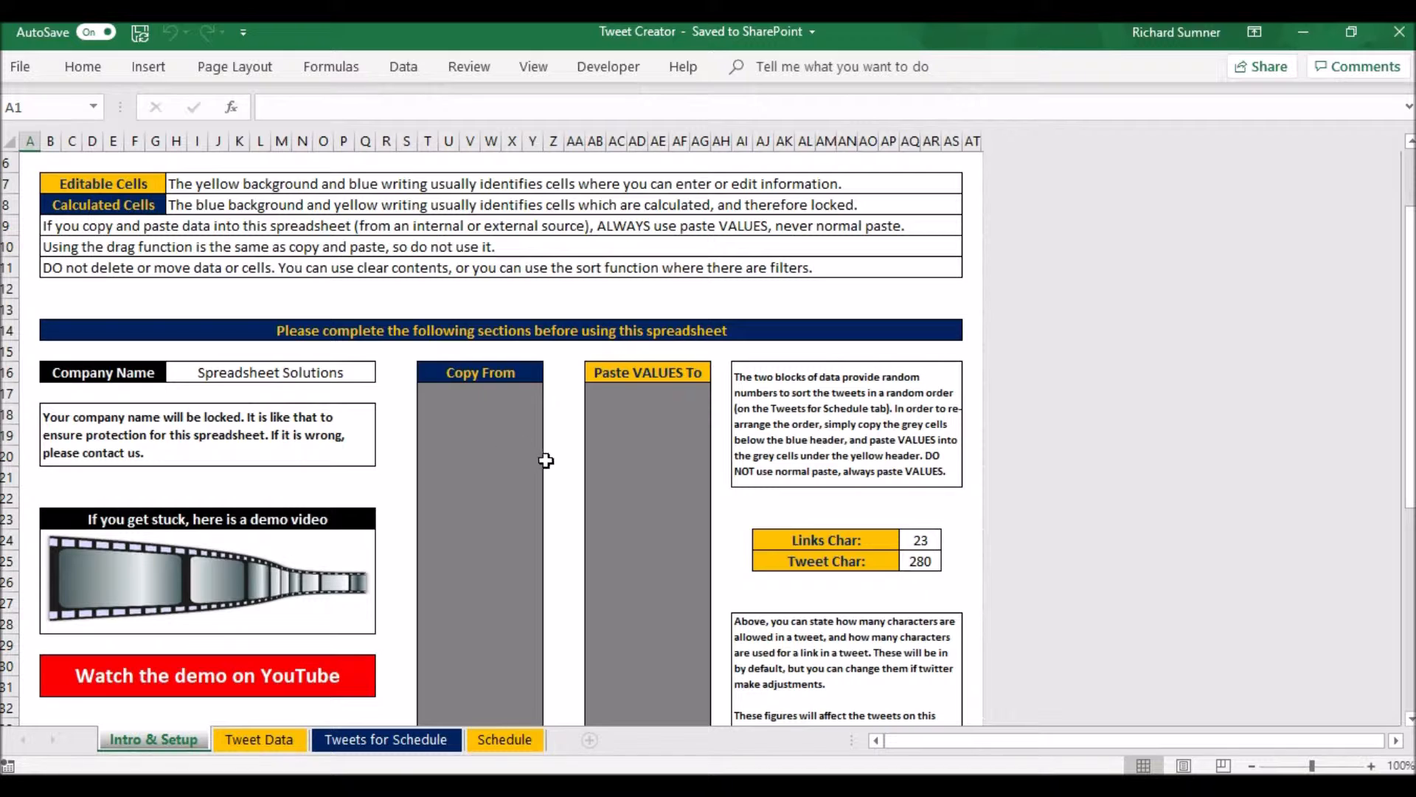
mouse_move(696, 481)
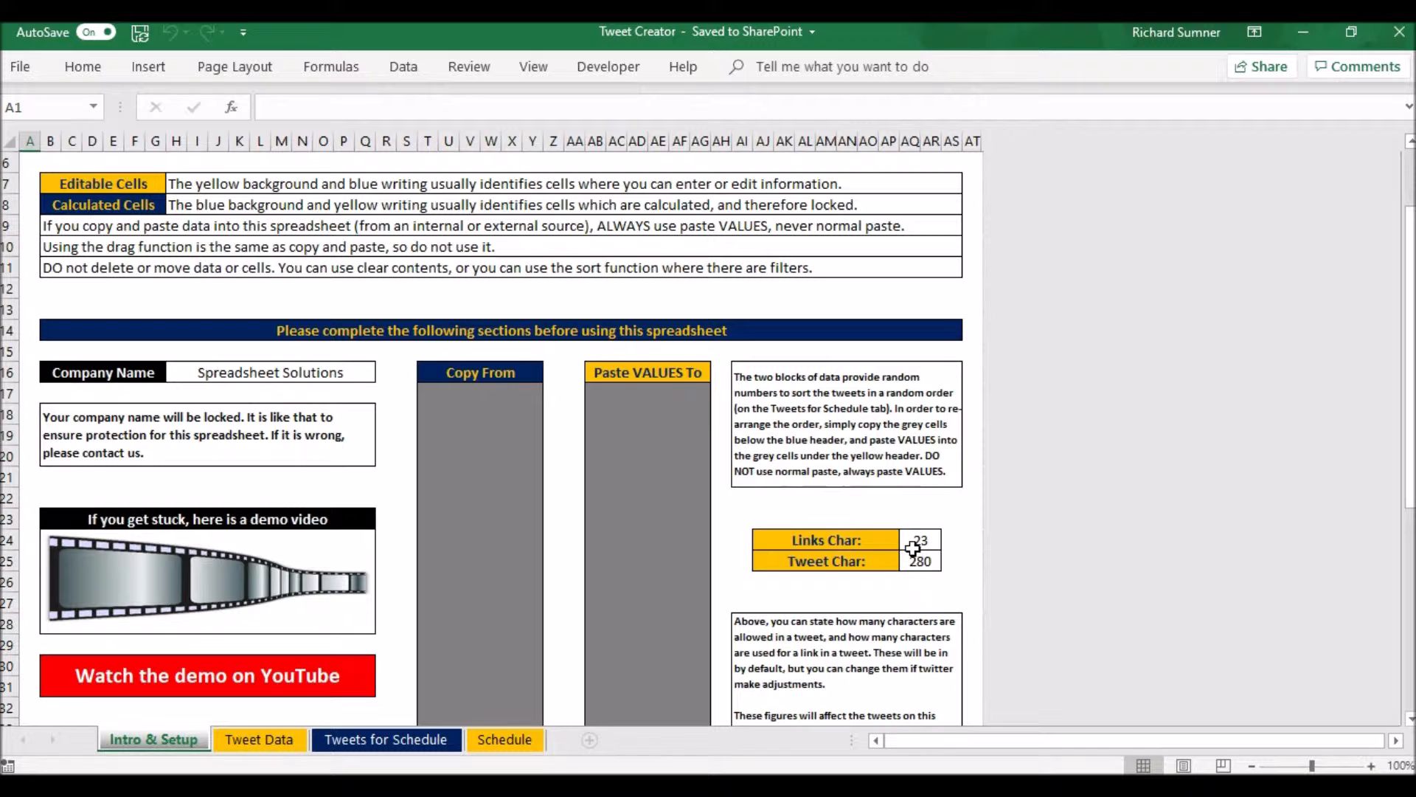
mouse_move(874, 579)
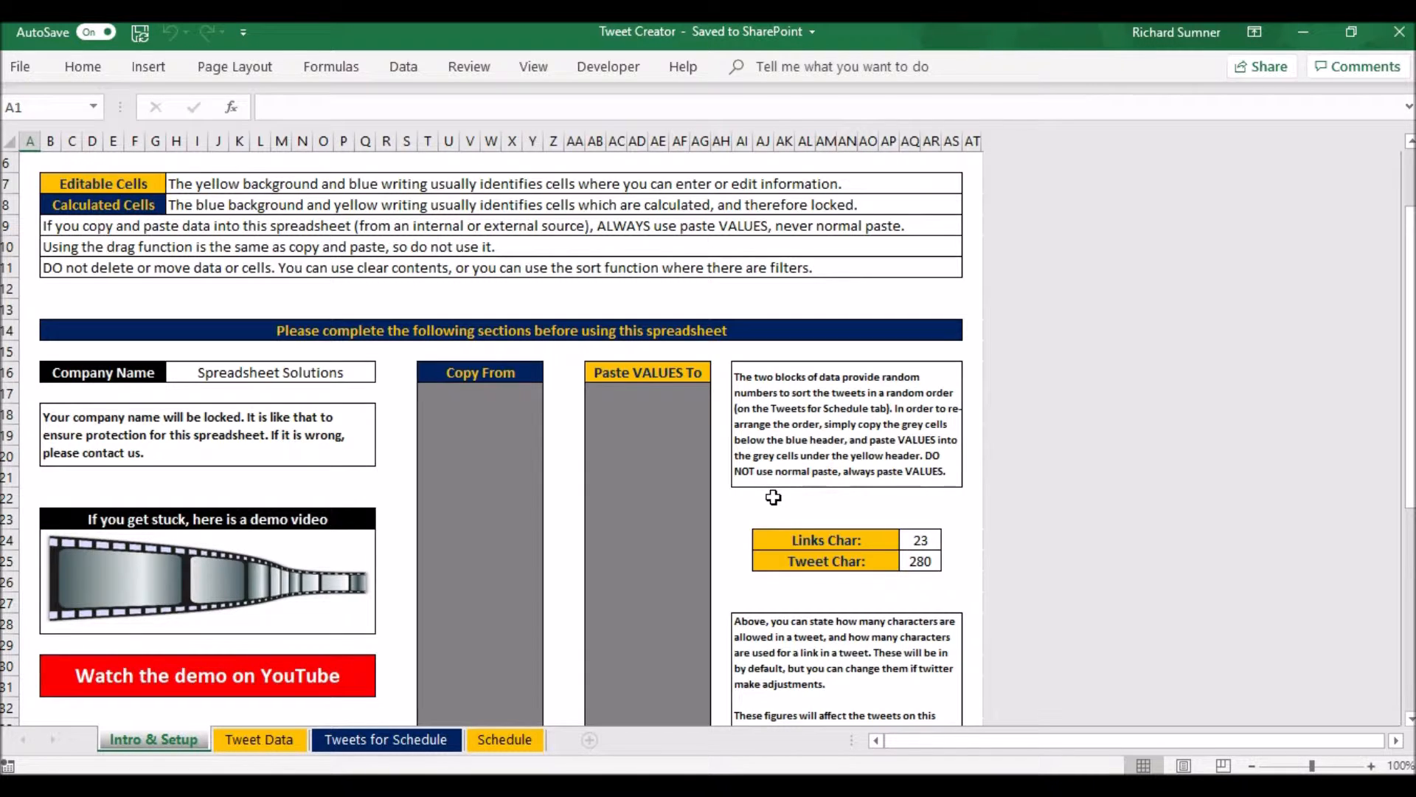
left_click(23, 496)
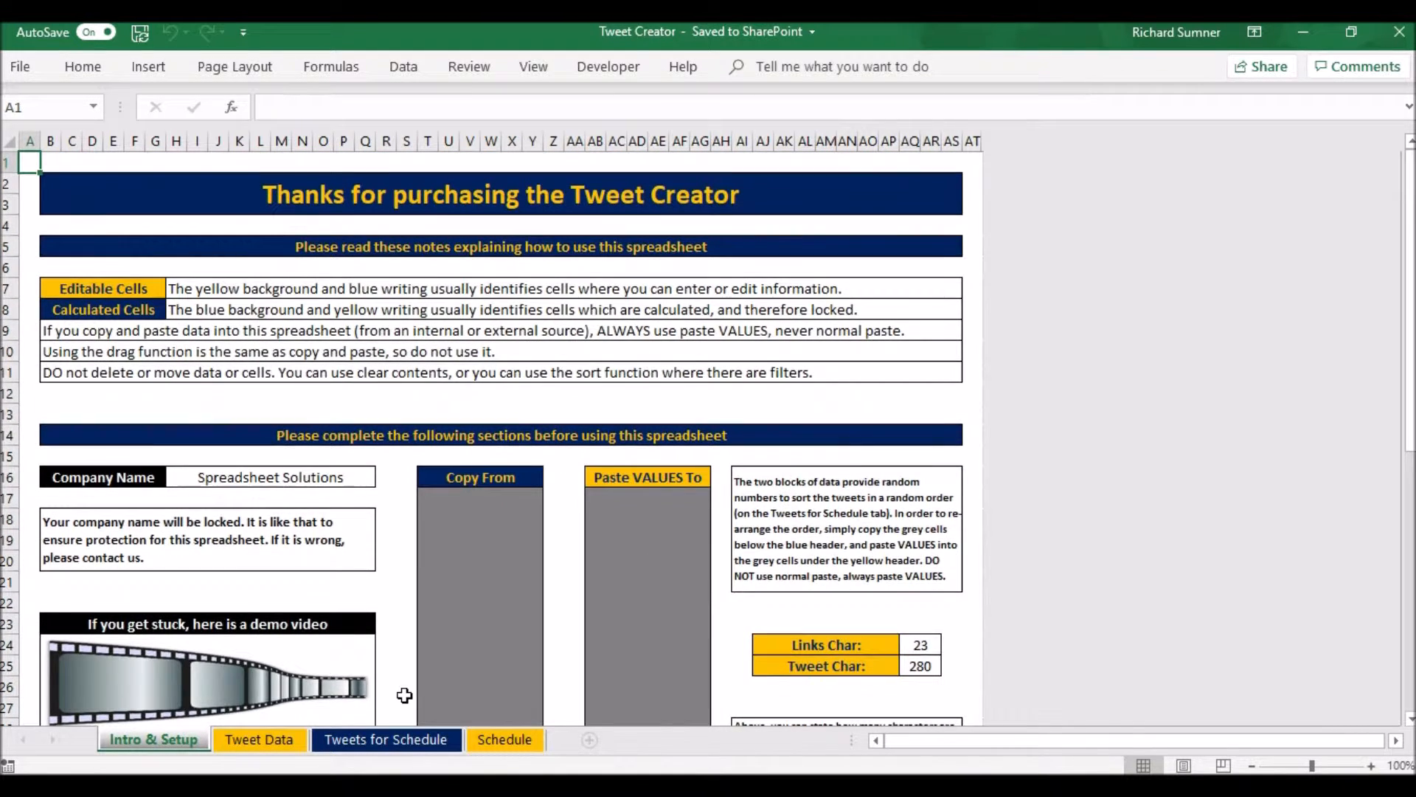
mouse_move(432, 639)
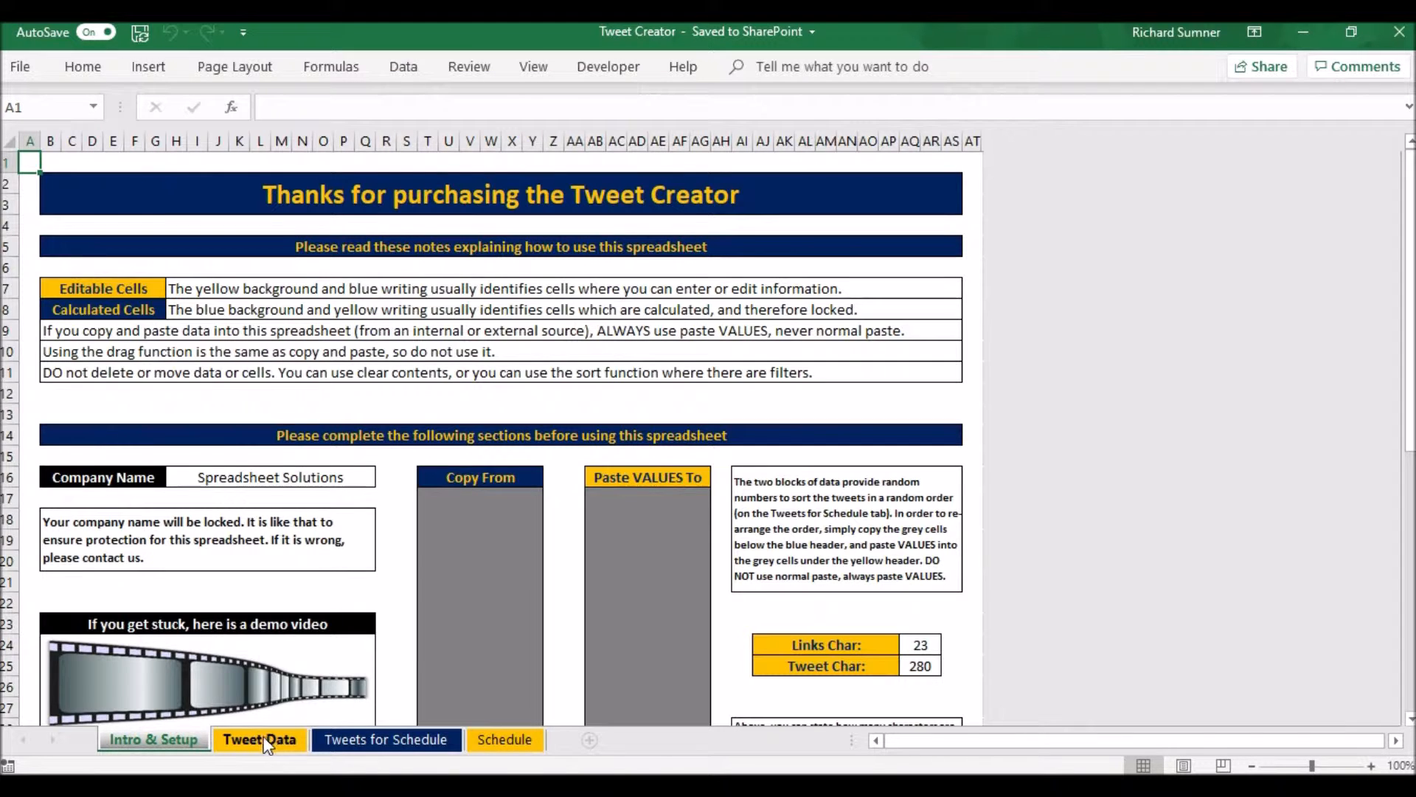
left_click(259, 739)
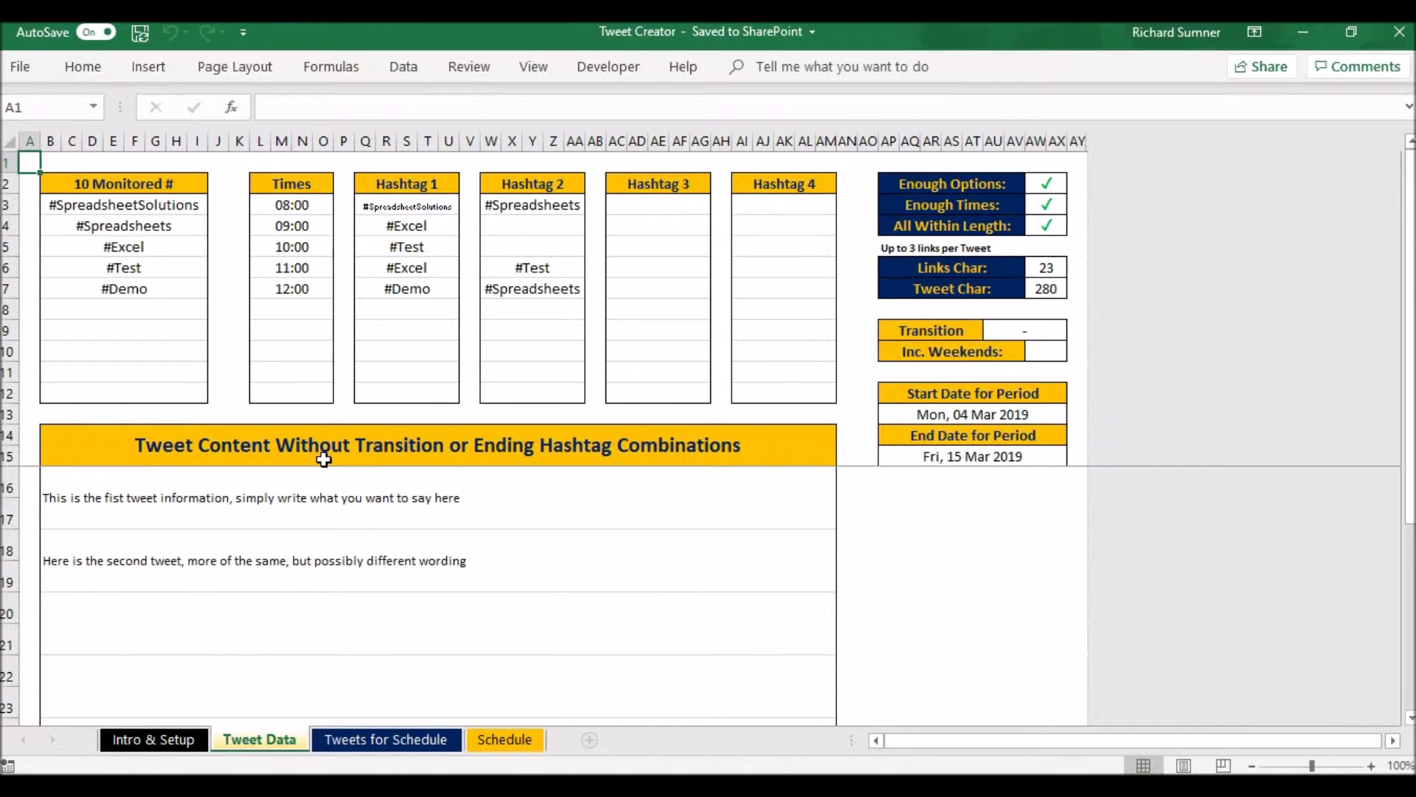
mouse_move(177, 382)
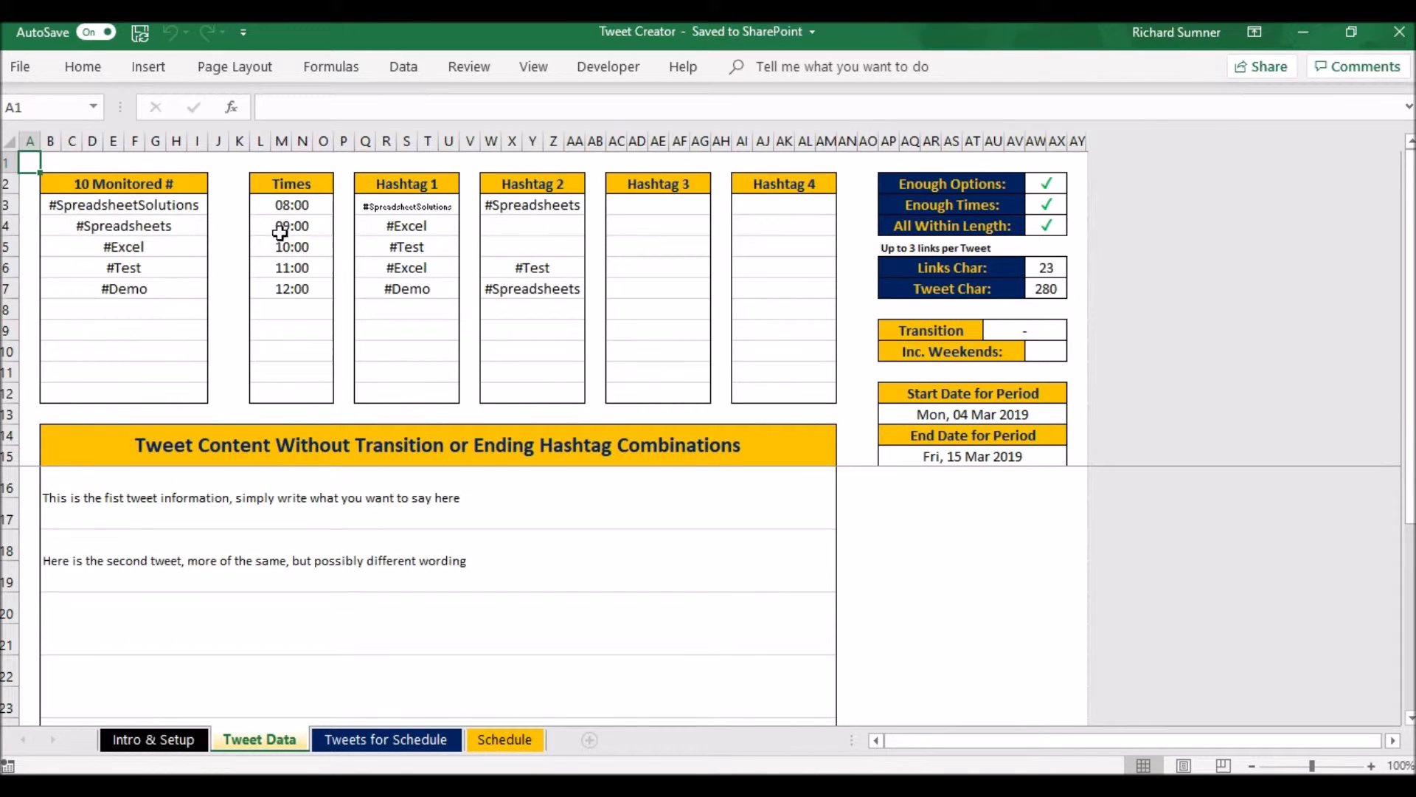
mouse_move(298, 214)
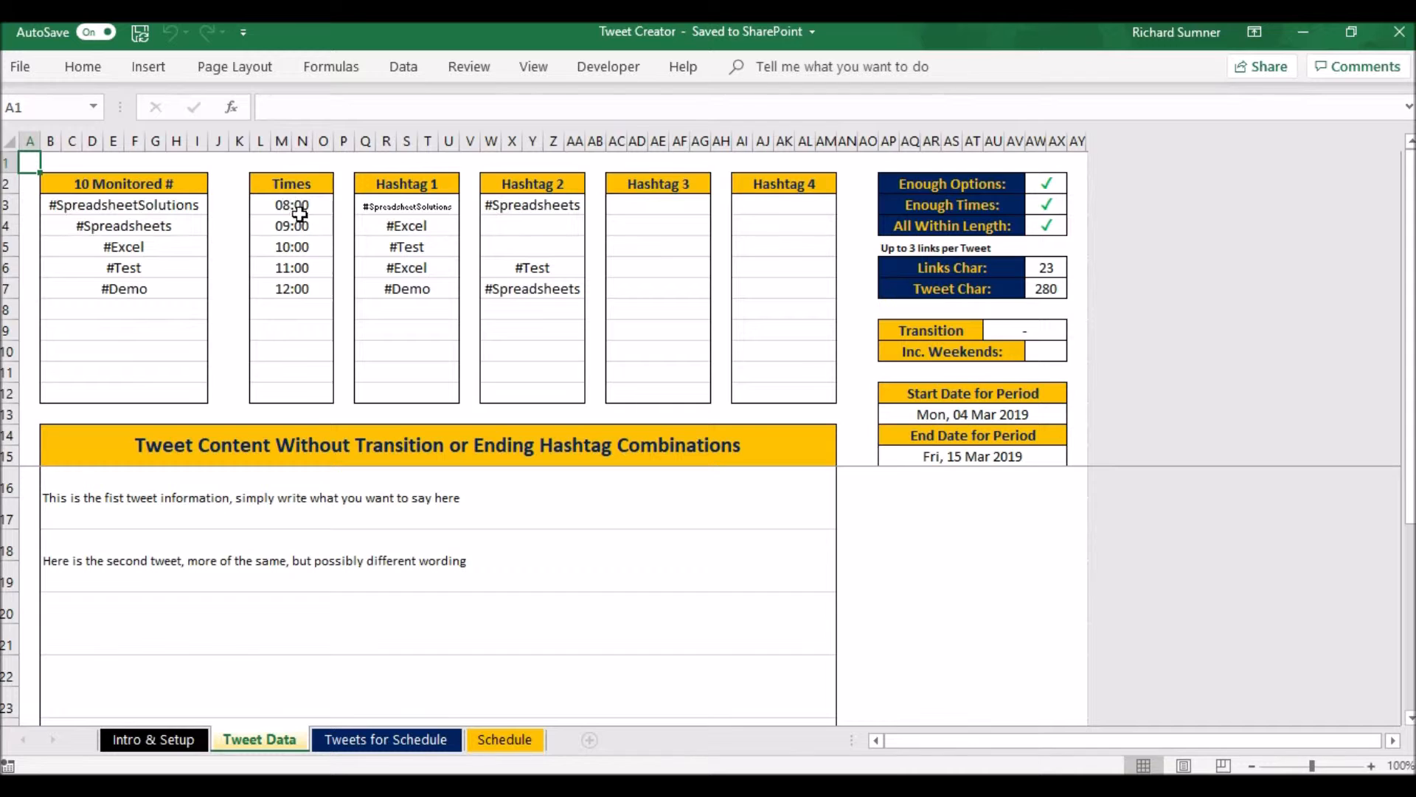
Enter a trial time '14:' in the empty slot below 12:00 in the Times list
left_click(286, 307)
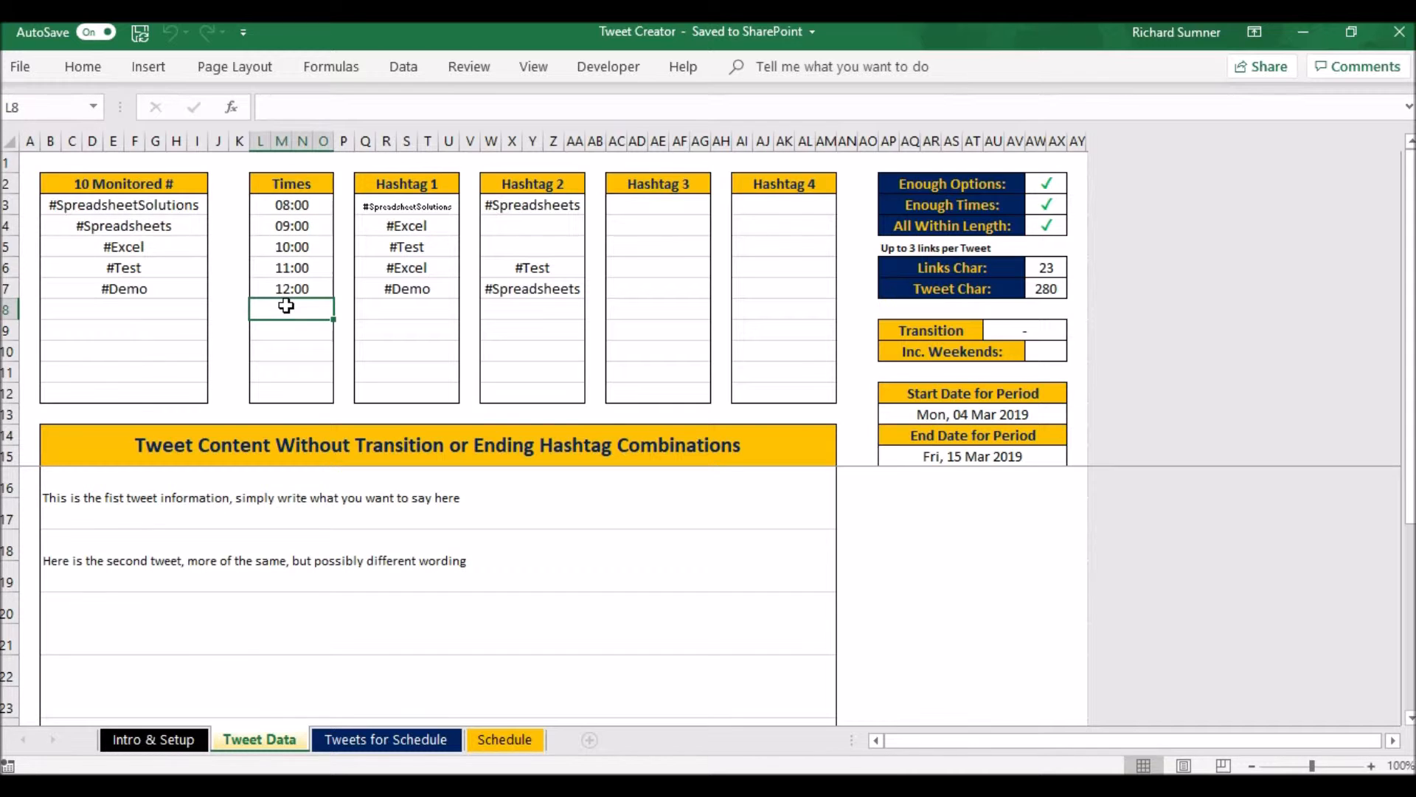
type("14:00")
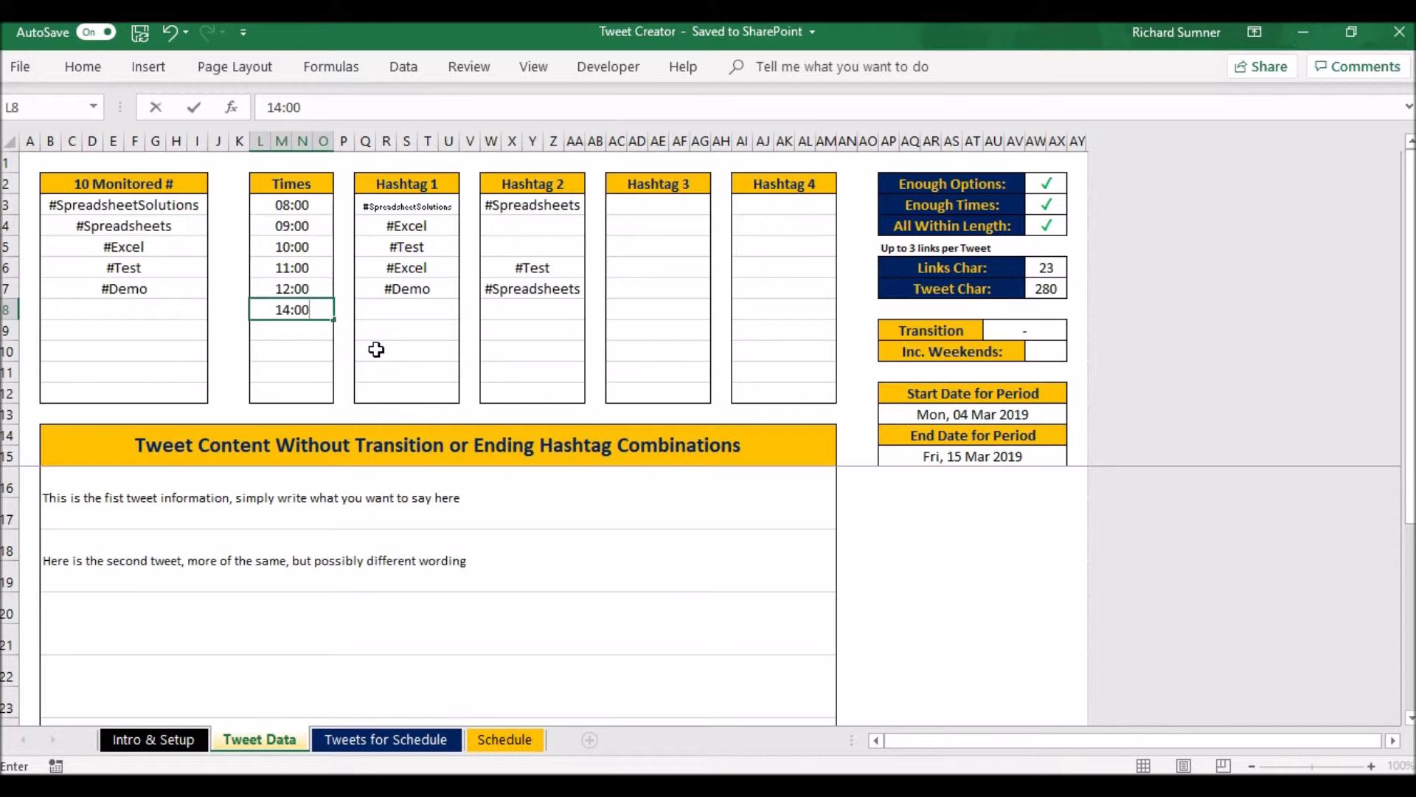
key("Enter")
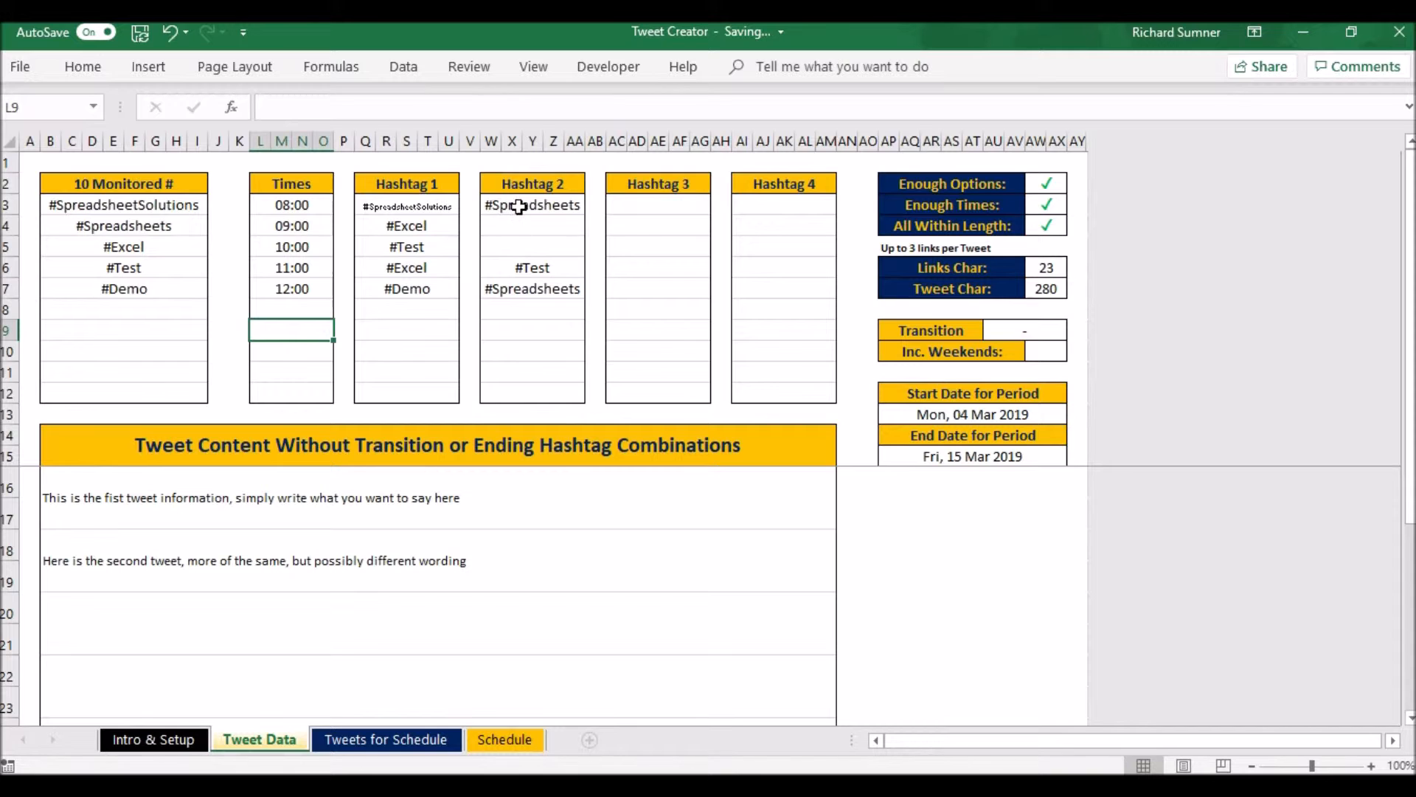
left_click(531, 226)
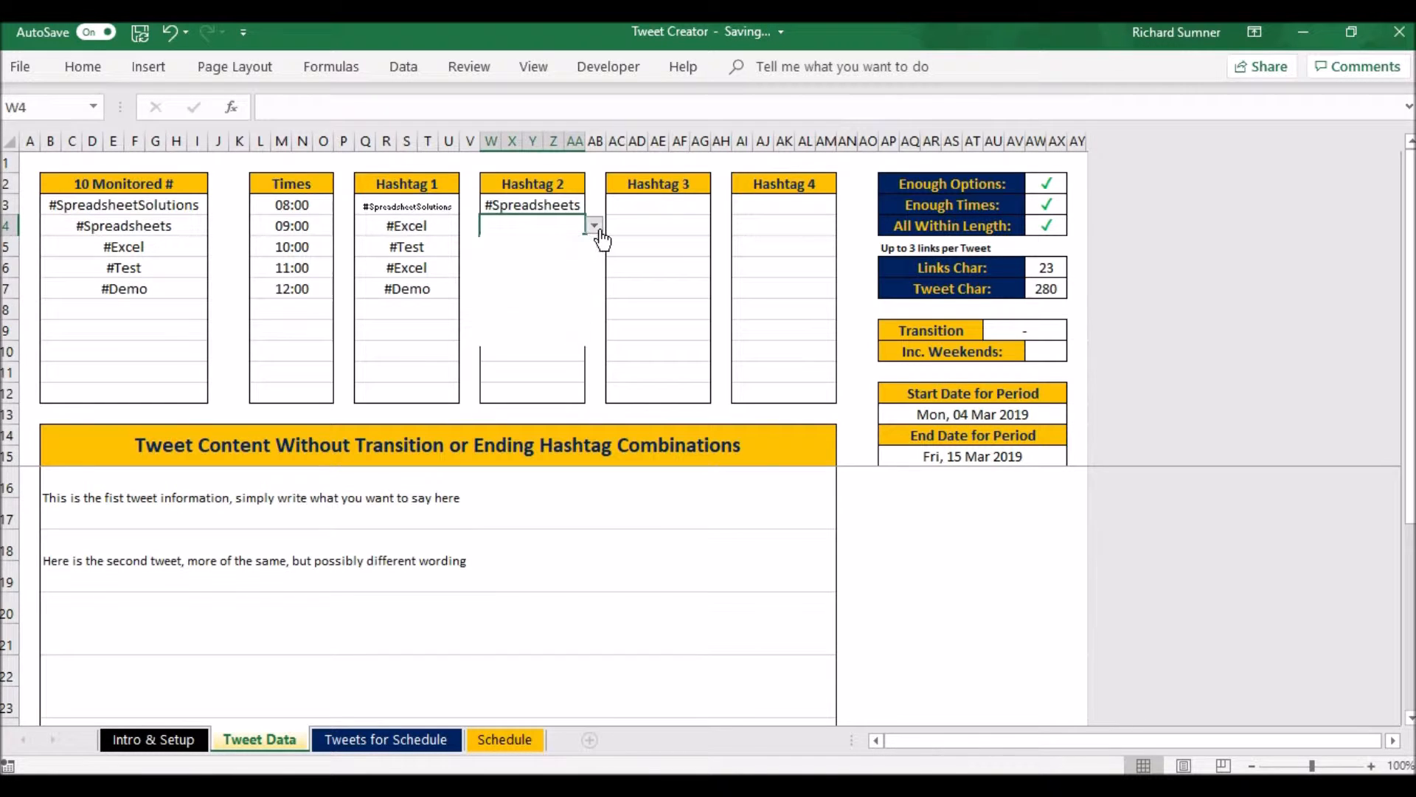
left_click(532, 225)
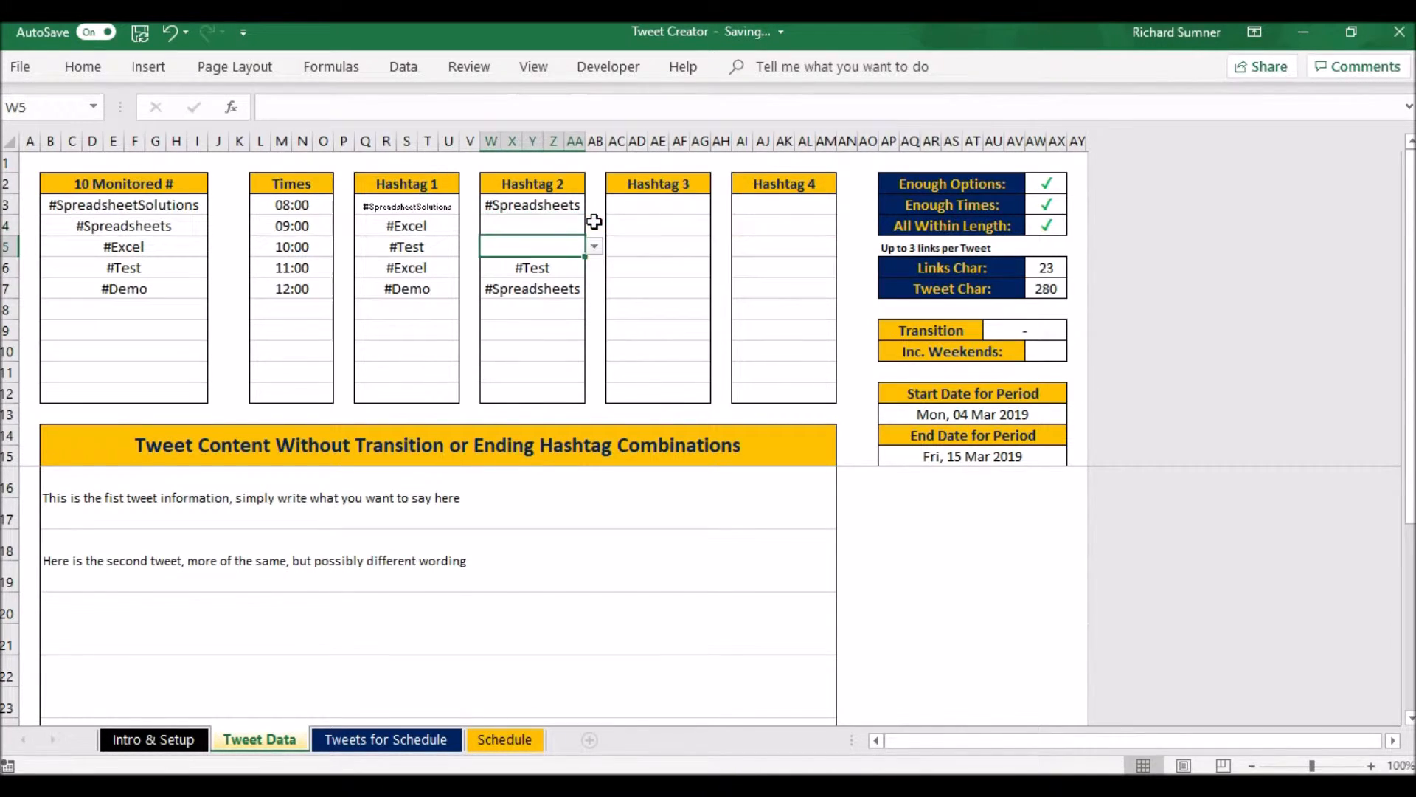
left_click(531, 226)
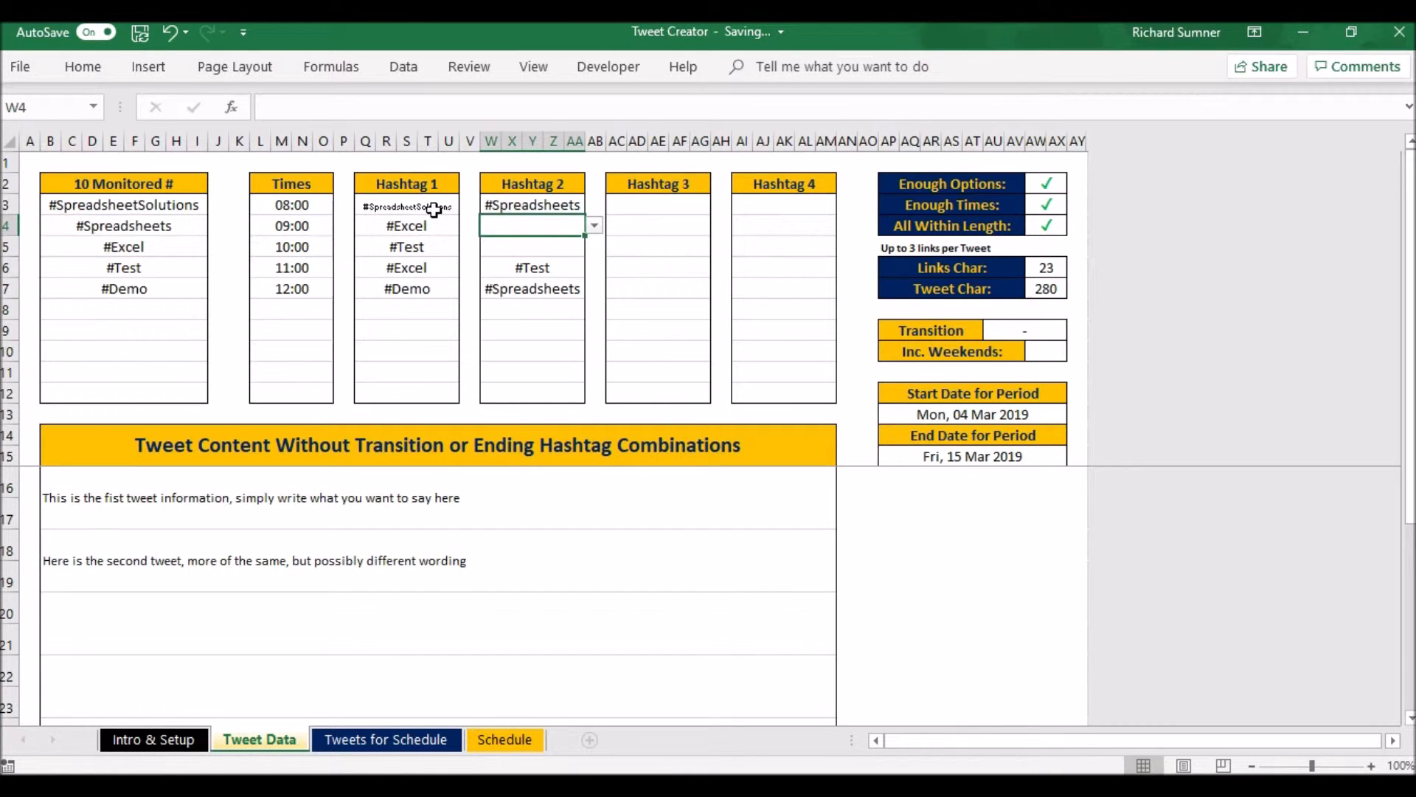
mouse_move(511, 243)
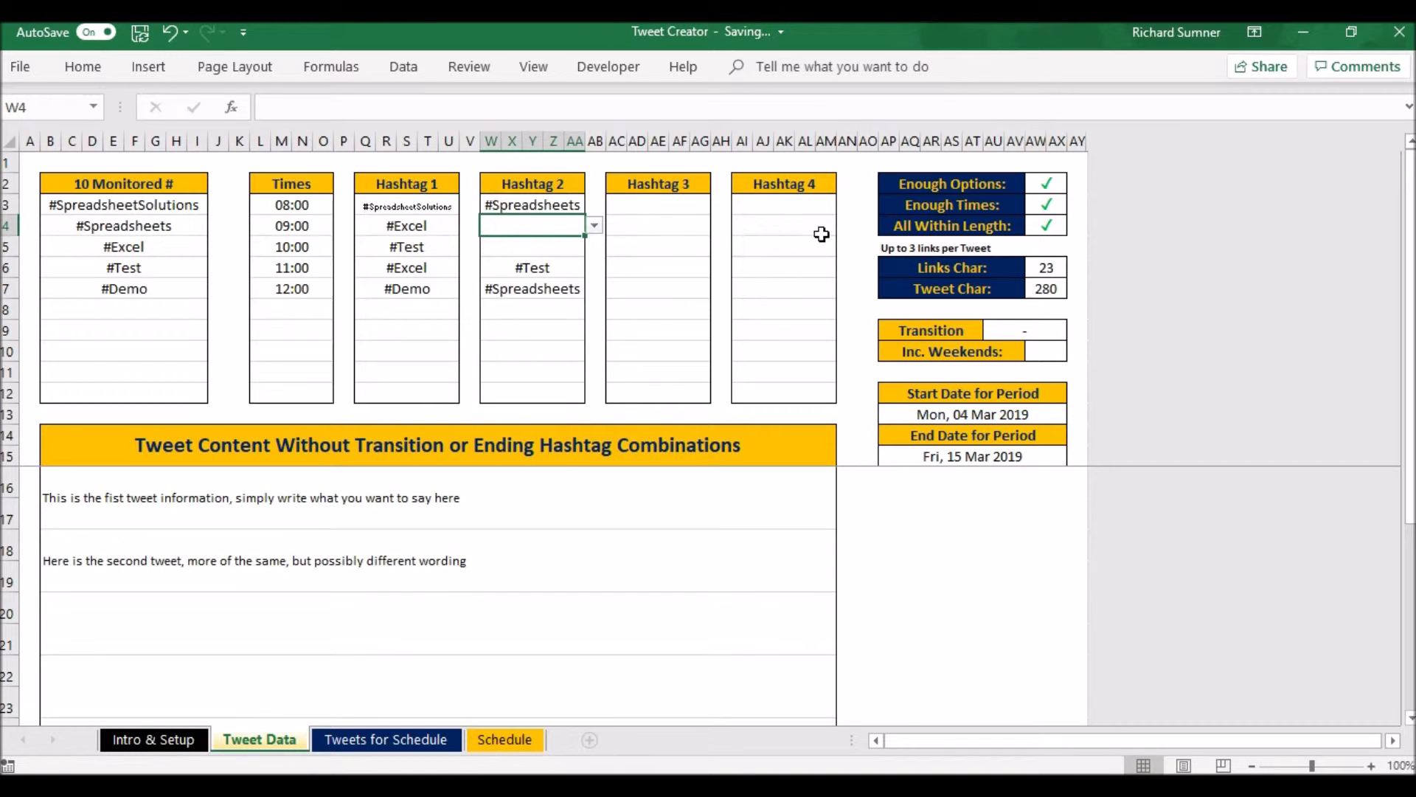
mouse_move(599, 285)
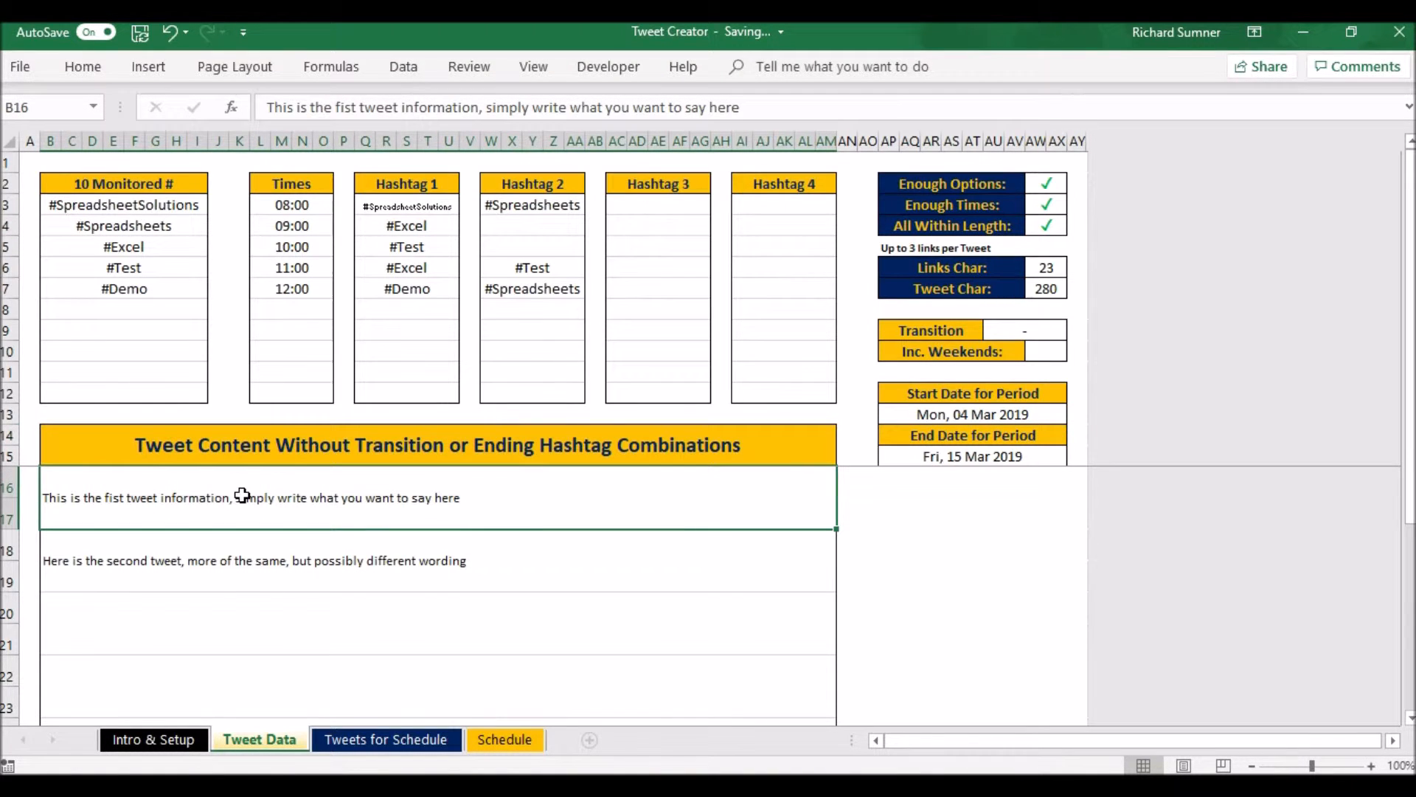
Select the second tweet's text, then the empty tweet row below it
left_click(332, 538)
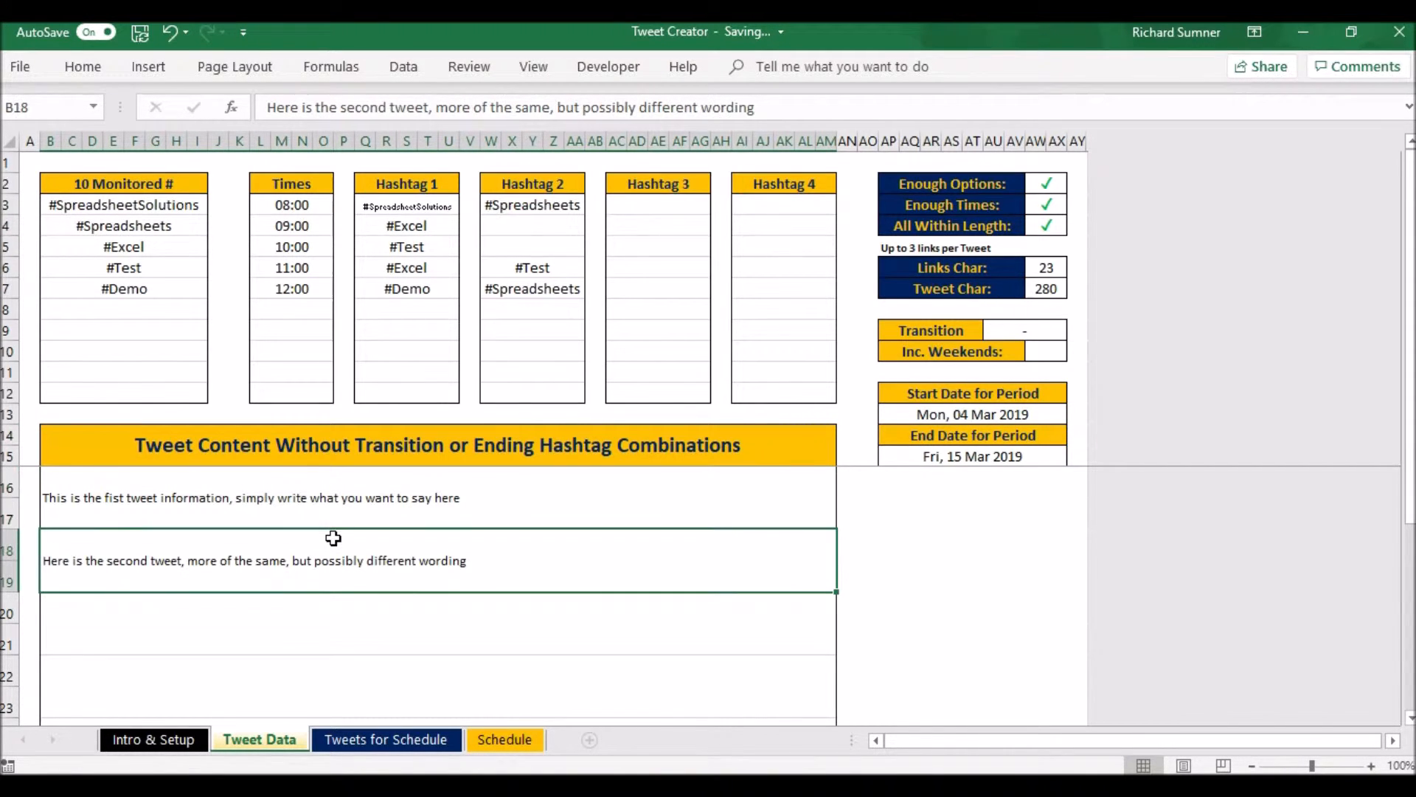
left_click(327, 605)
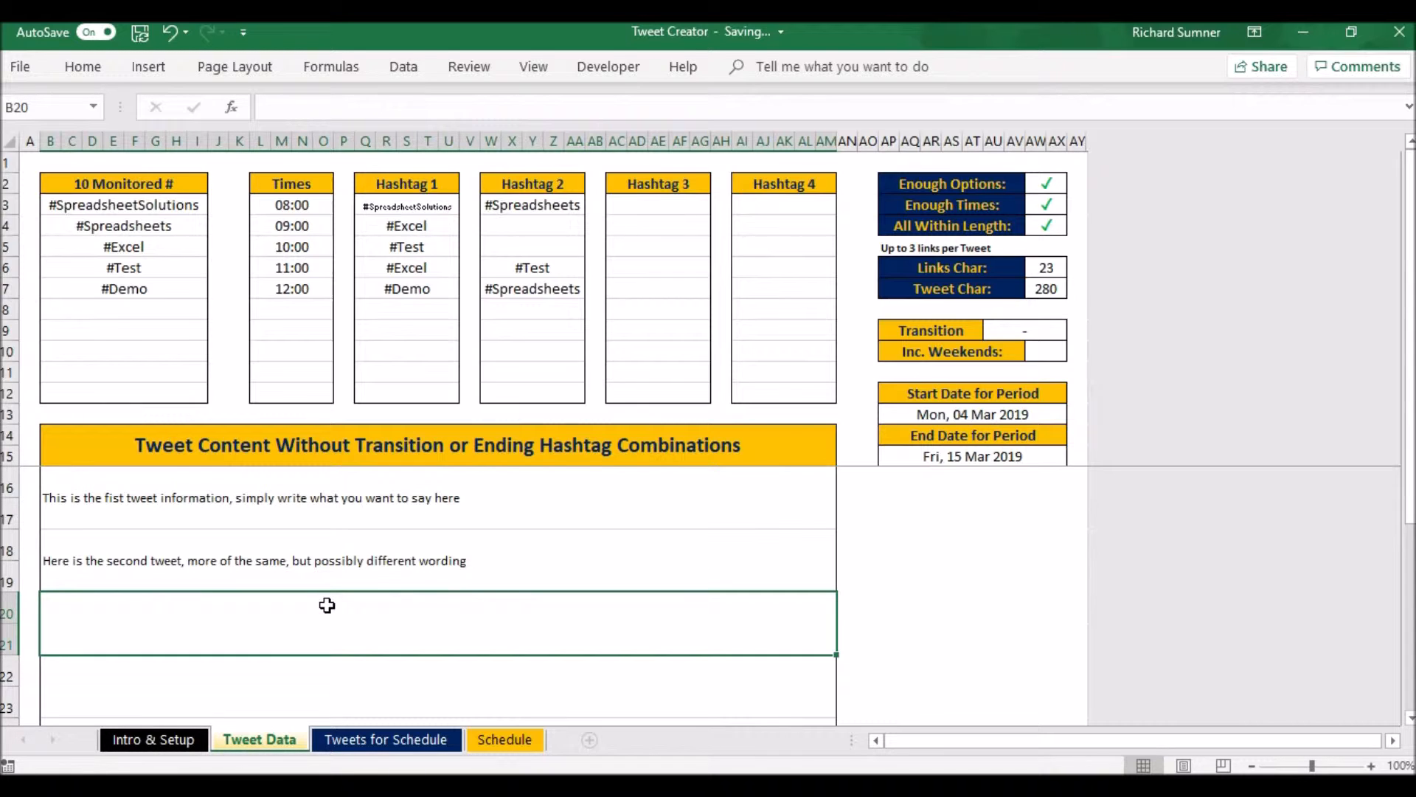
mouse_move(754, 471)
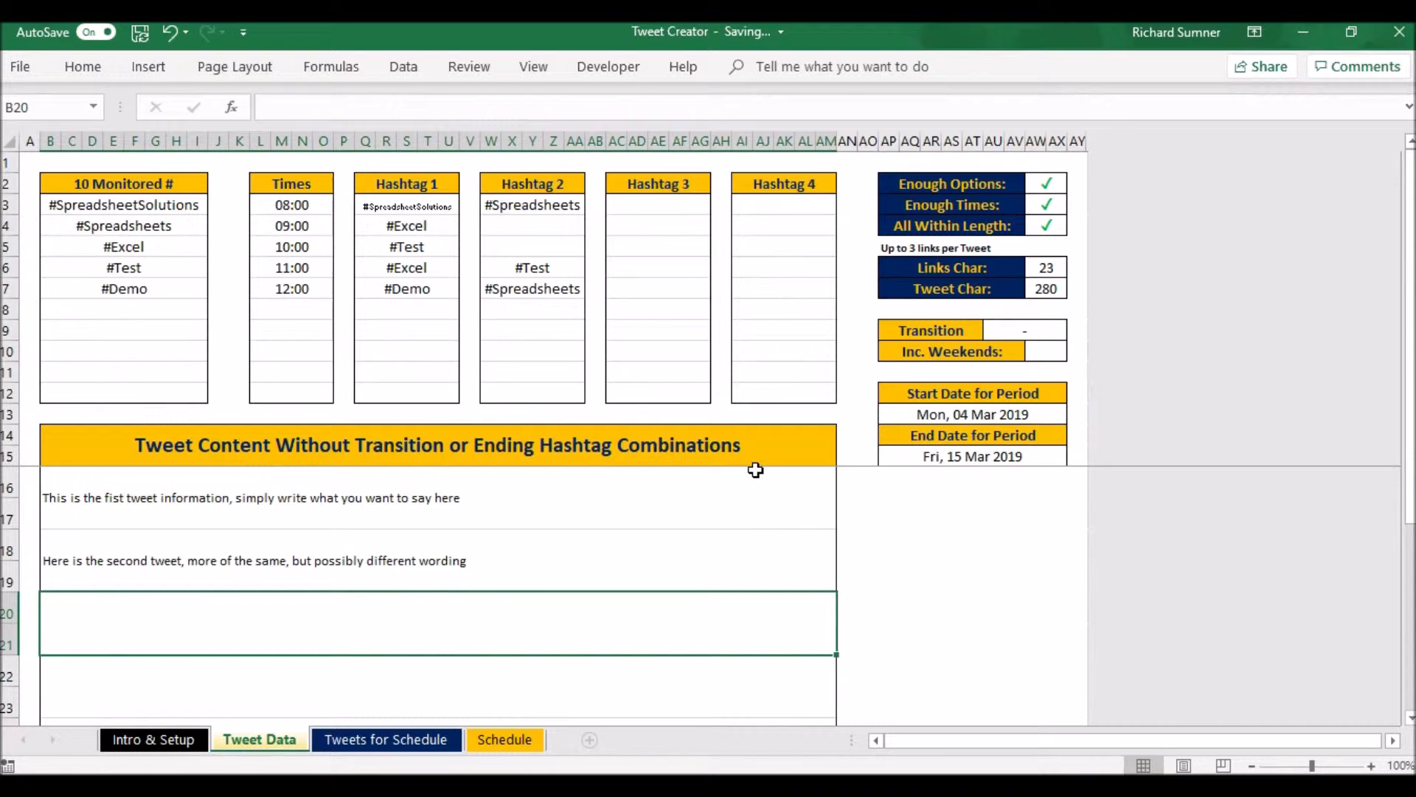
mouse_move(354, 259)
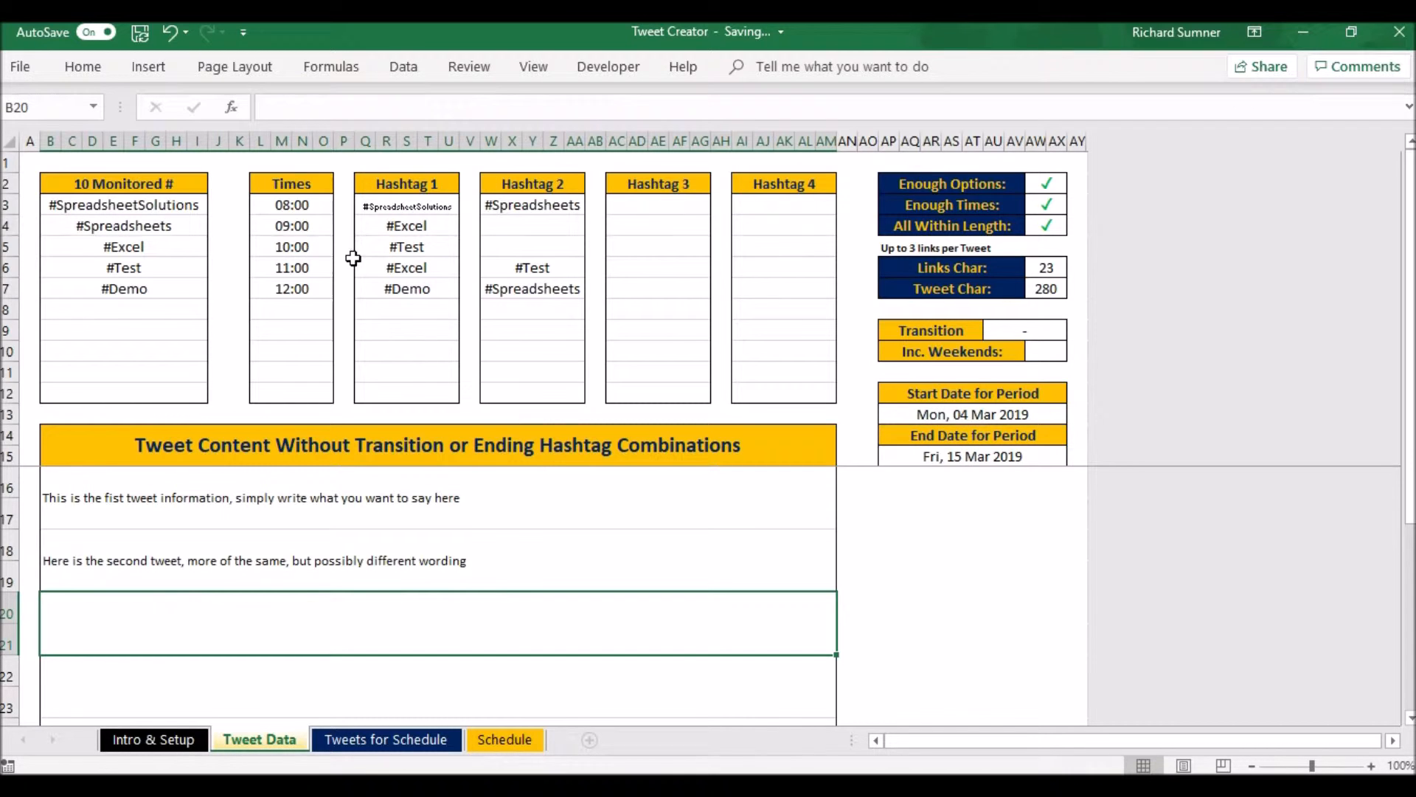
mouse_move(1024, 193)
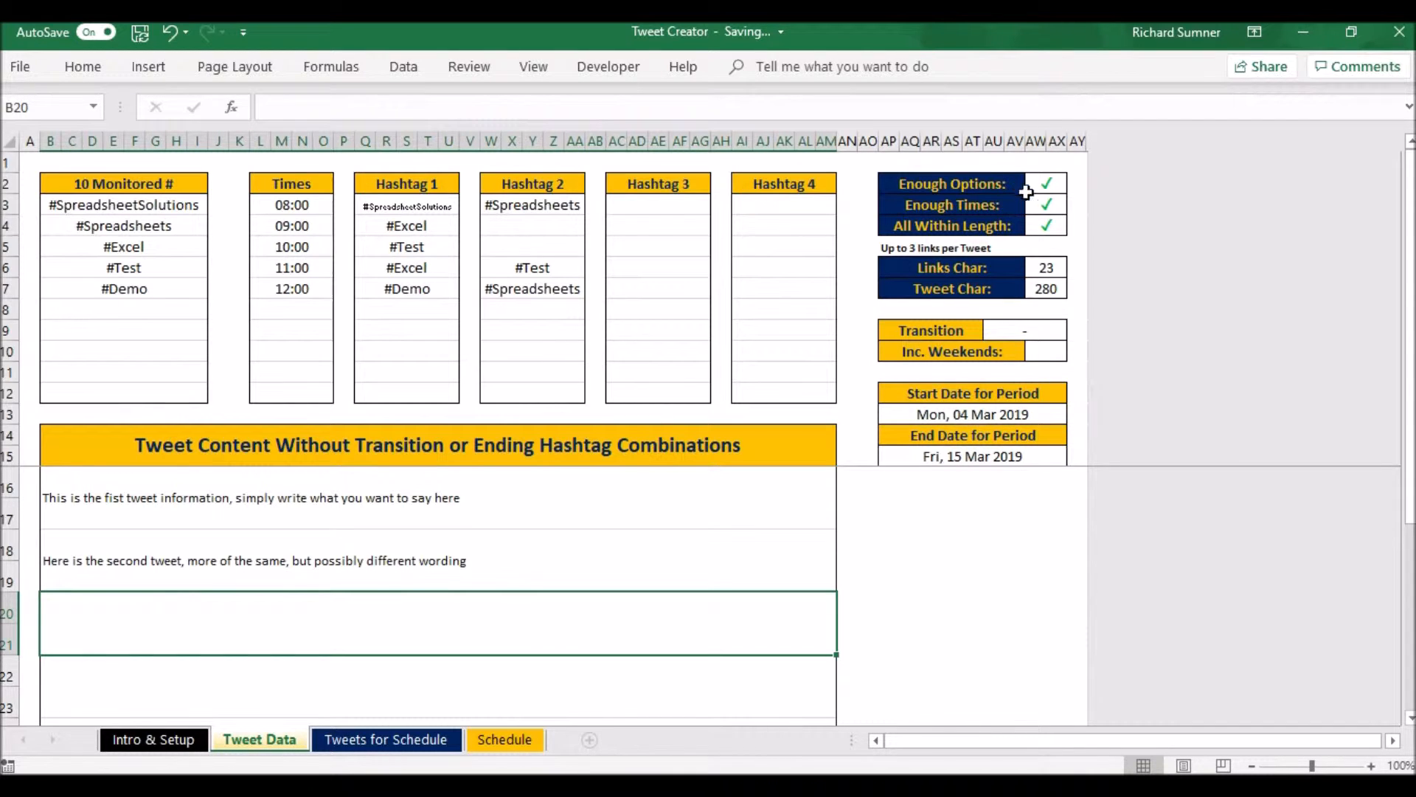
mouse_move(1036, 196)
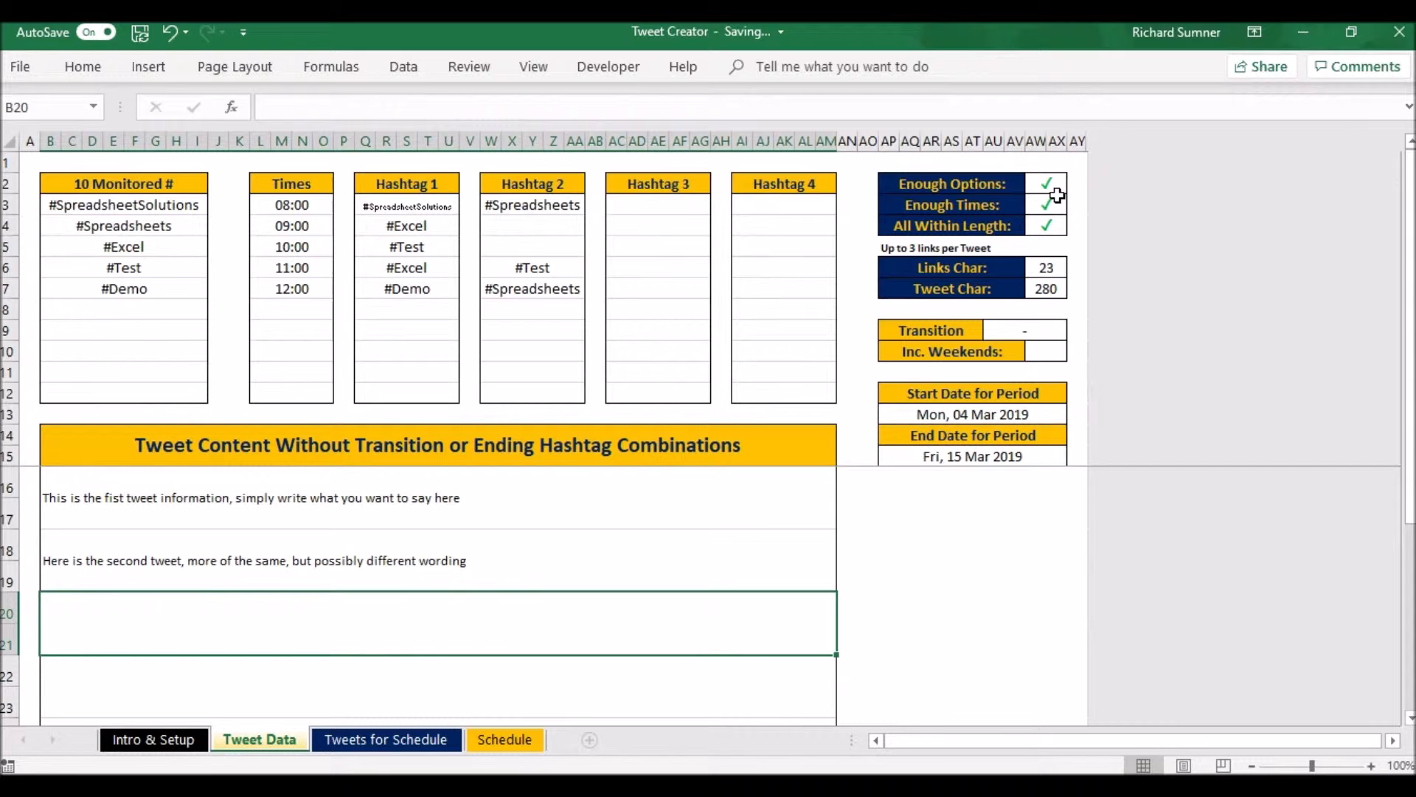
mouse_move(1023, 204)
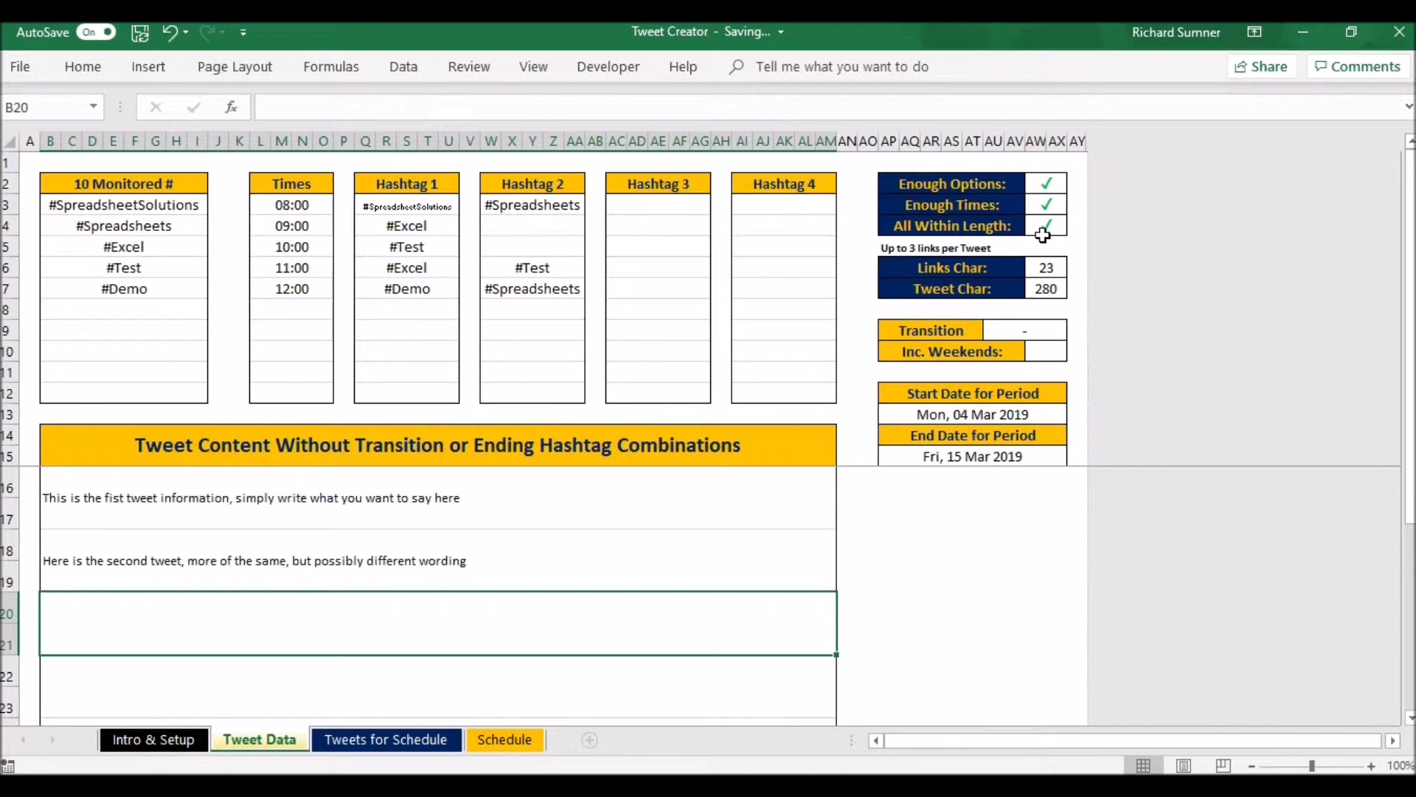
mouse_move(983, 424)
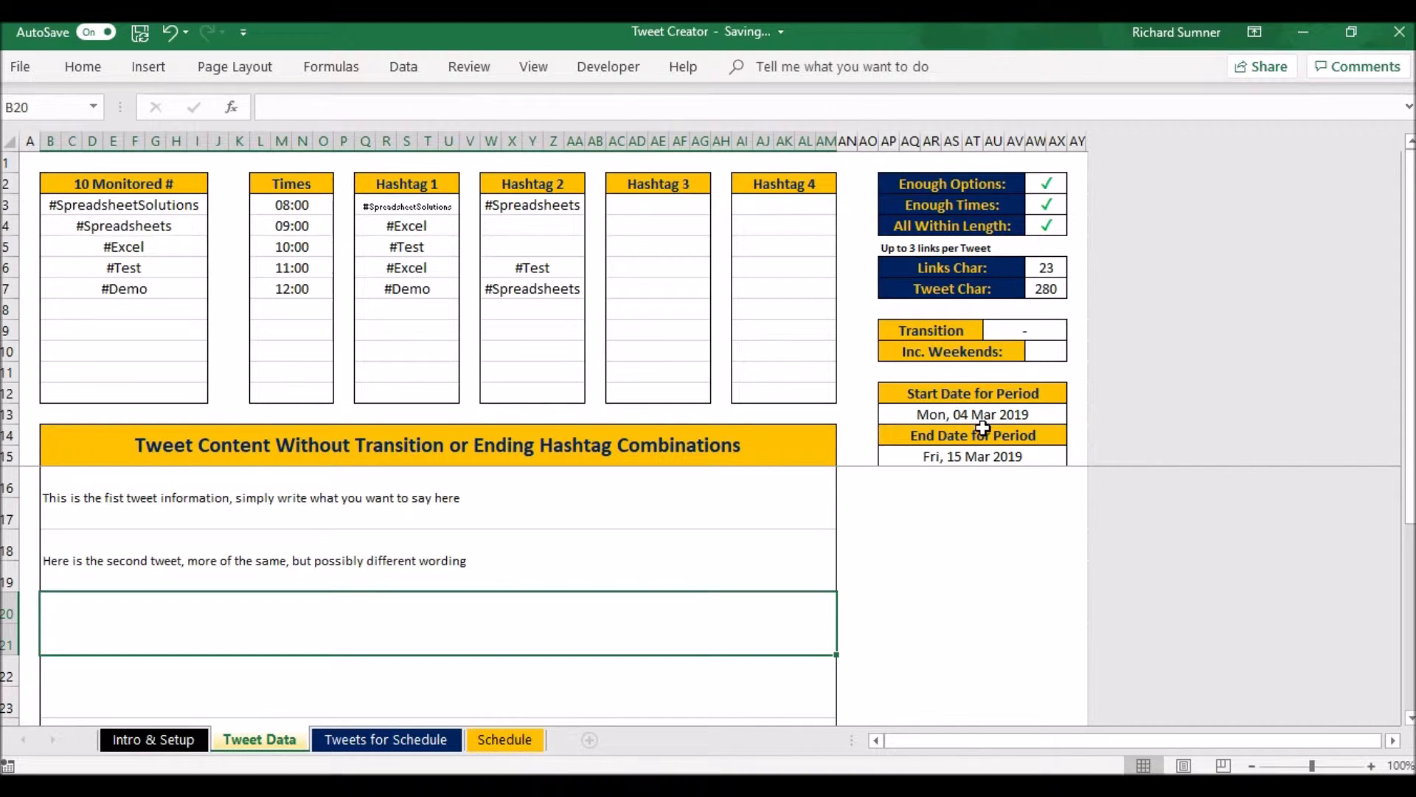
left_click(974, 413)
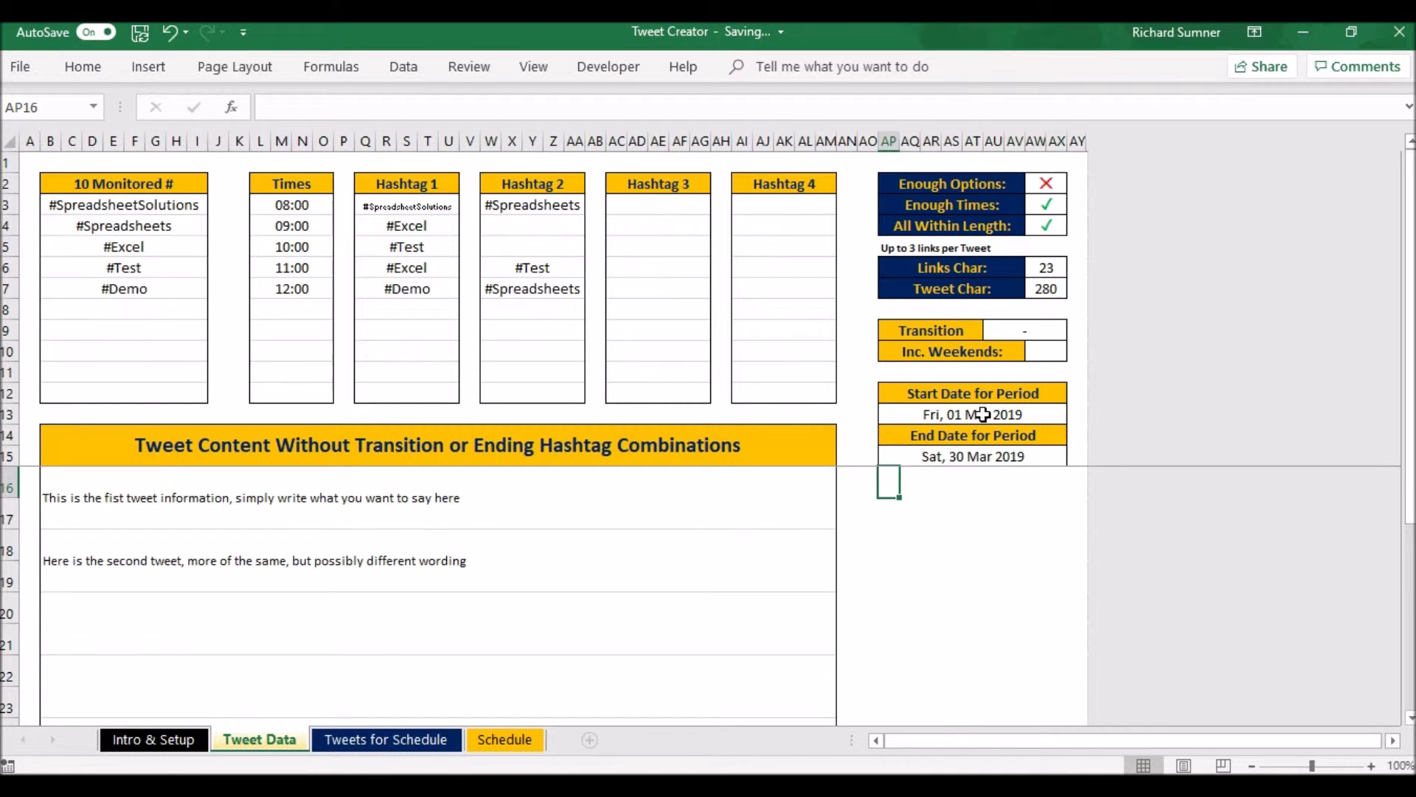
mouse_move(358, 558)
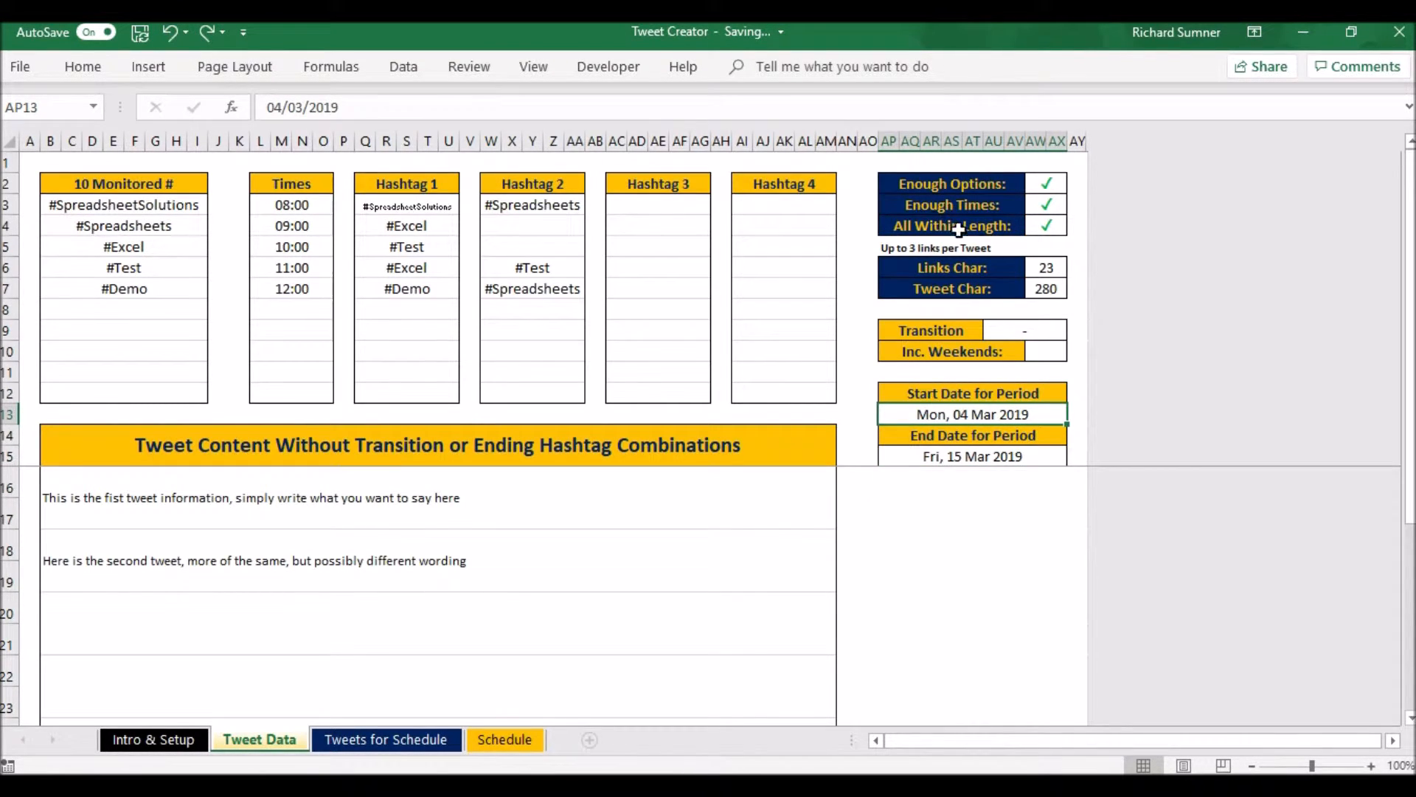
mouse_move(1021, 328)
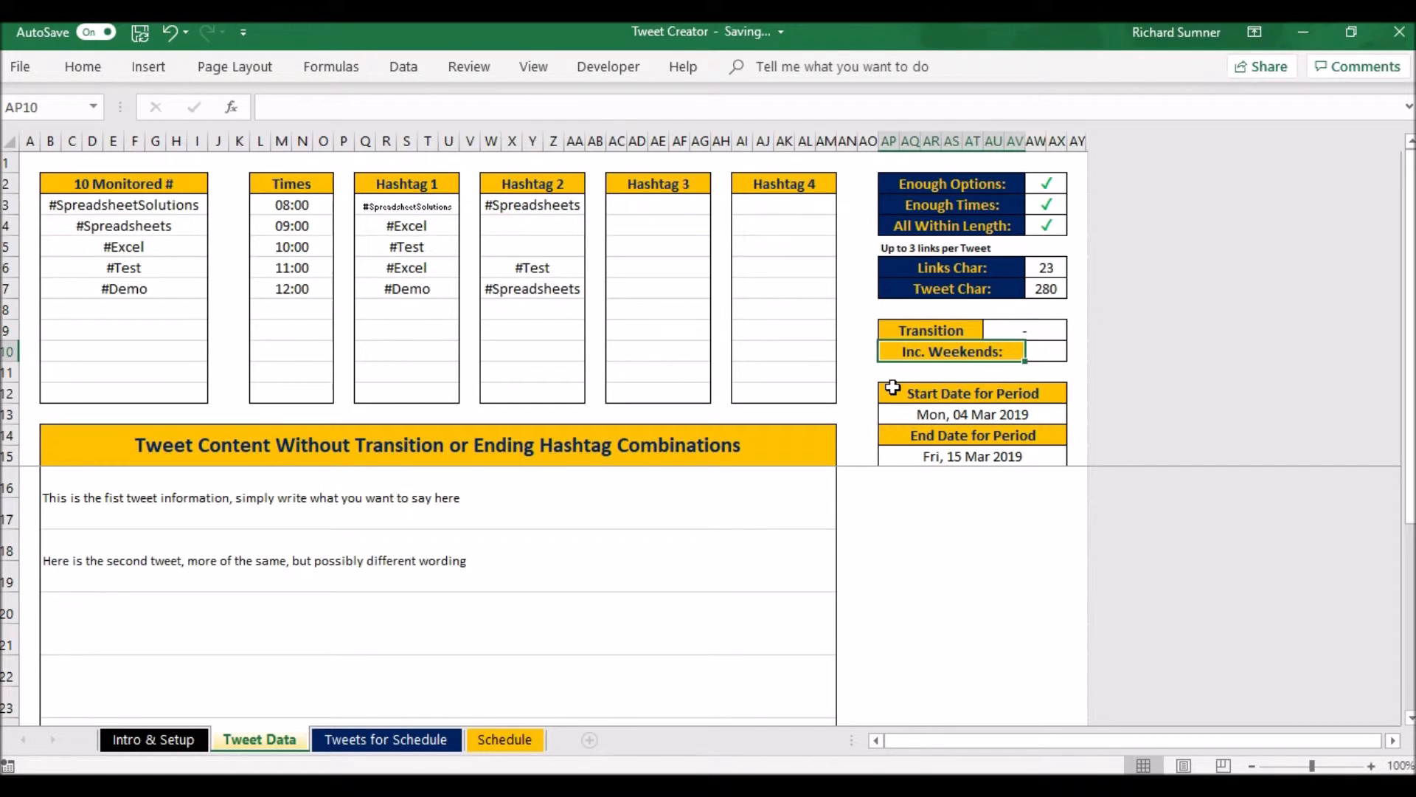
mouse_move(885, 289)
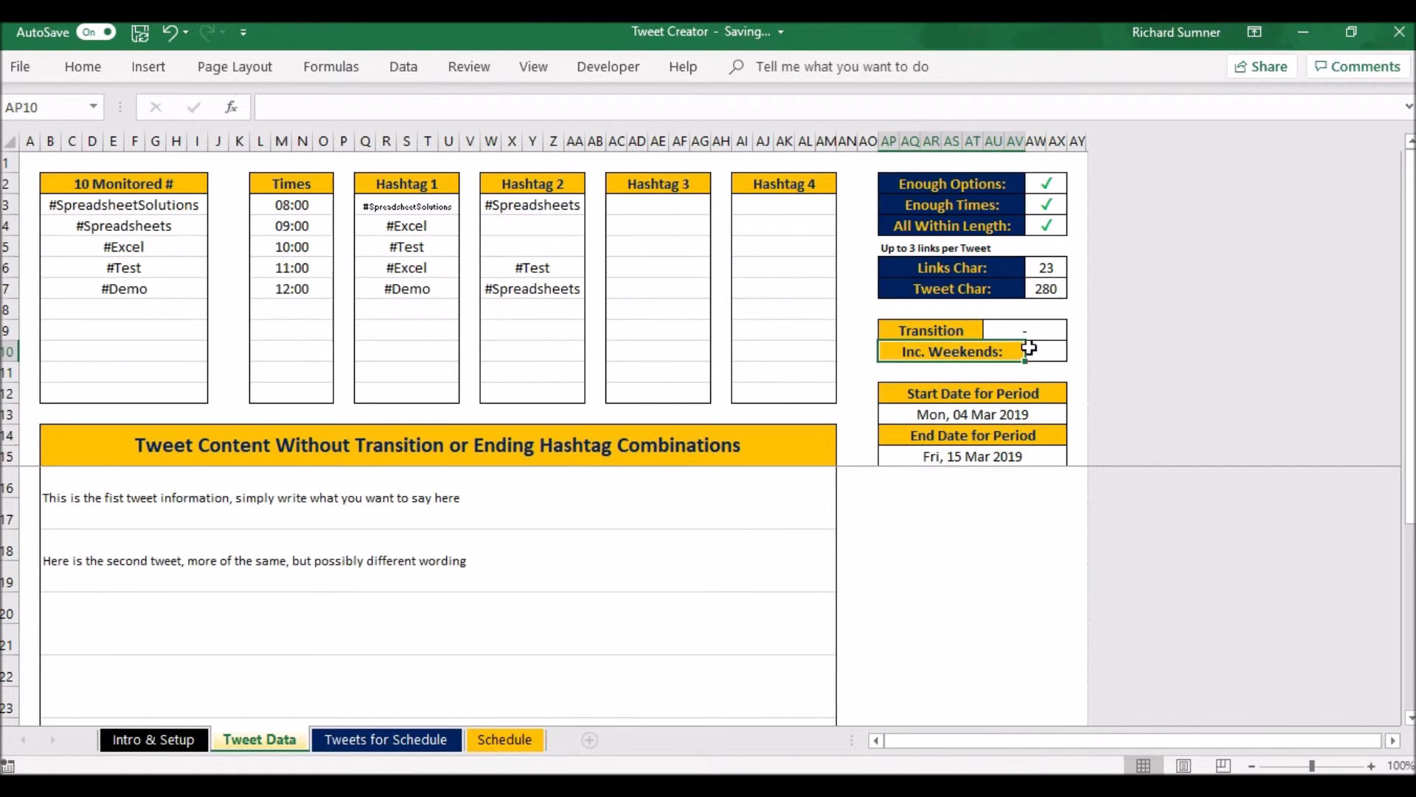
left_click(1043, 351)
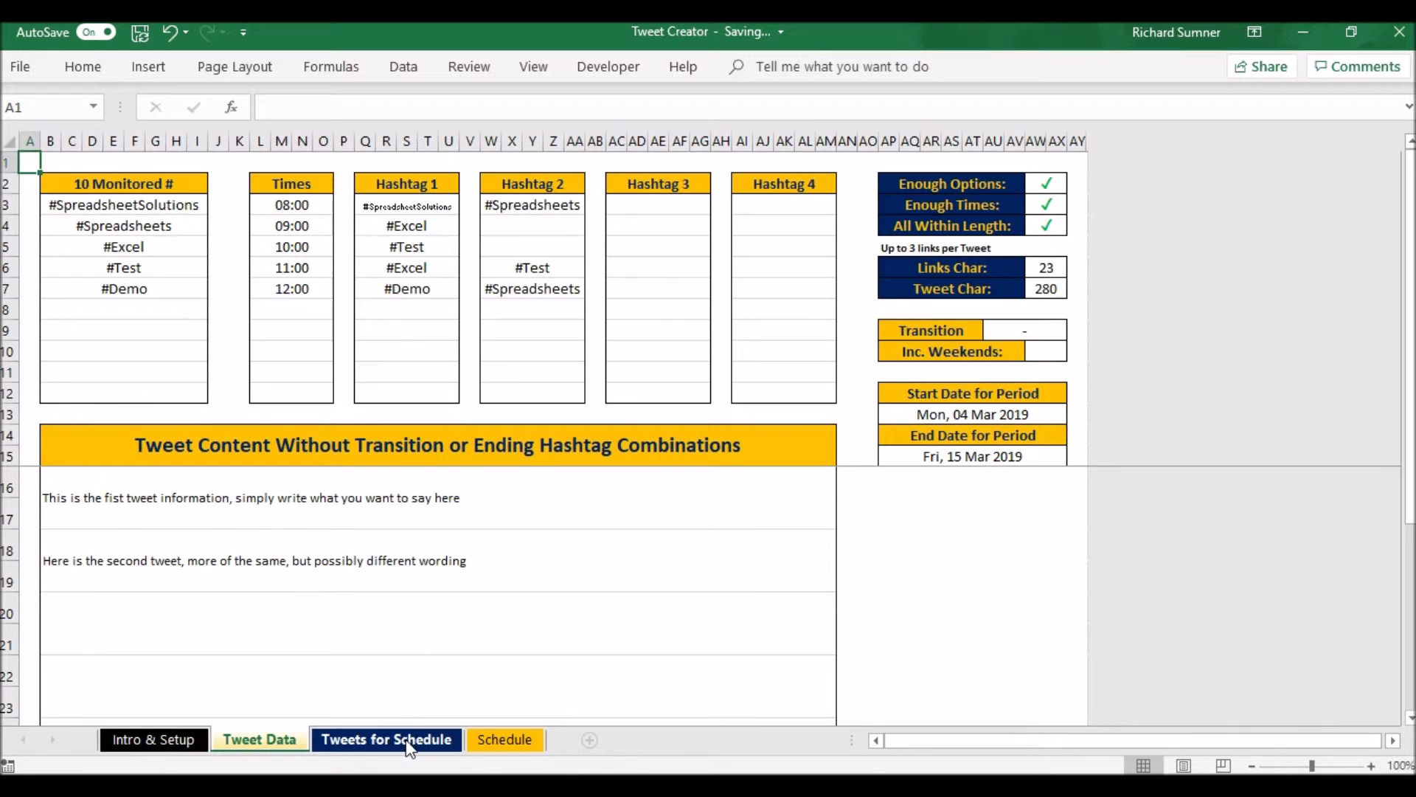
Review the ten validated tweets for 4–15 Mar 2019 on the Tweets for Schedule sheet
left_click(387, 739)
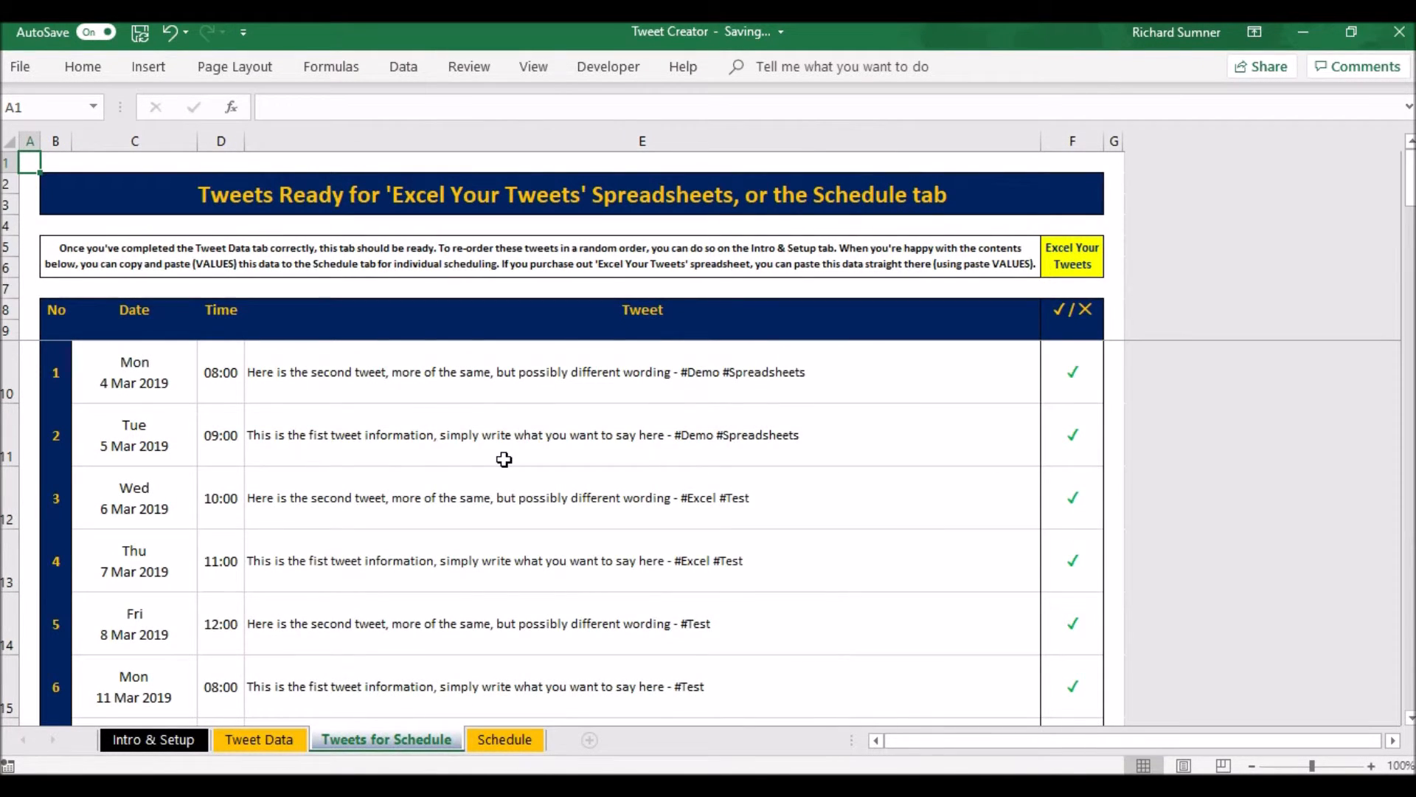
scroll("down", 3)
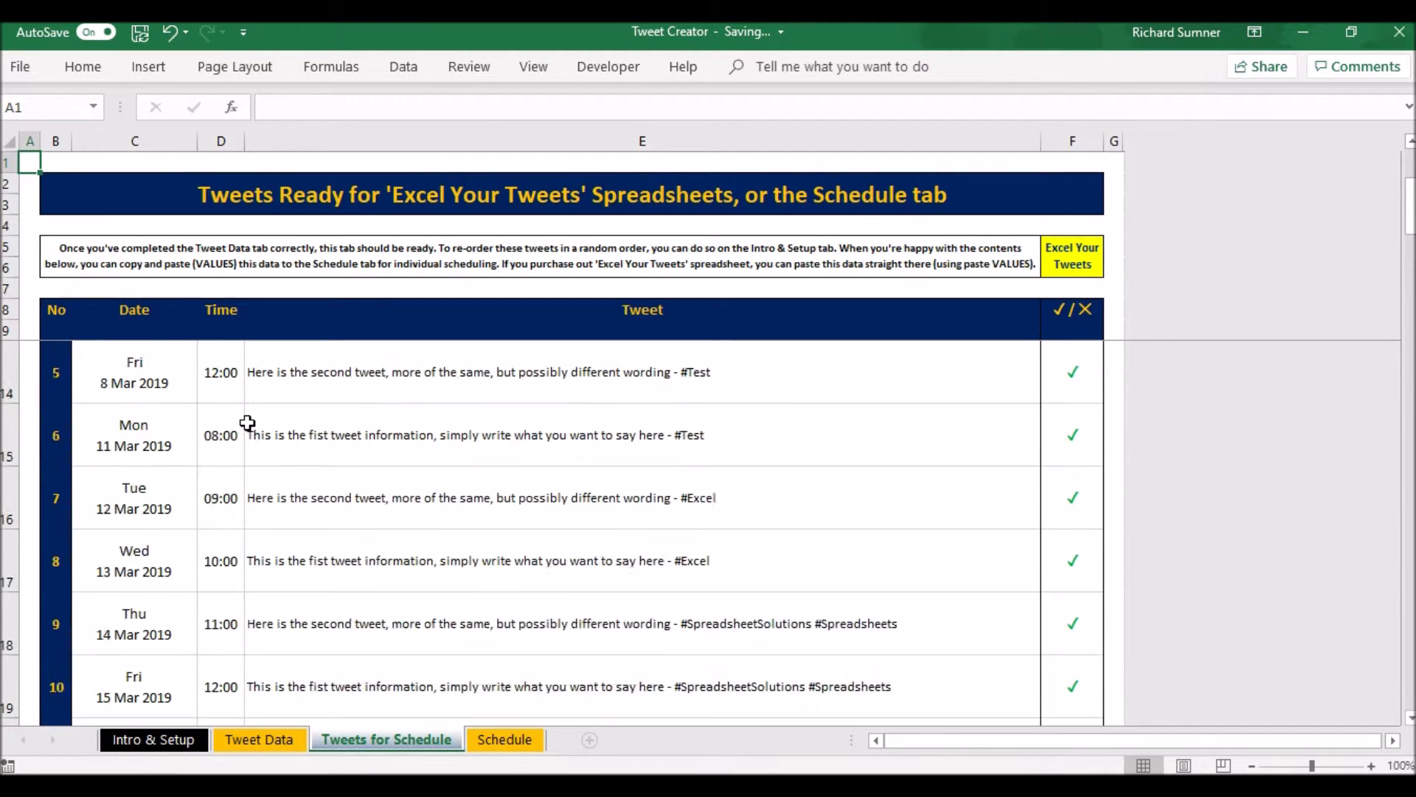
scroll("up", 3)
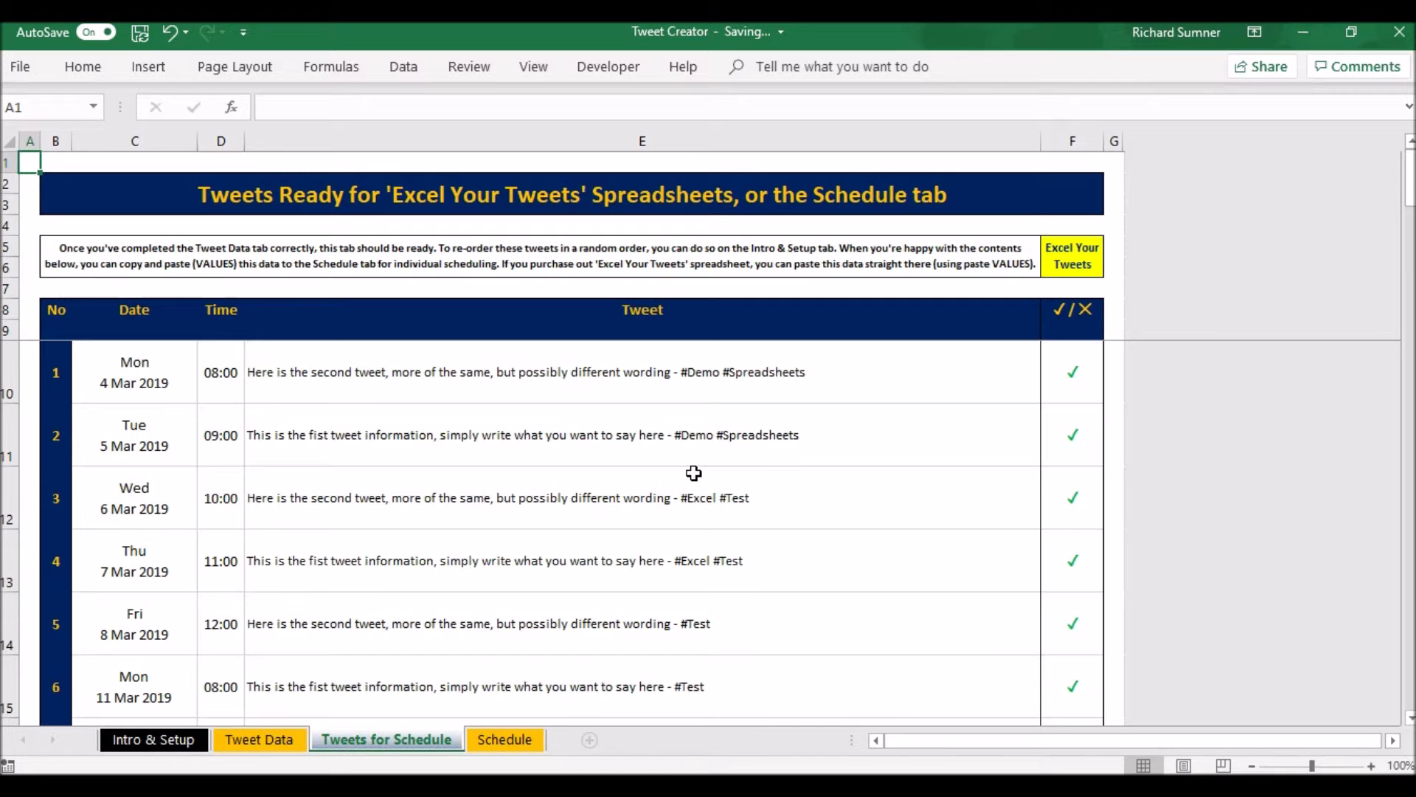
scroll("down", 3)
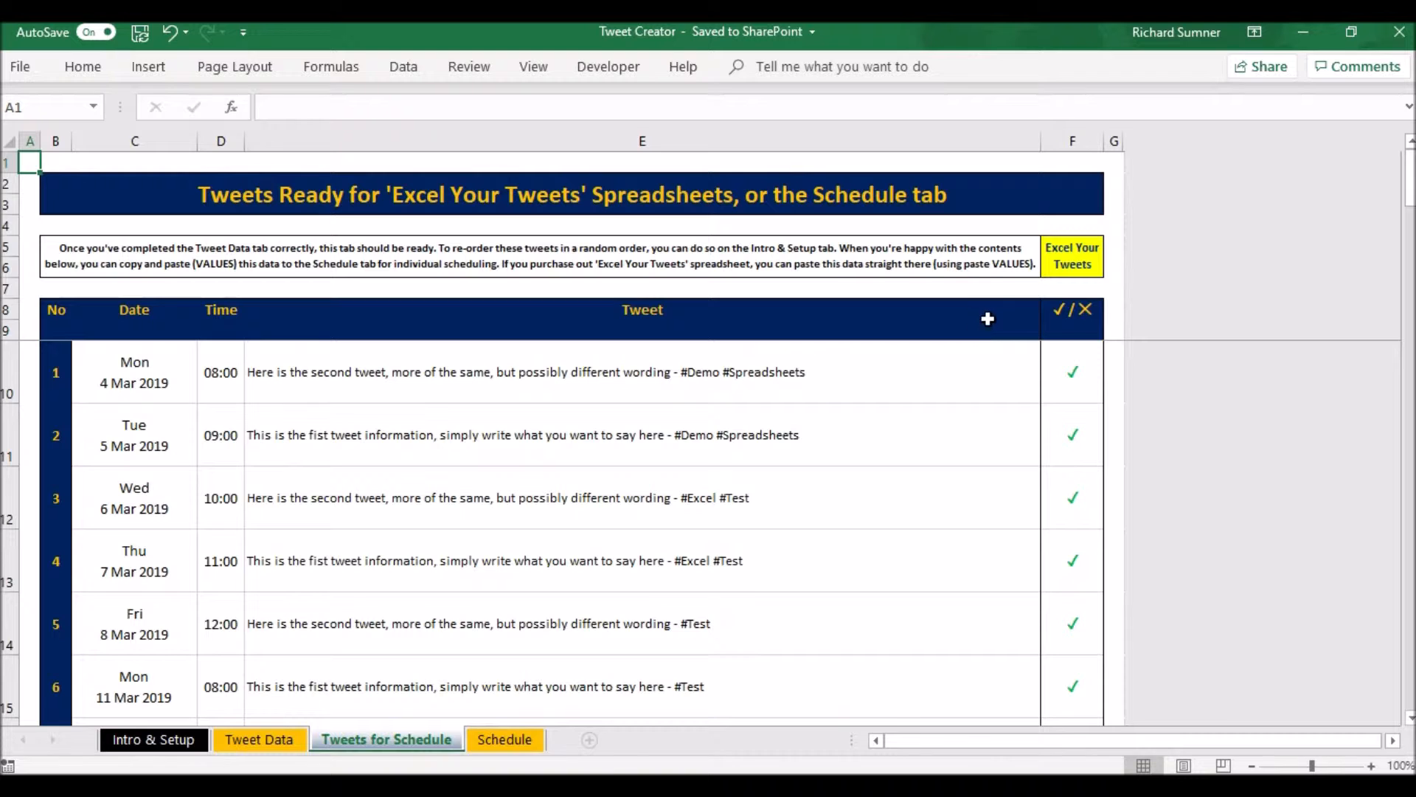
mouse_move(1011, 295)
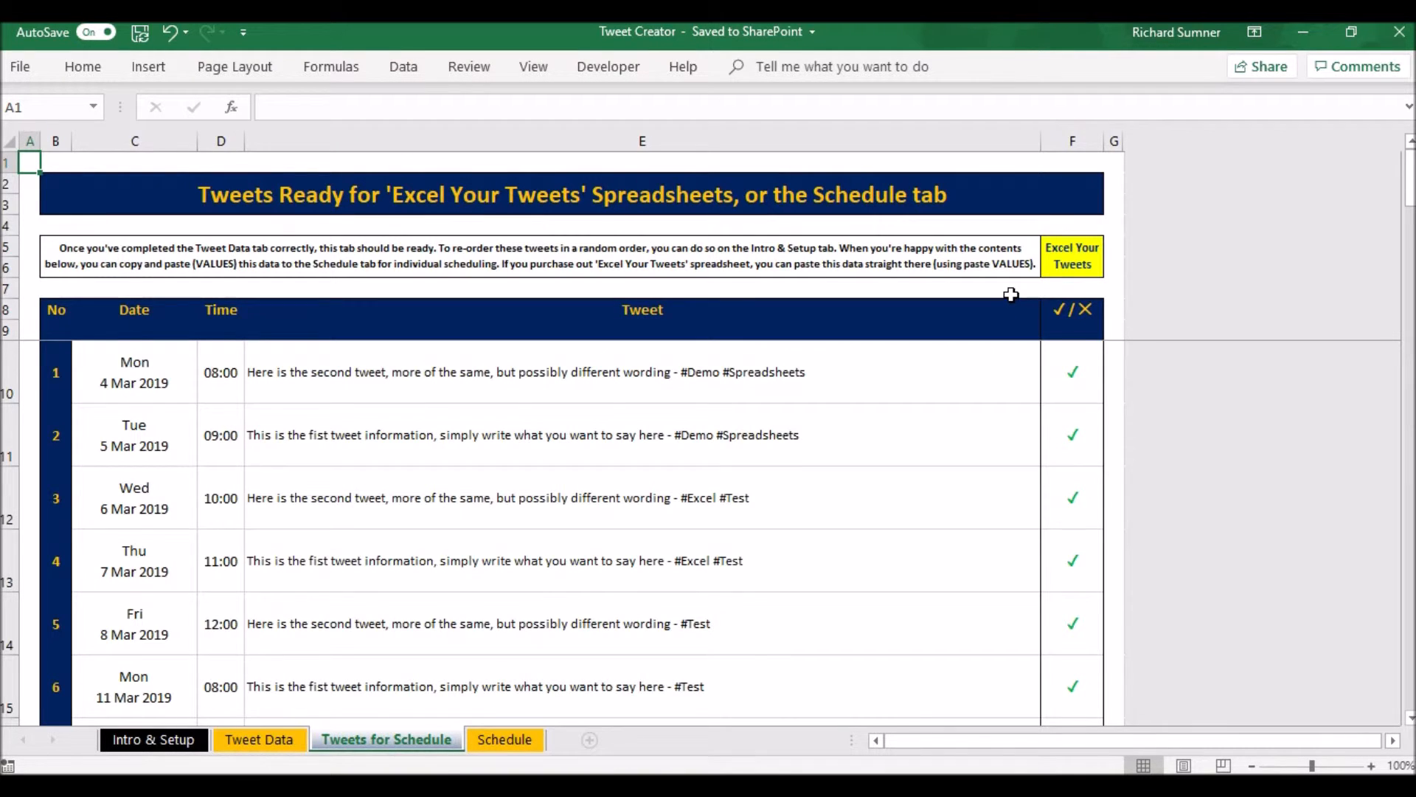
mouse_move(1051, 277)
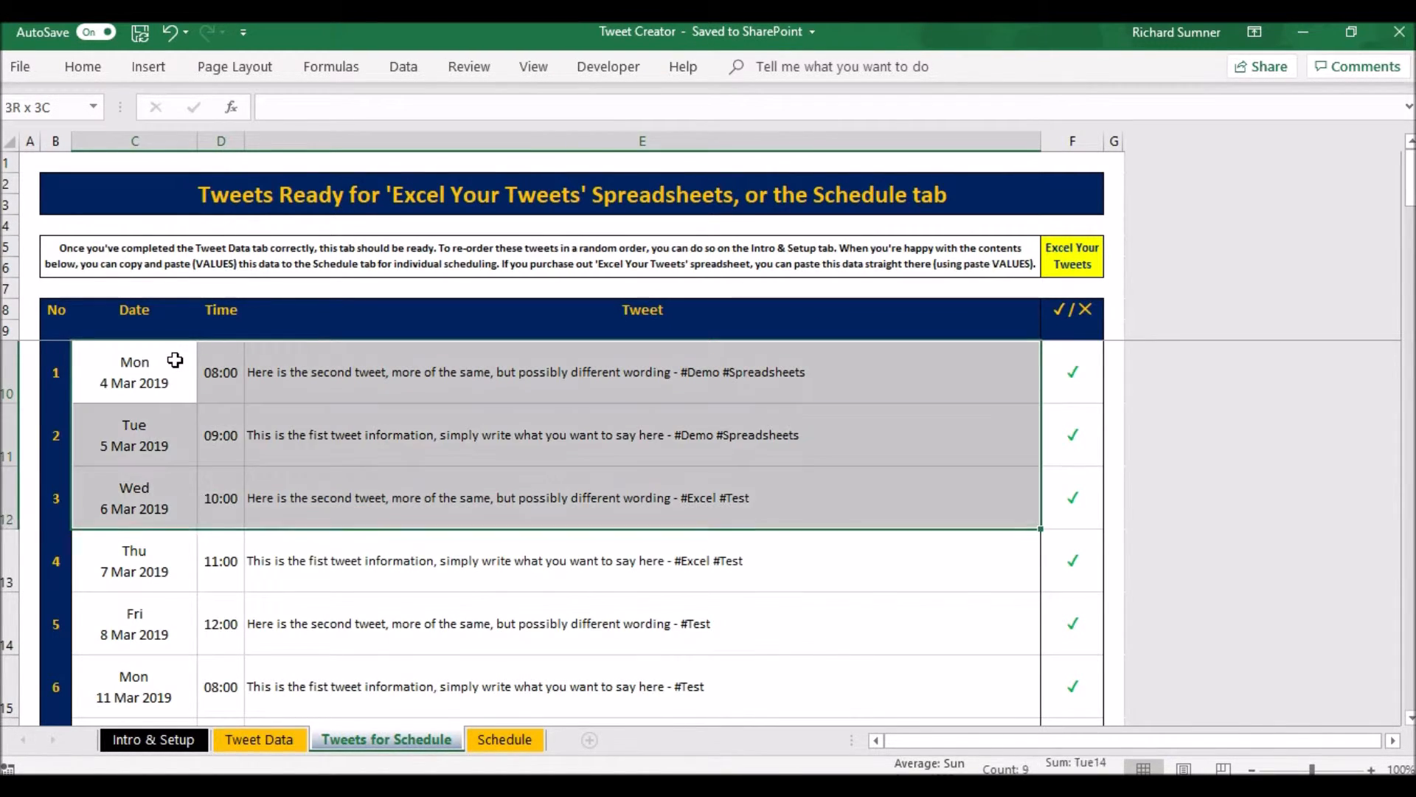
scroll("down", 3)
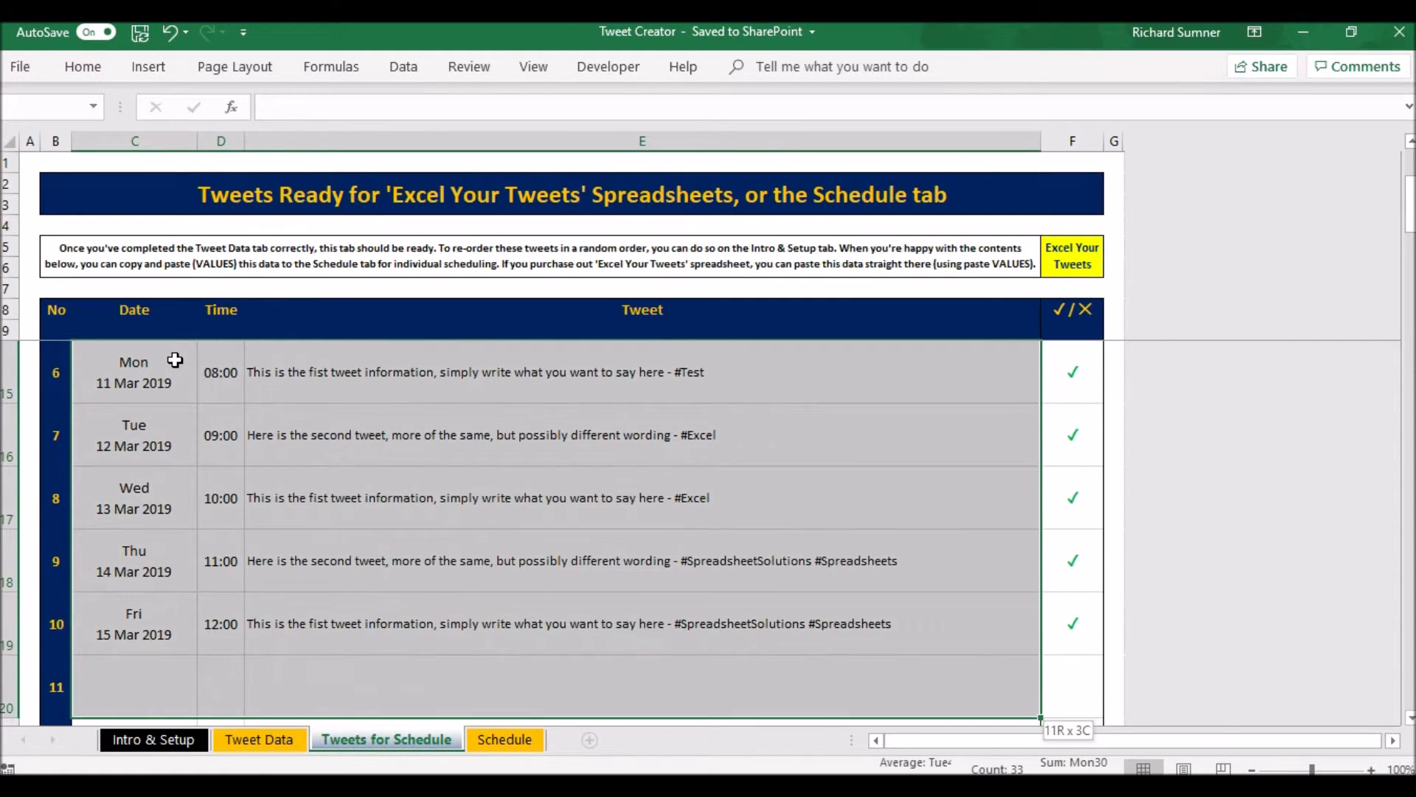
right_click(175, 361)
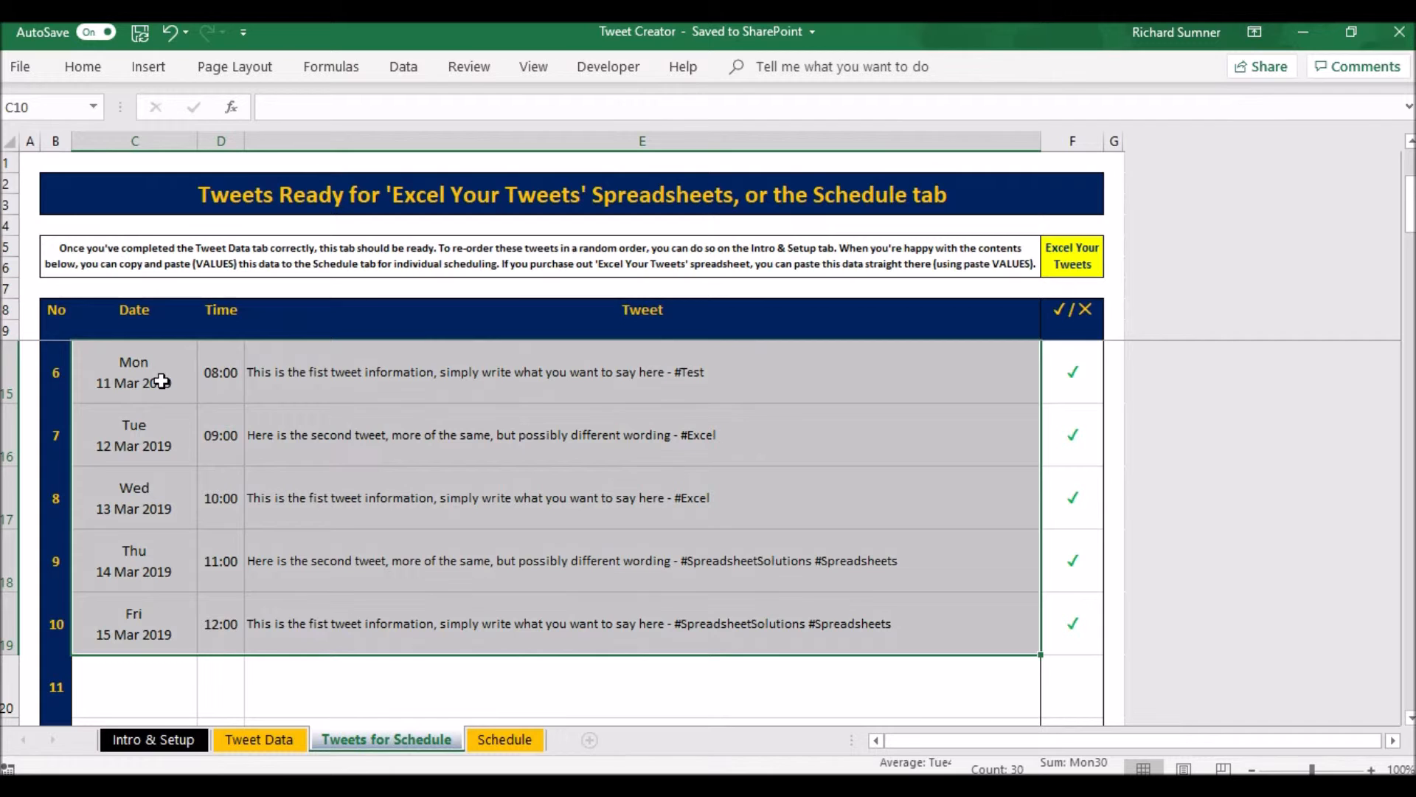
scroll("up", 3)
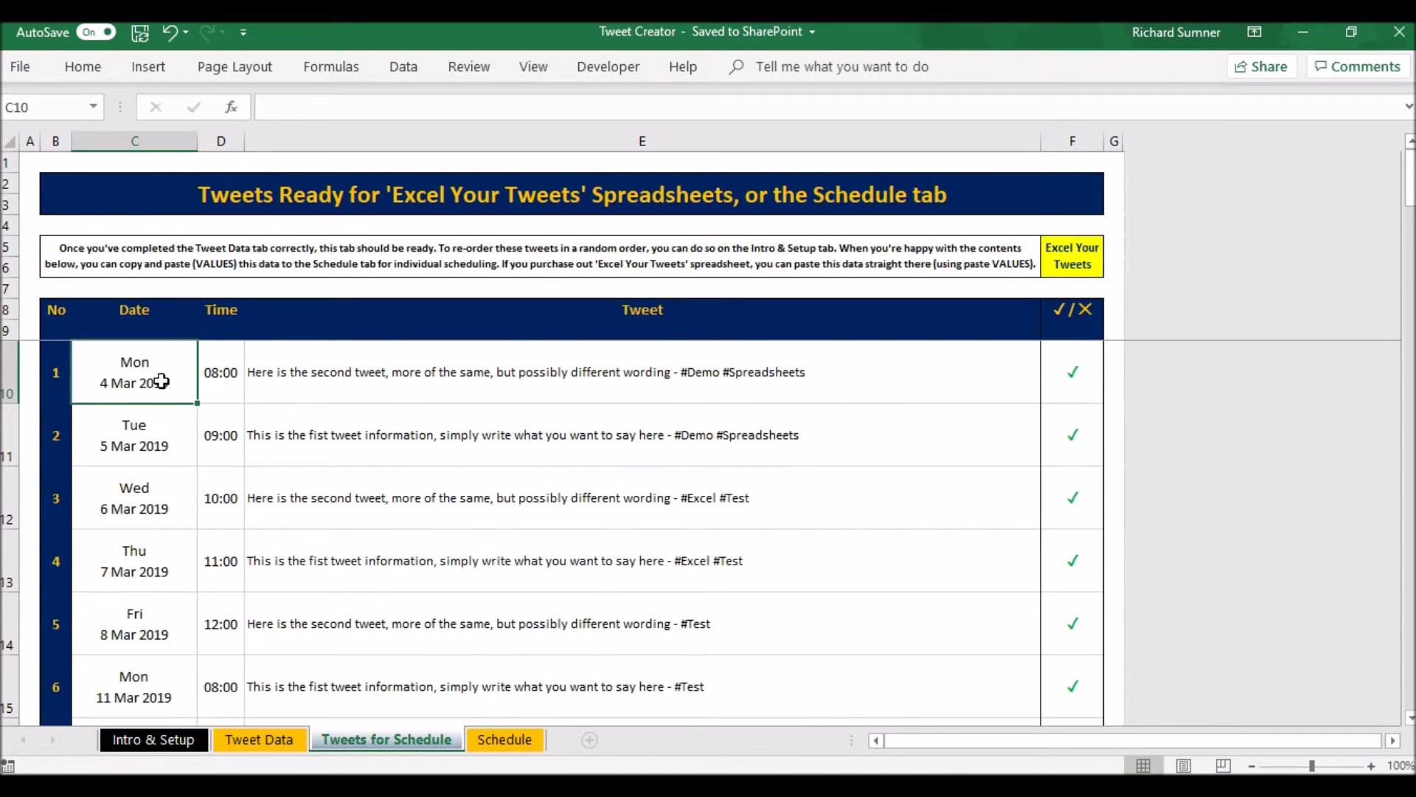
left_click(134, 329)
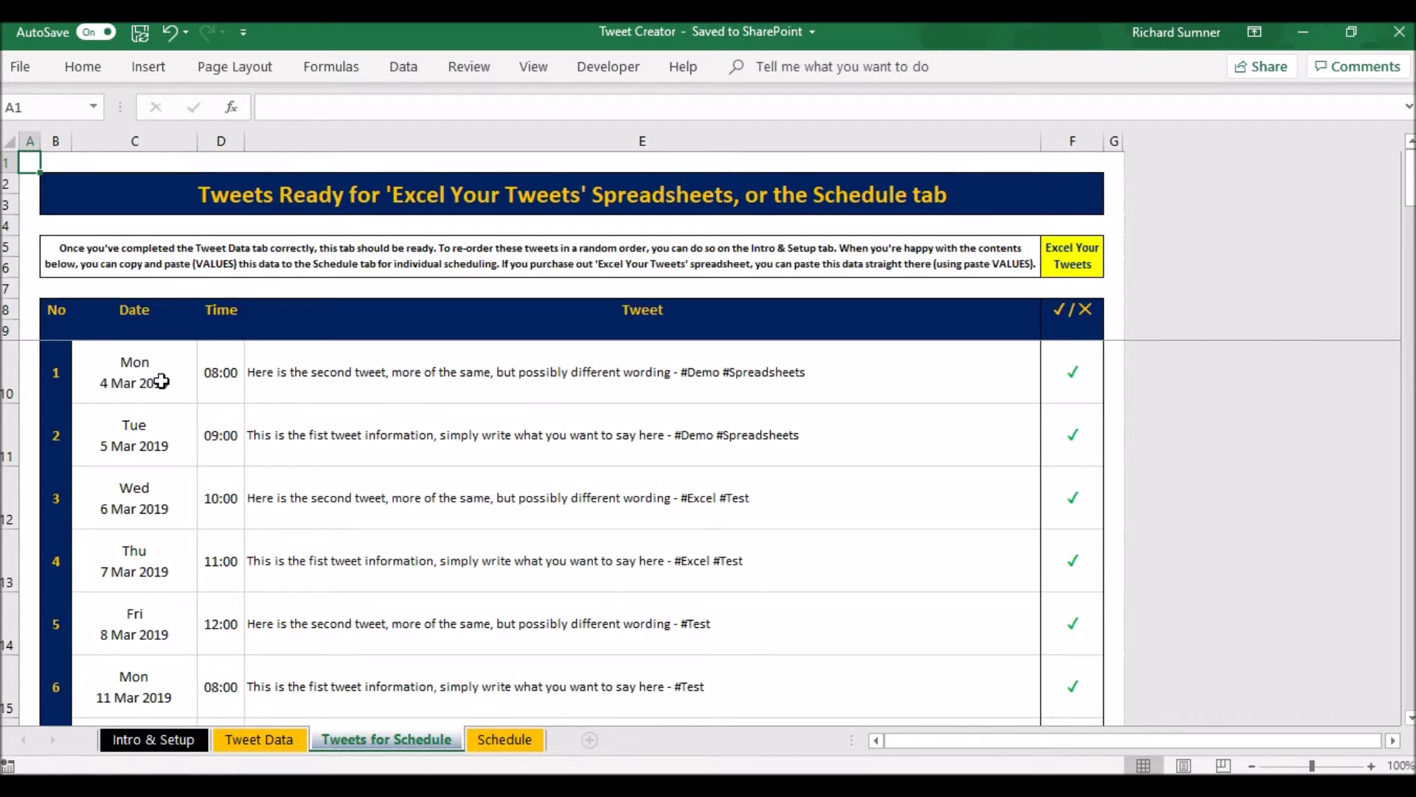
mouse_move(304, 389)
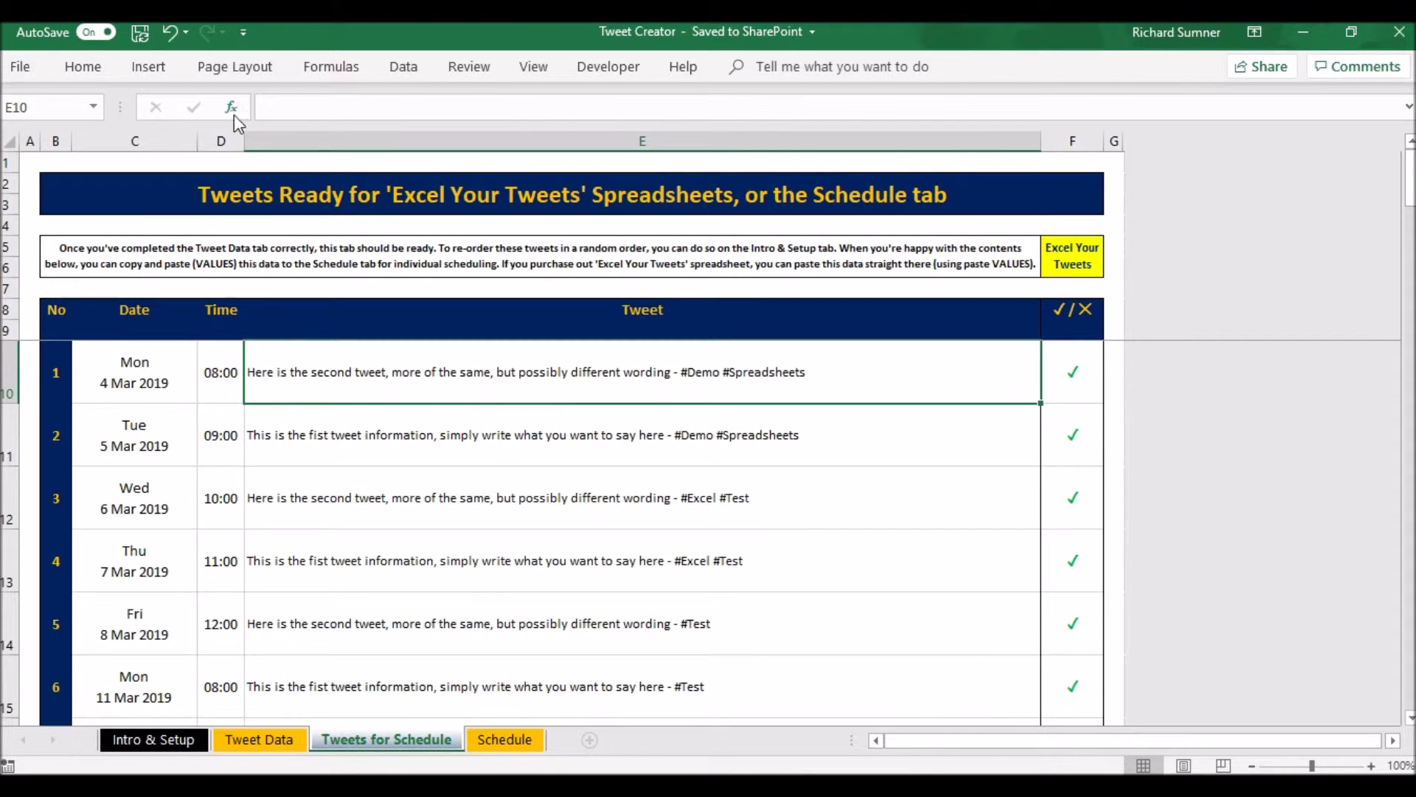
mouse_move(165, 377)
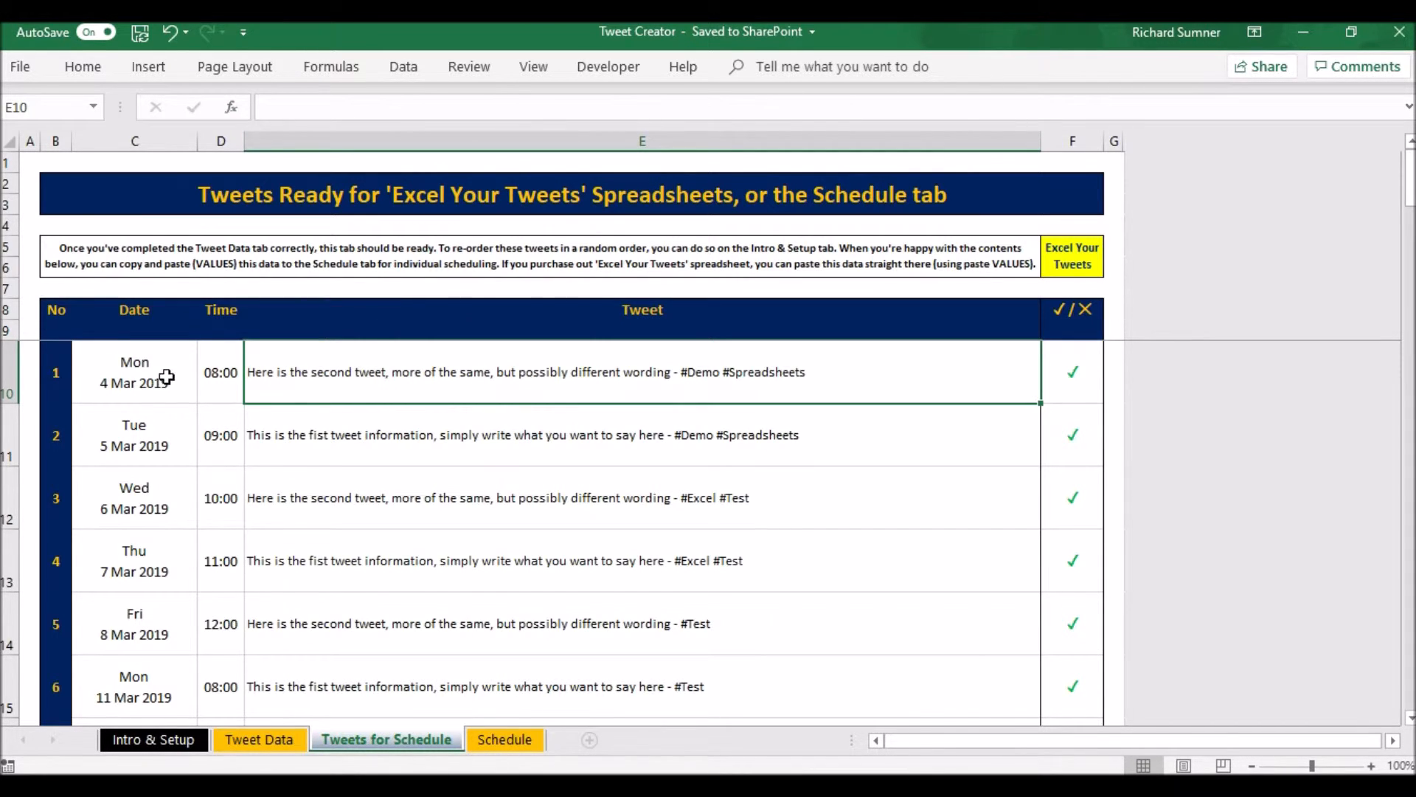
Copy the schedule's Date, Time and Tweet block C10:E19
left_click_drag(134, 372, 642, 372)
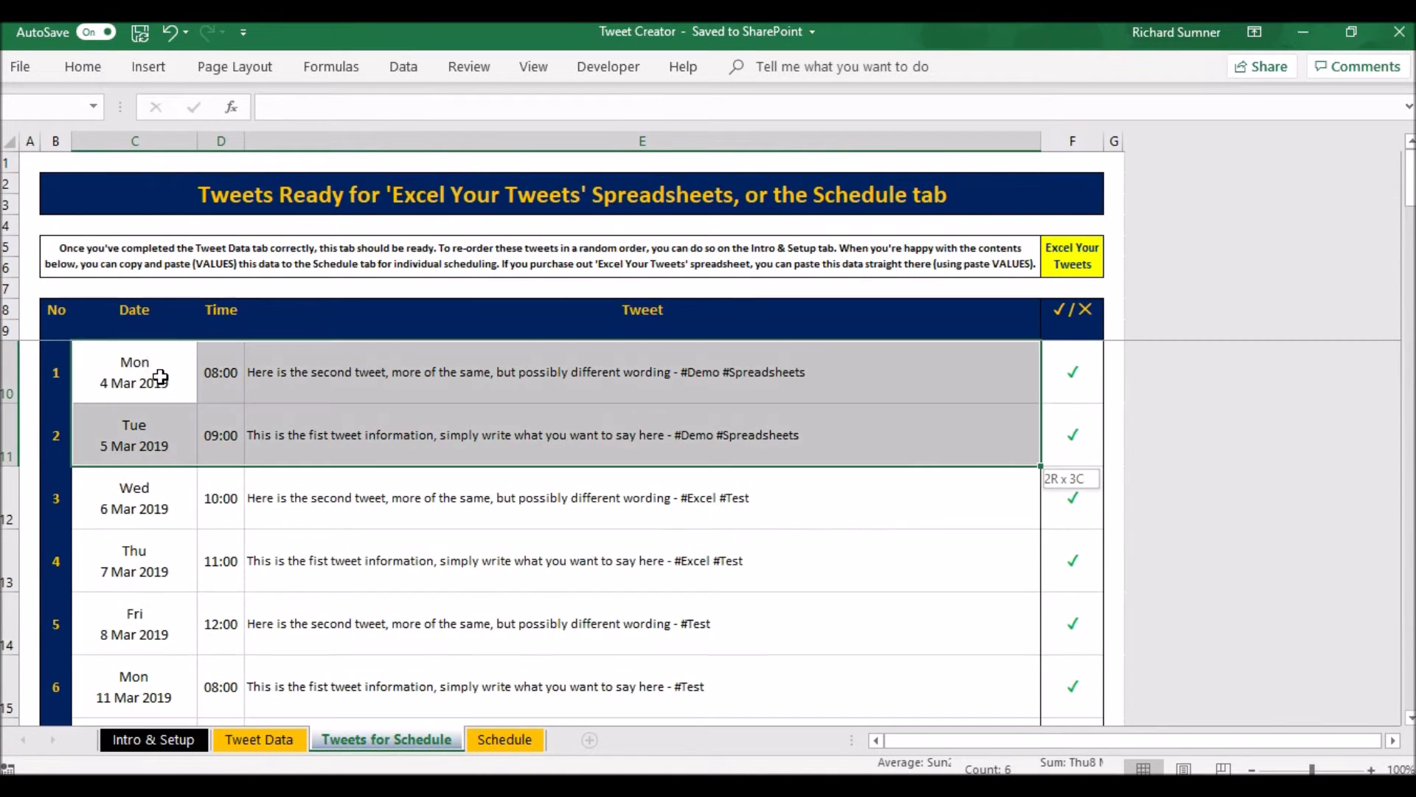
scroll("down", 3)
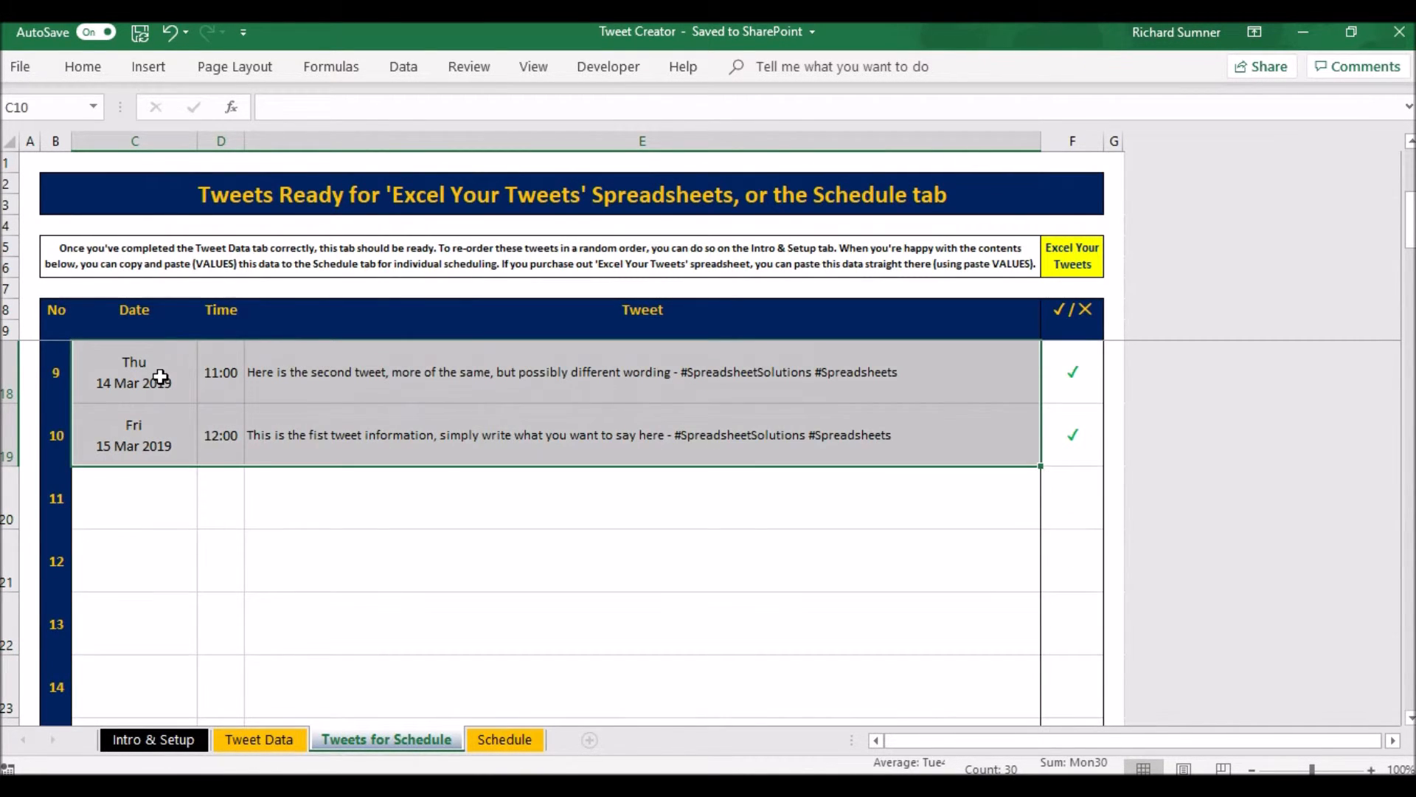
key("ctrl+c")
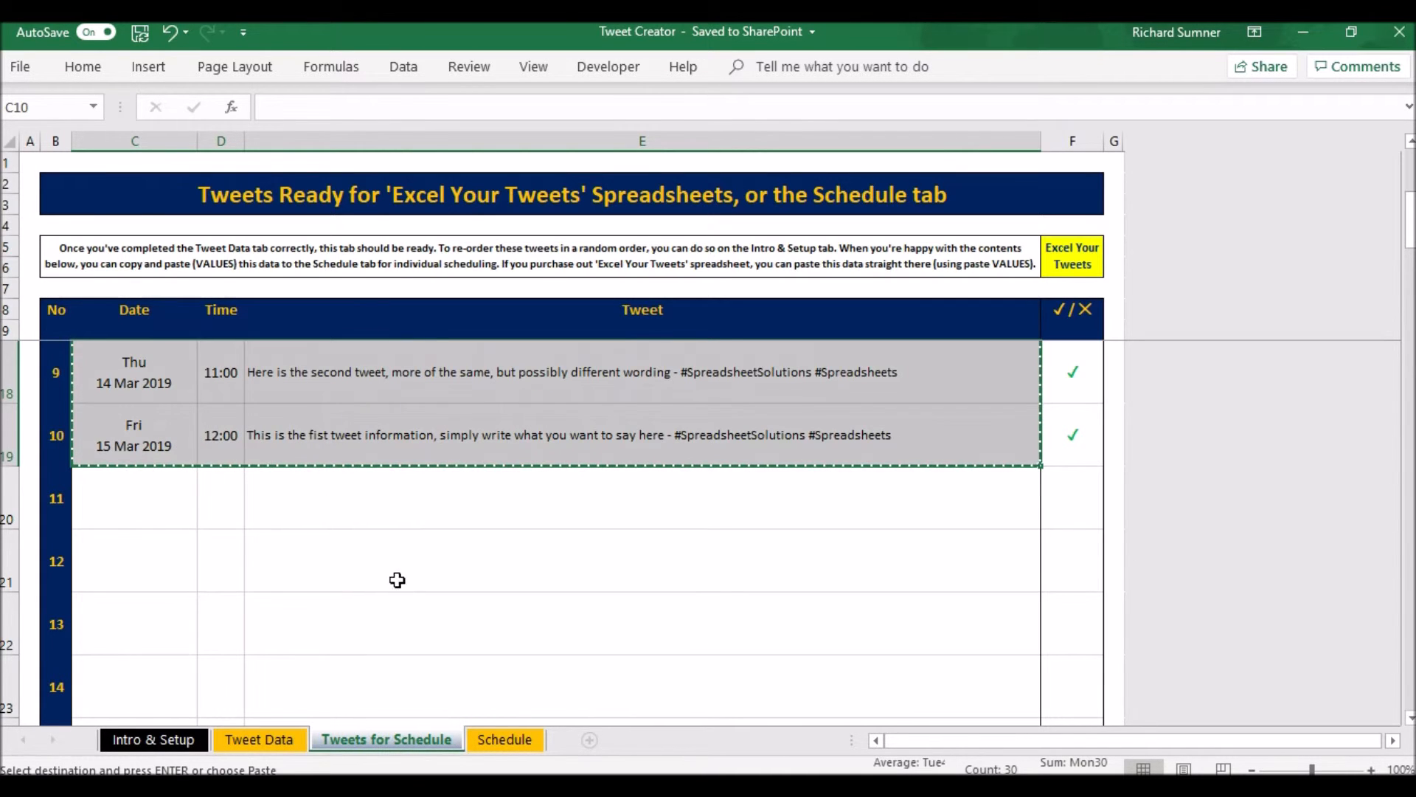
Paste the copied tweets as plain values into the Schedule sheet and check a tweet's text
left_click(505, 739)
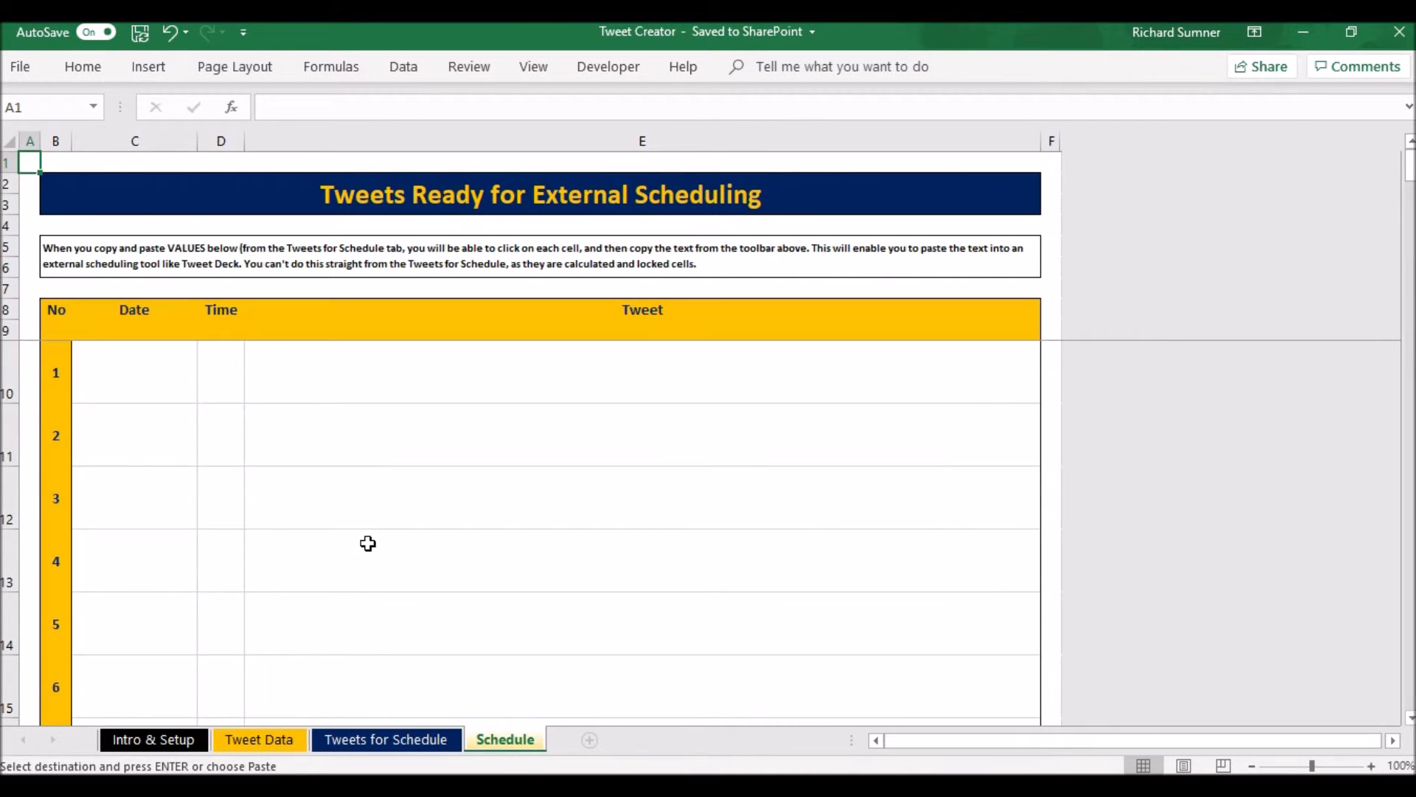
right_click(106, 372)
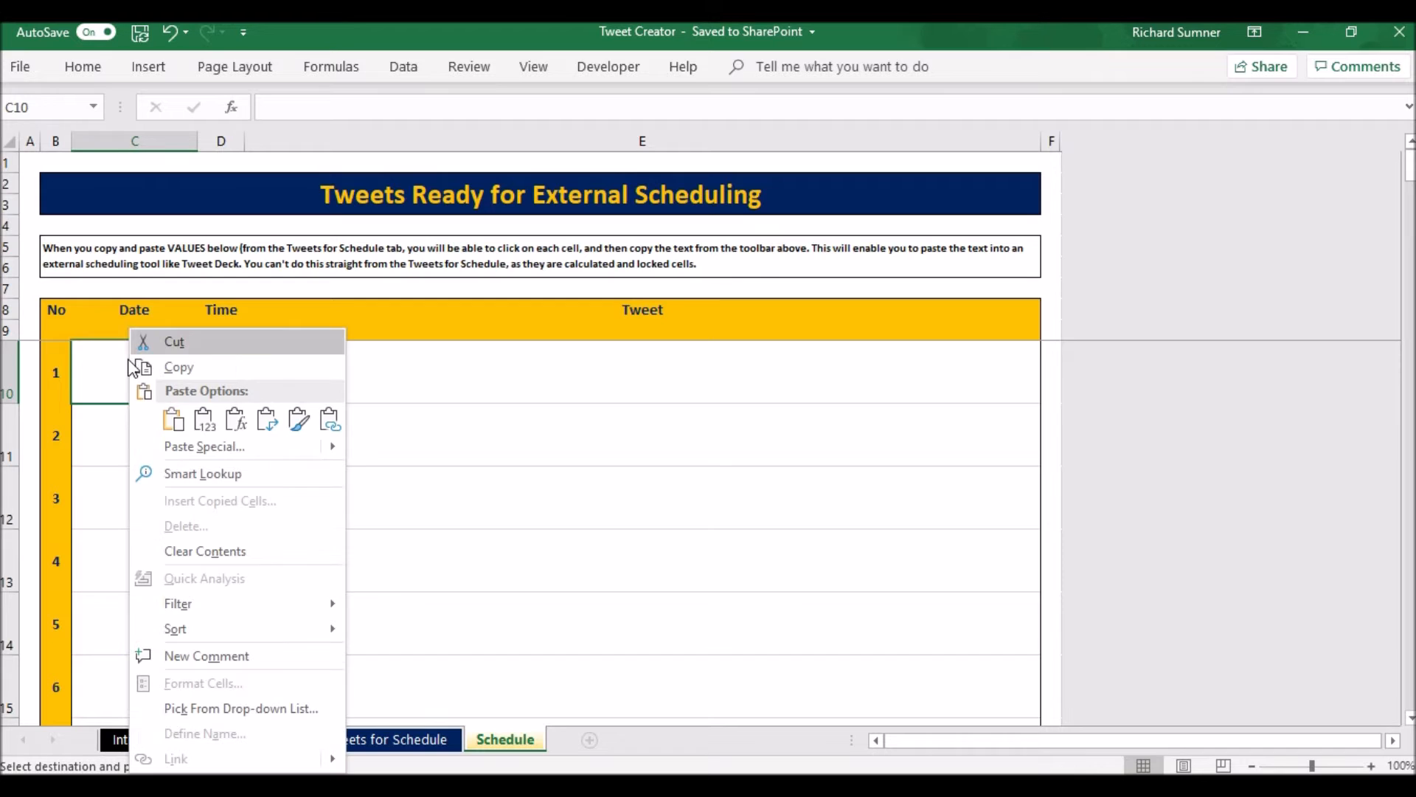
left_click(173, 419)
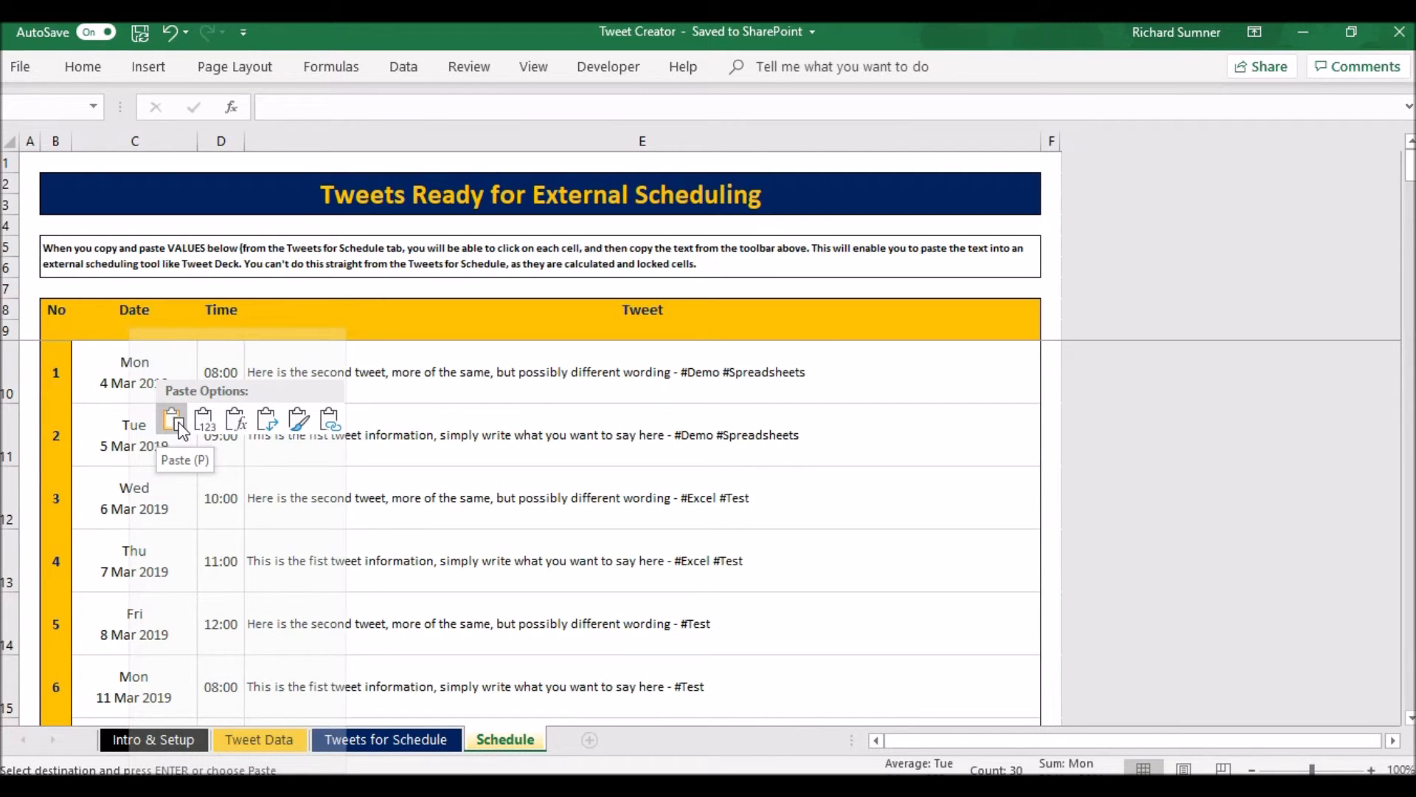
mouse_move(205, 422)
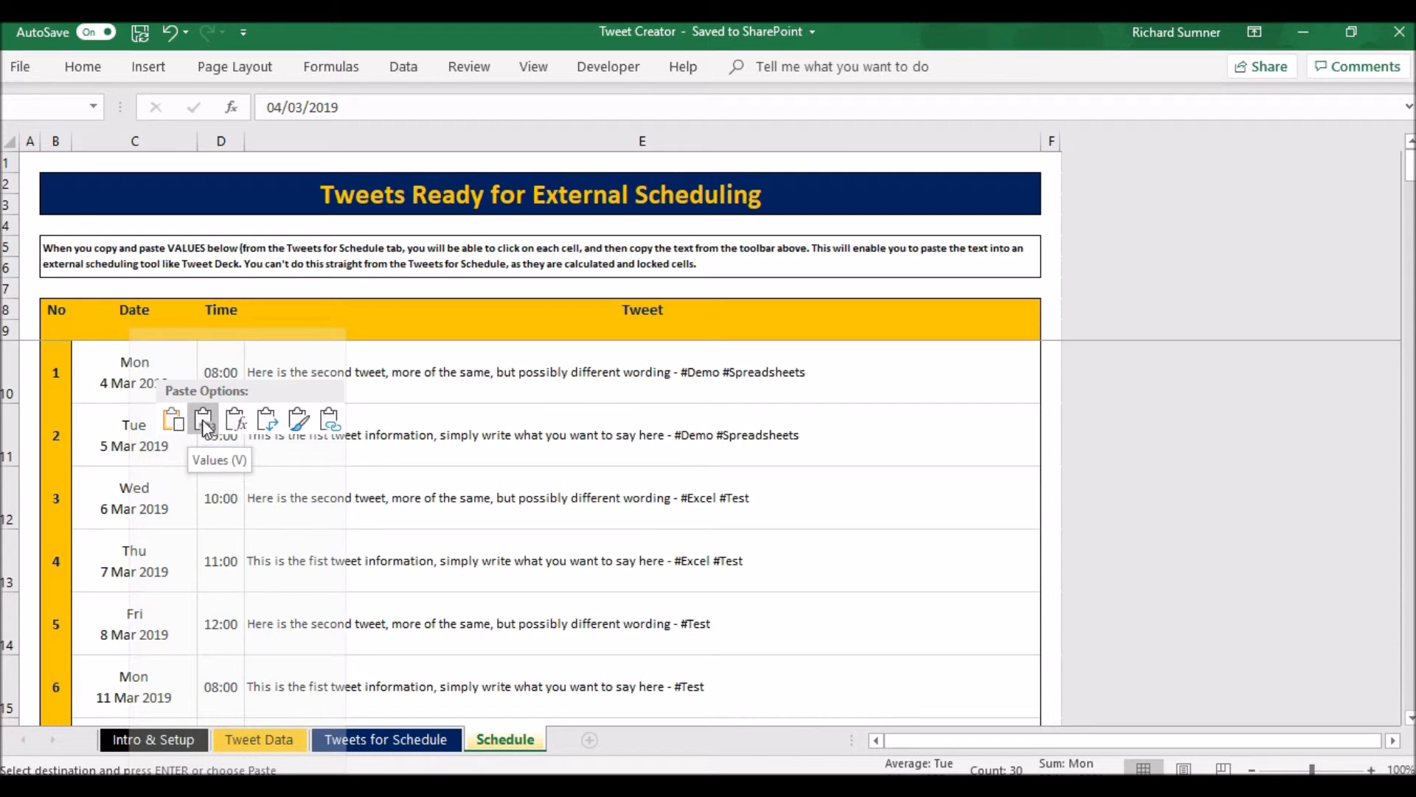
left_click(204, 419)
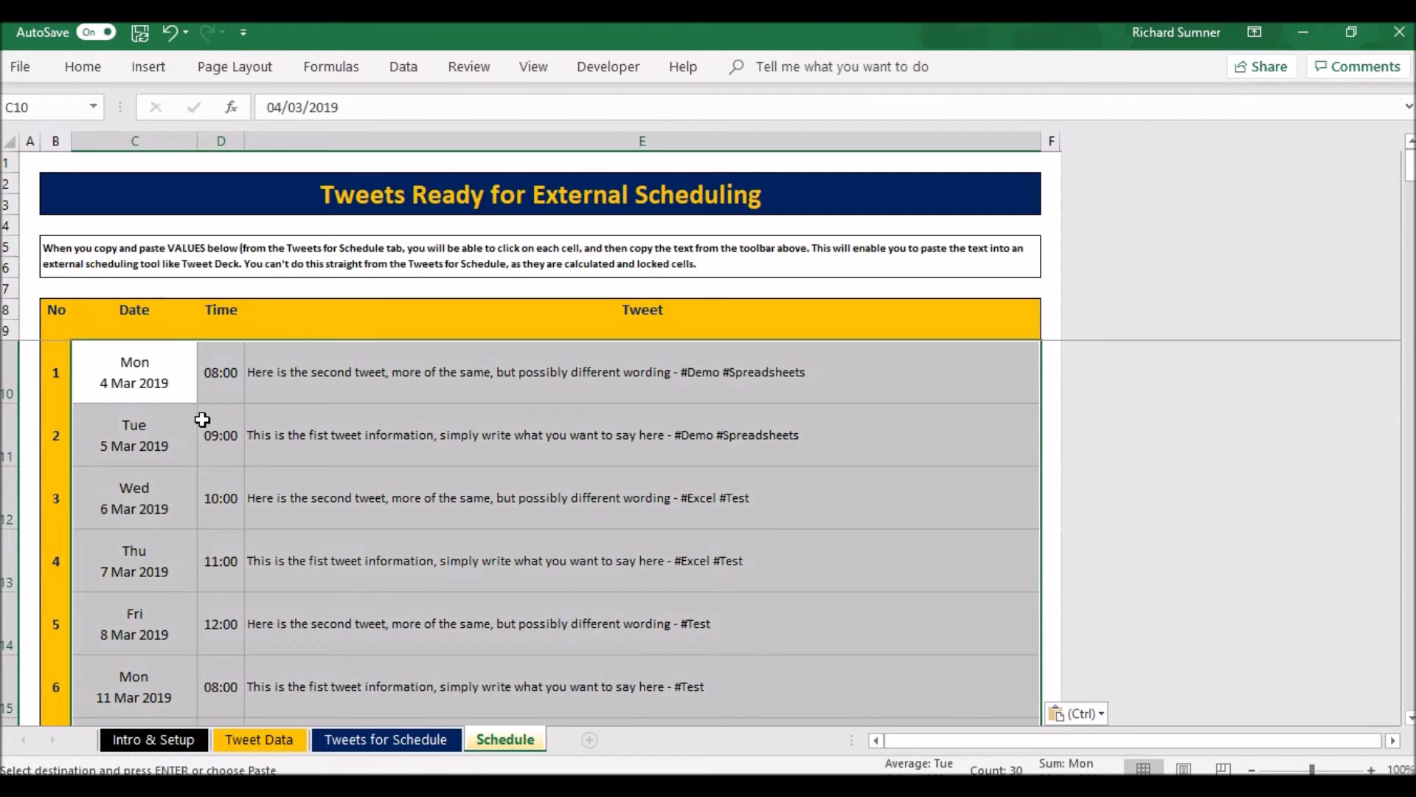
left_click(221, 372)
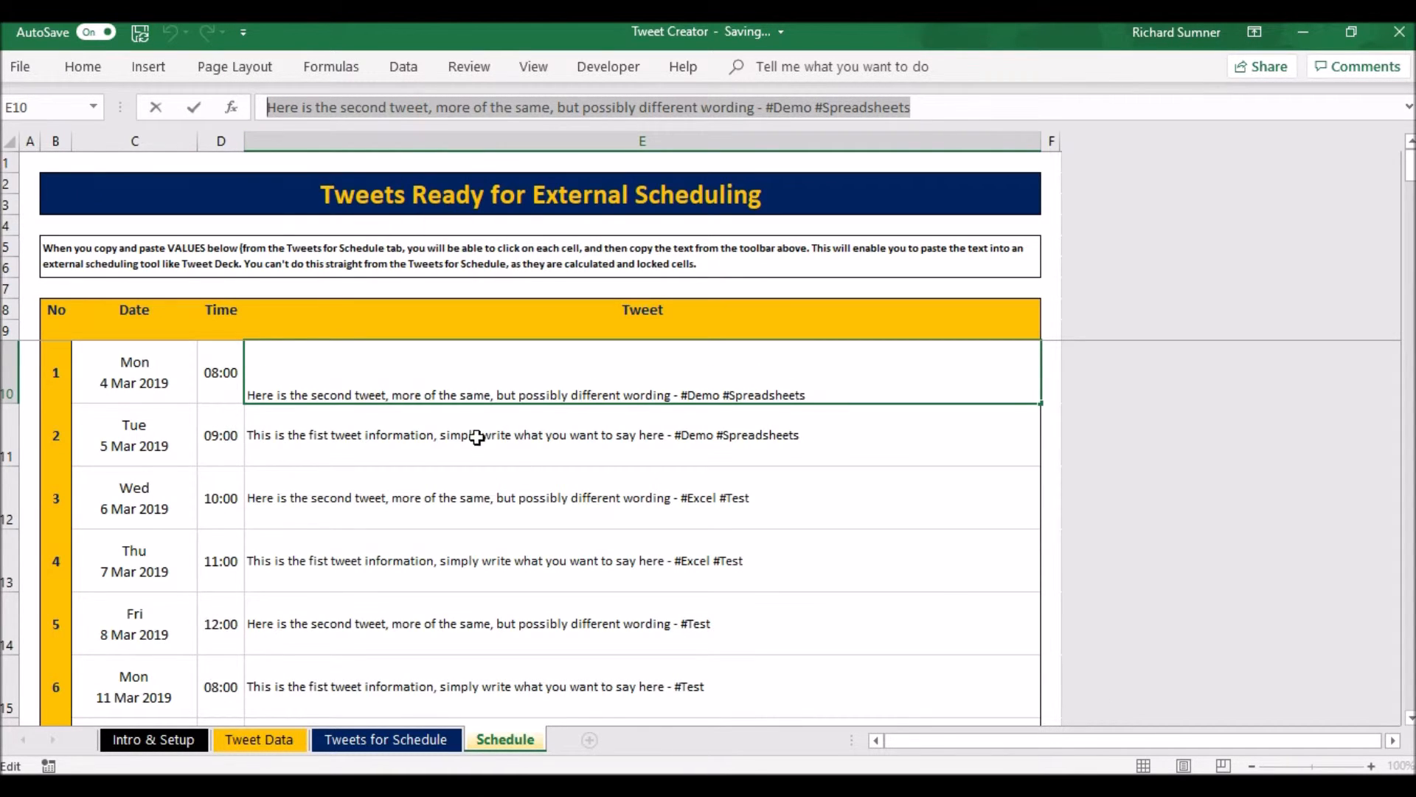
left_click(475, 434)
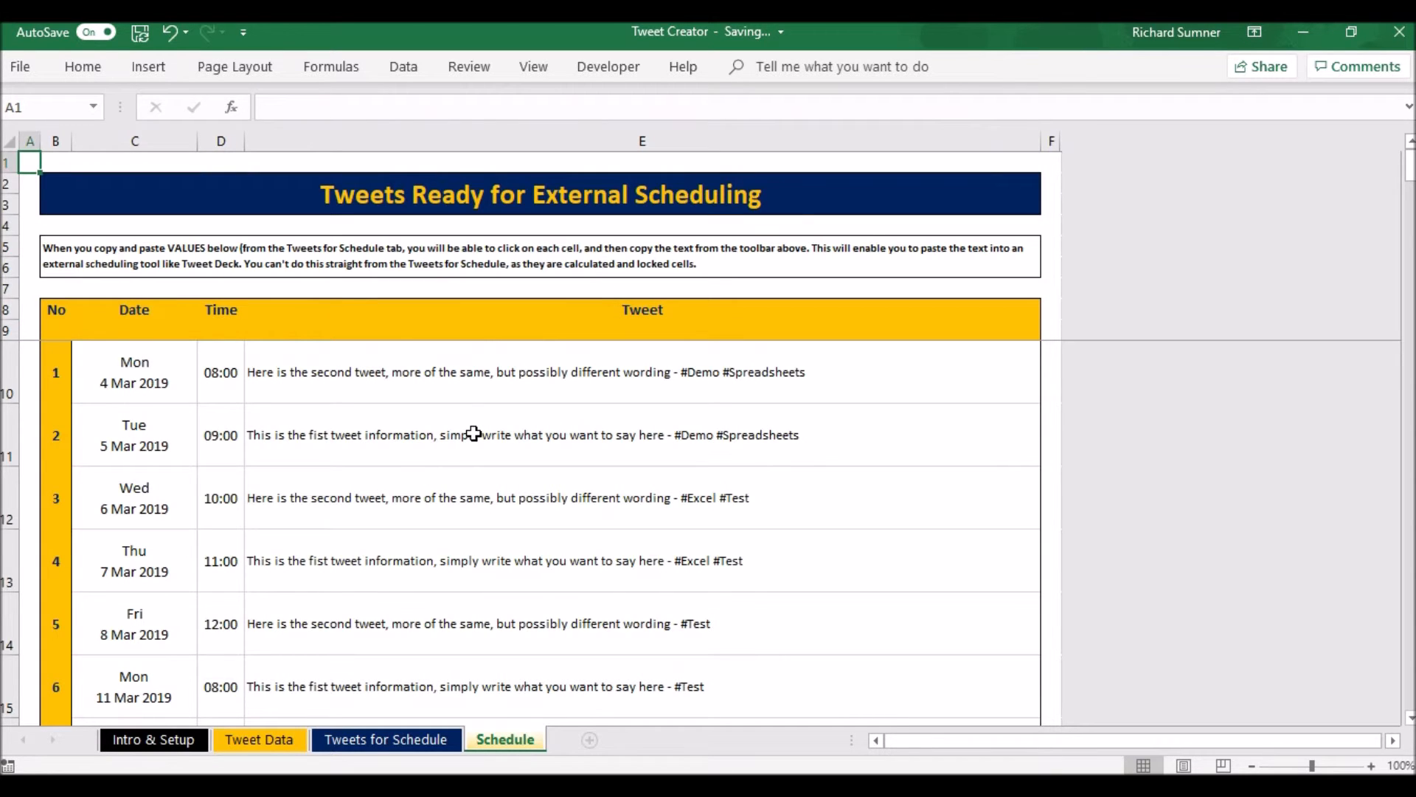
mouse_move(398, 652)
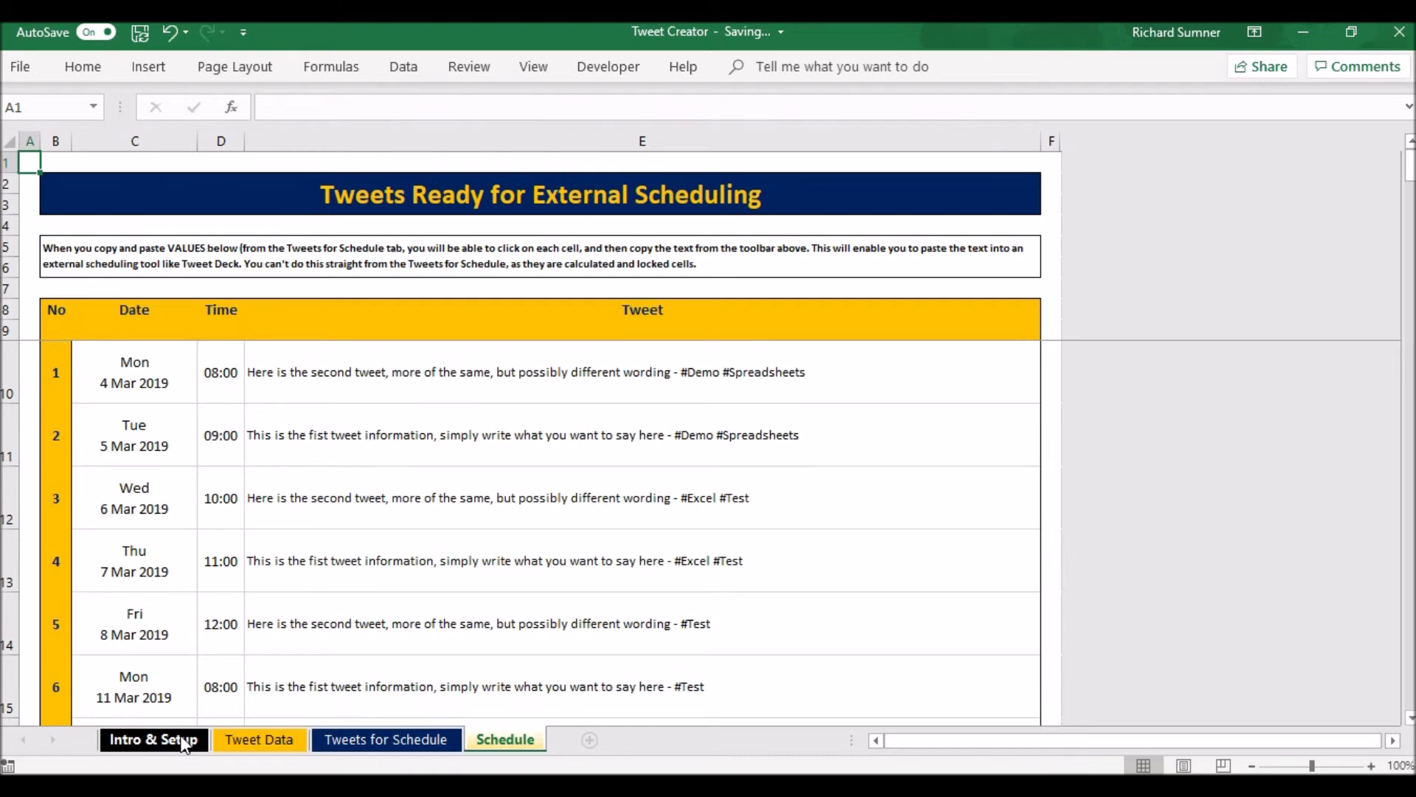
Return via Intro & Setup to the Tweets for Schedule sheet and scroll through the ten tweets
left_click(152, 740)
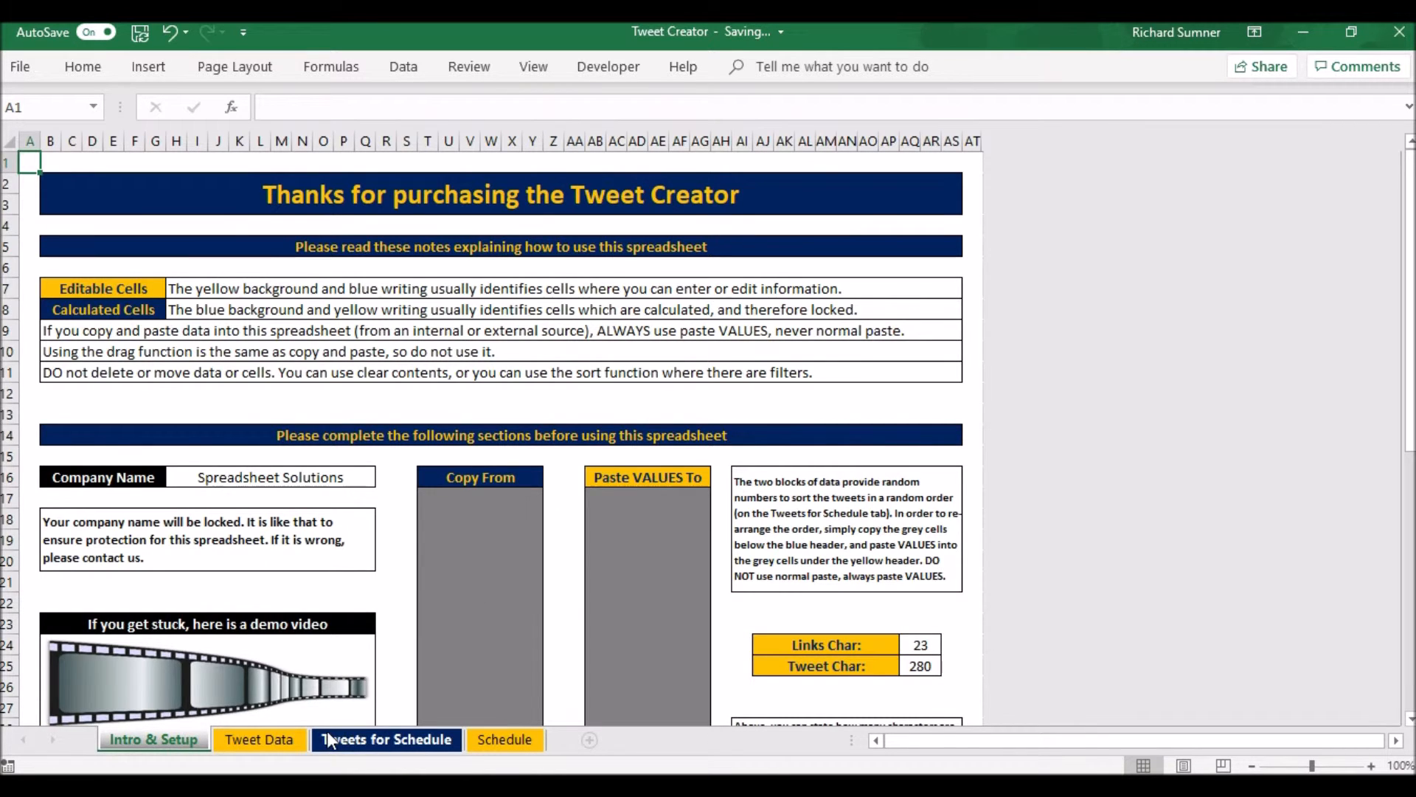
left_click(386, 739)
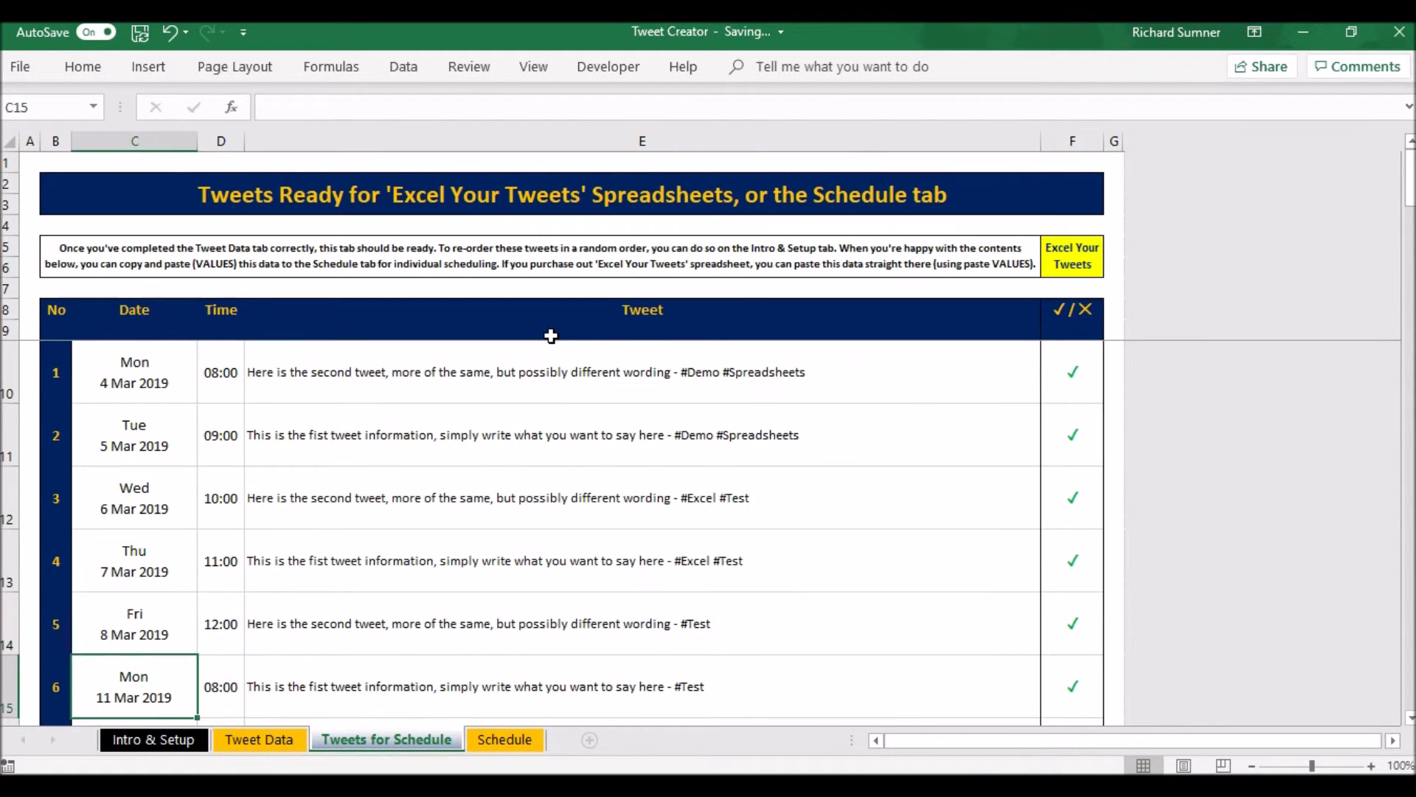
scroll("down", 3)
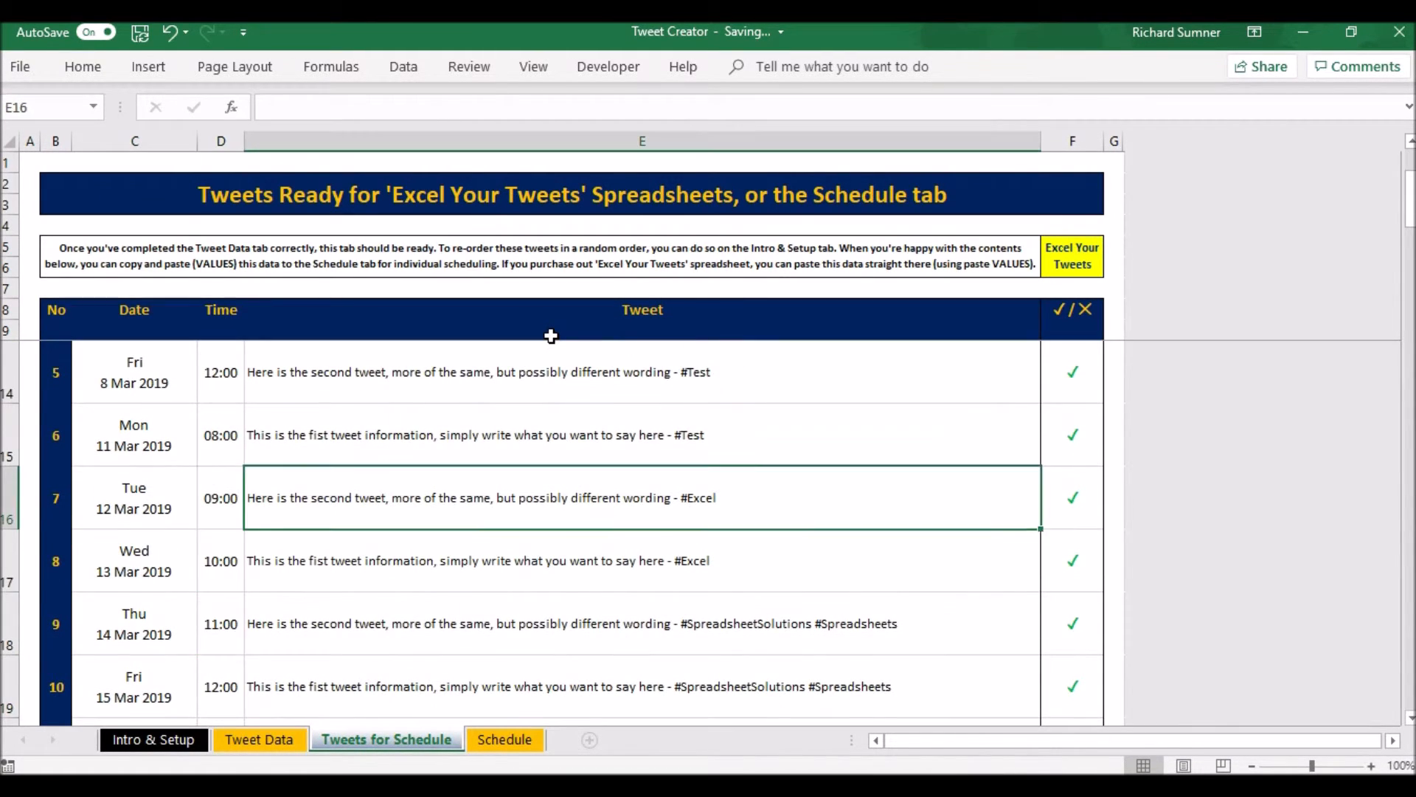
scroll("up", 3)
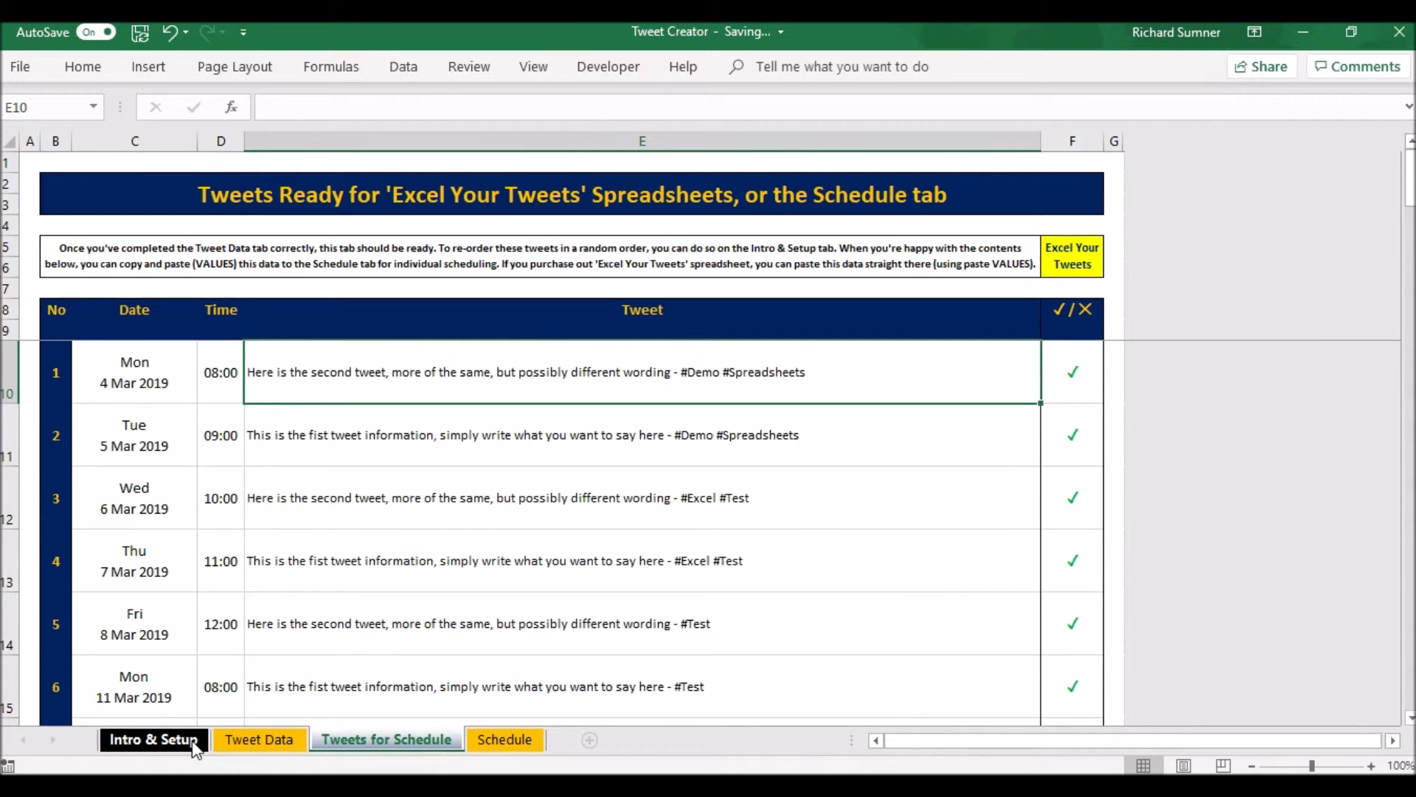
Copy the grey Copy From block of random numbers on the Intro & Setup sheet
left_click(152, 741)
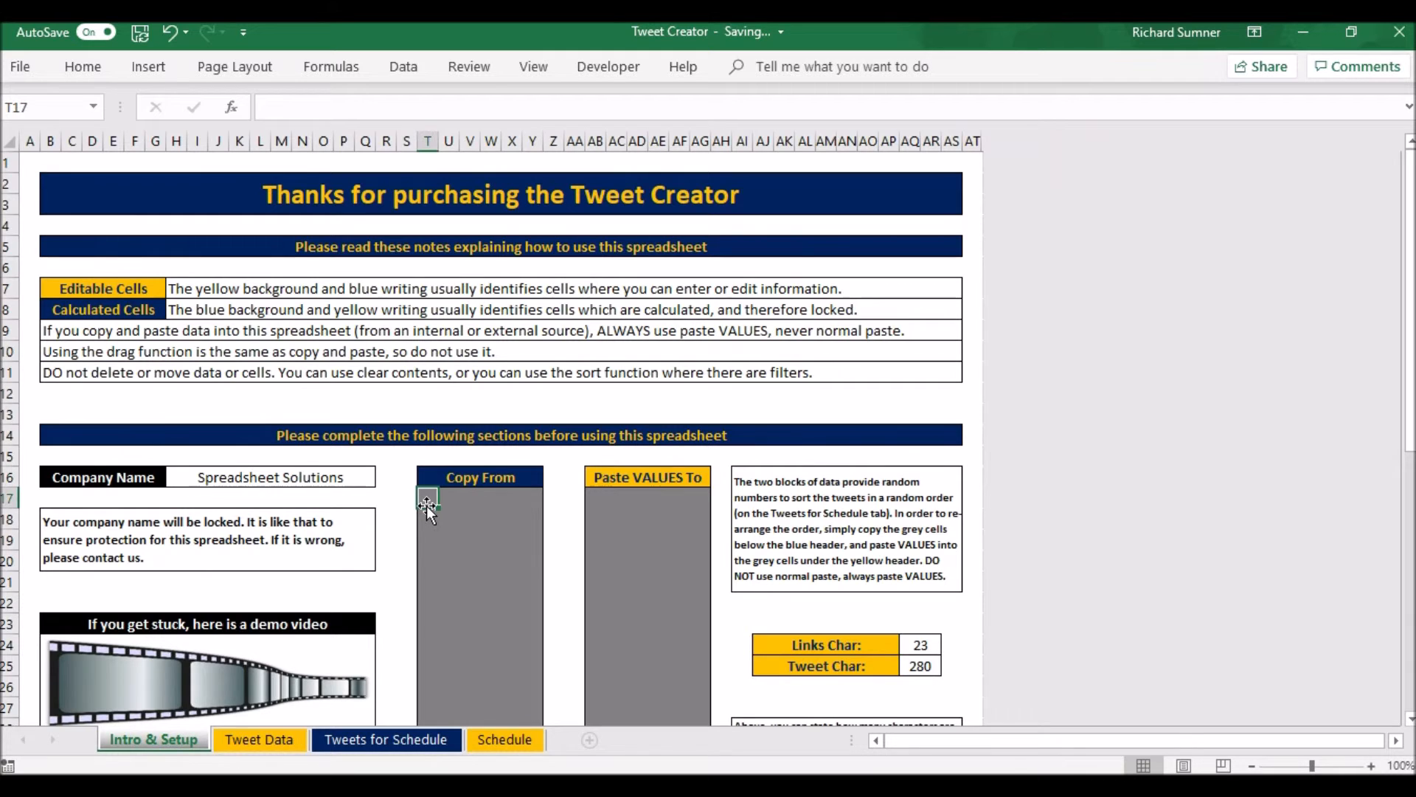
left_click_drag(427, 499, 542, 613)
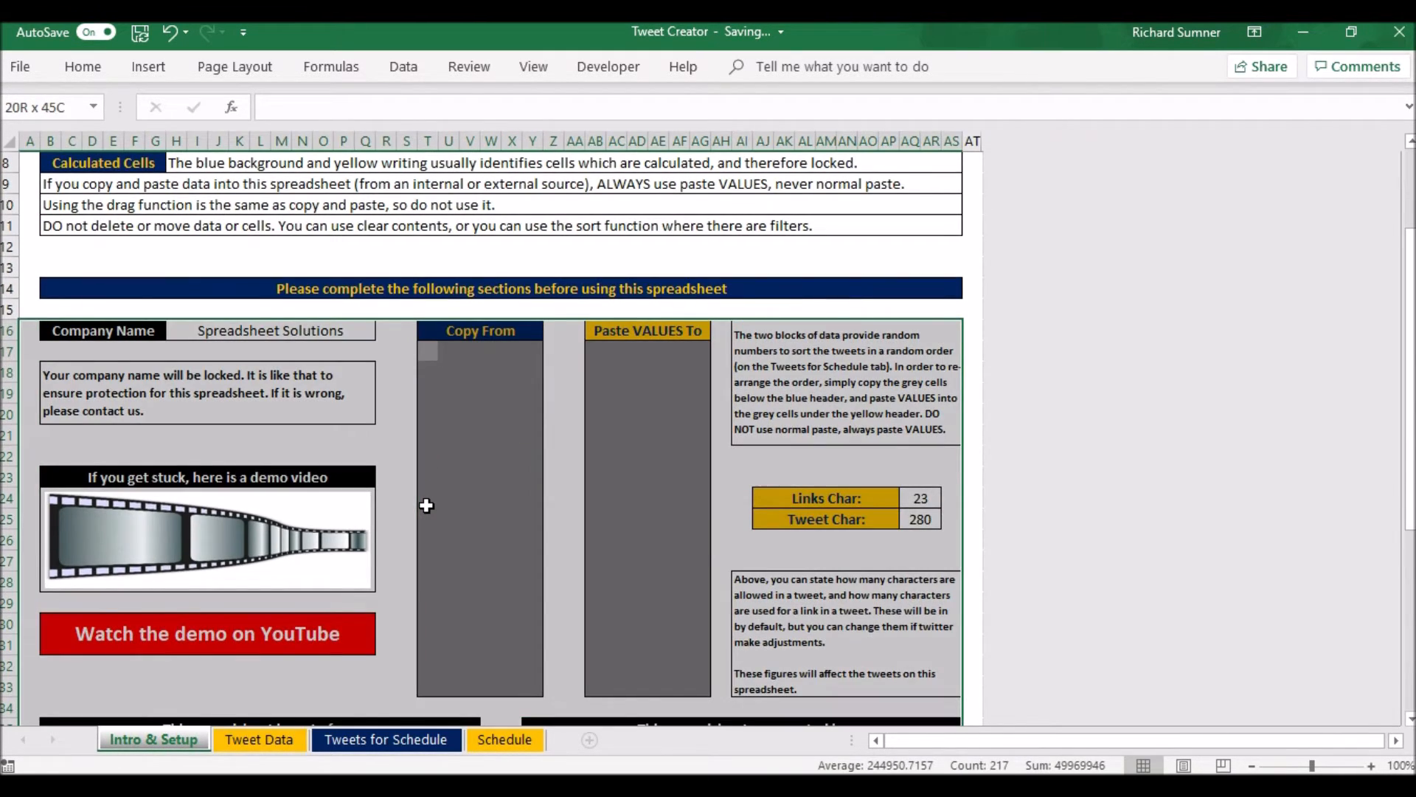
left_click(444, 351)
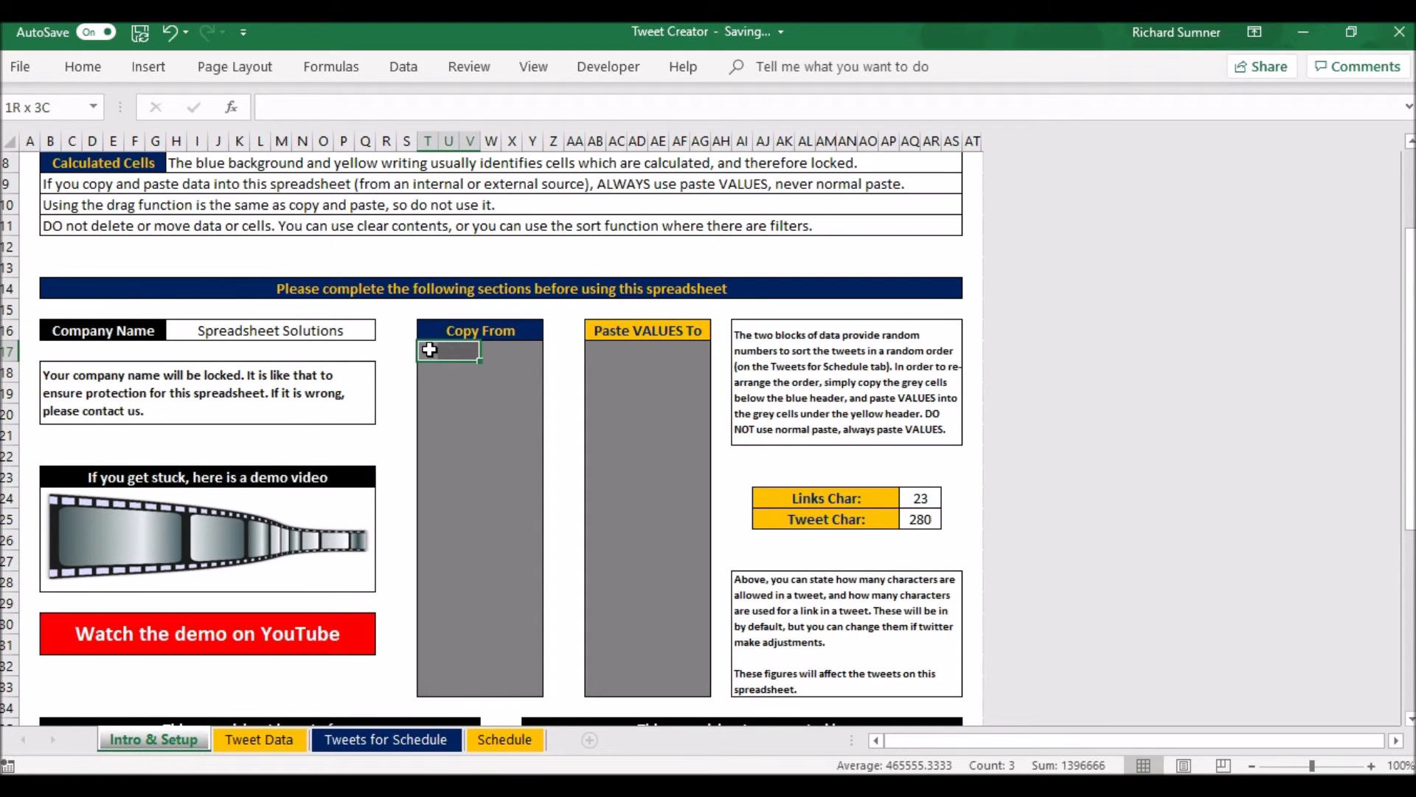
left_click_drag(434, 352, 523, 570)
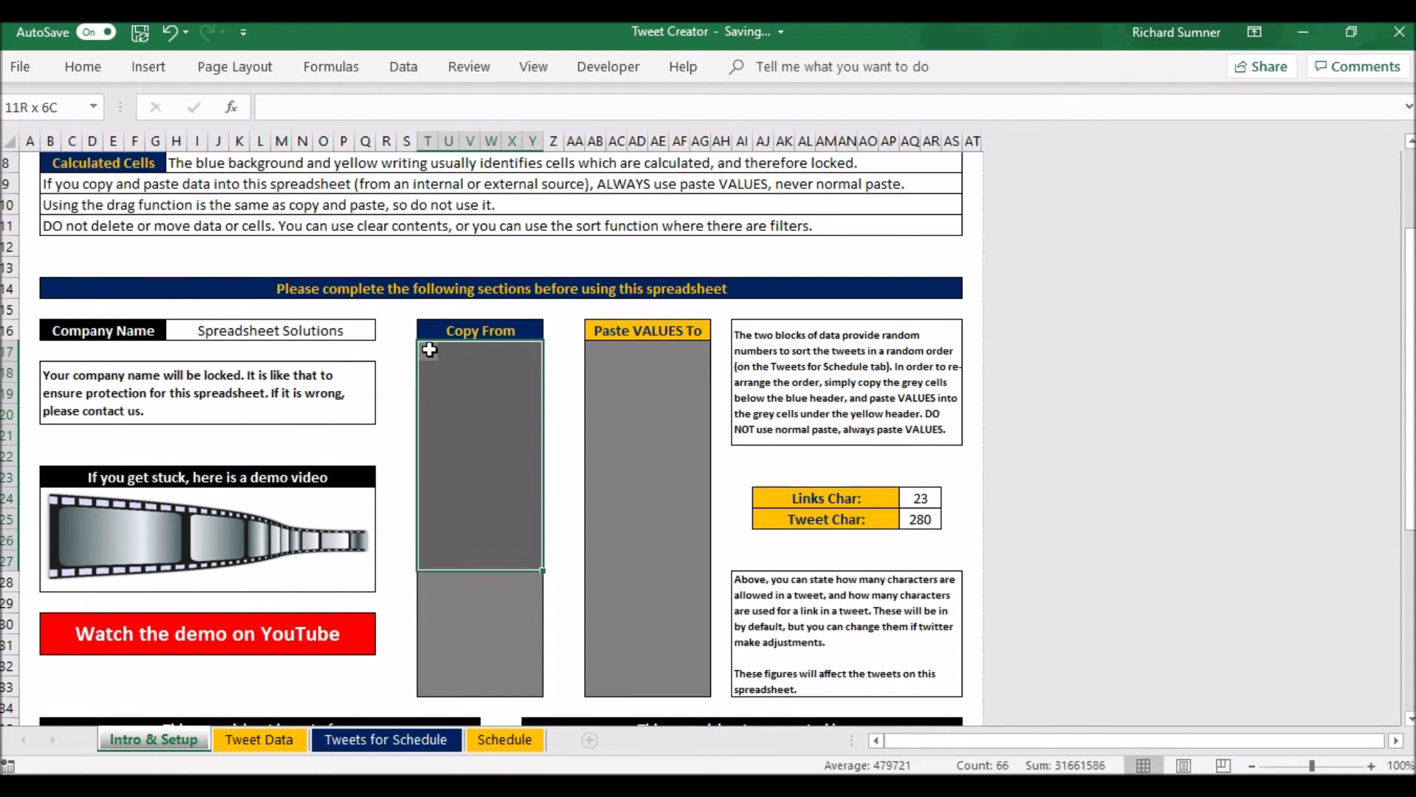
right_click(429, 351)
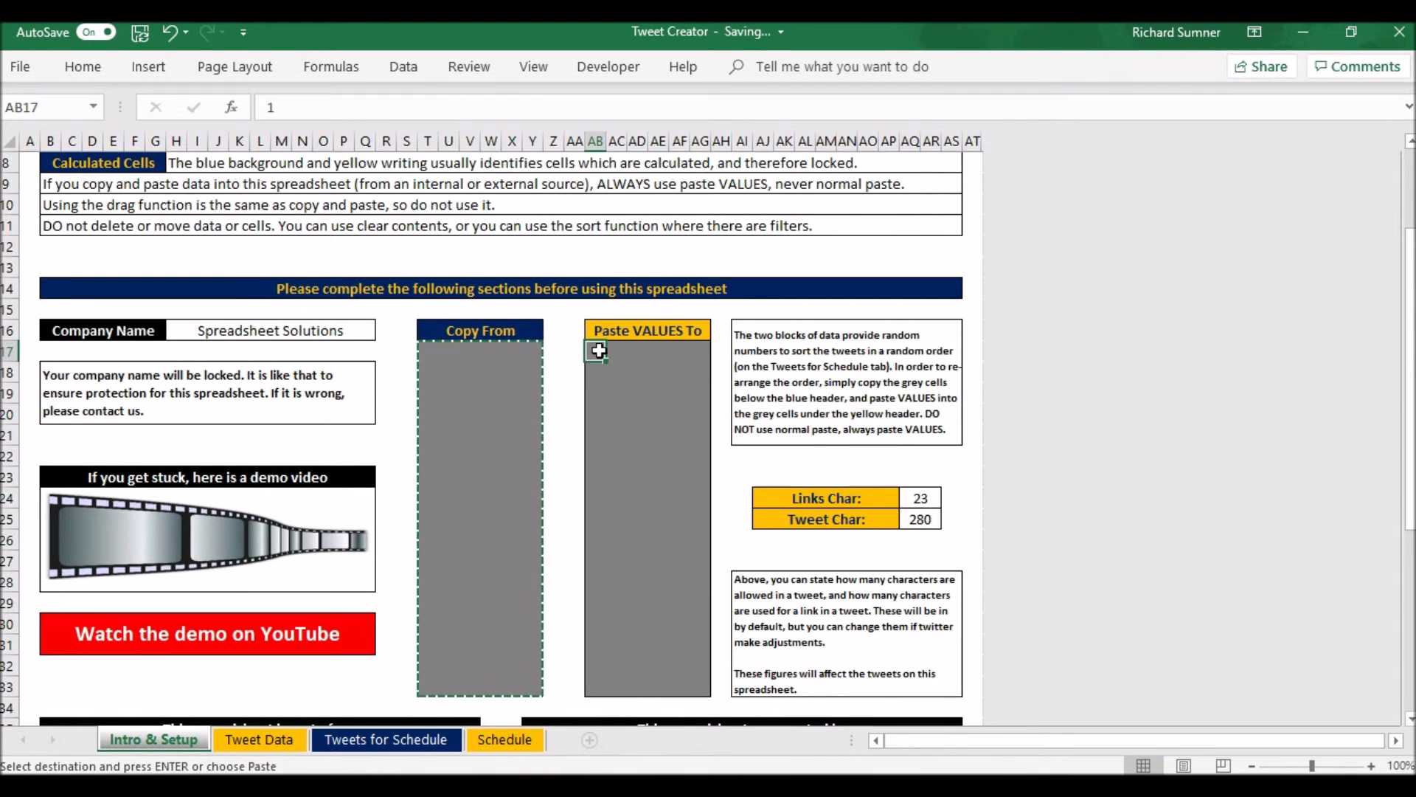
Paste those numbers as values into the Paste VALUES To block to reshuffle the tweets
right_click(596, 352)
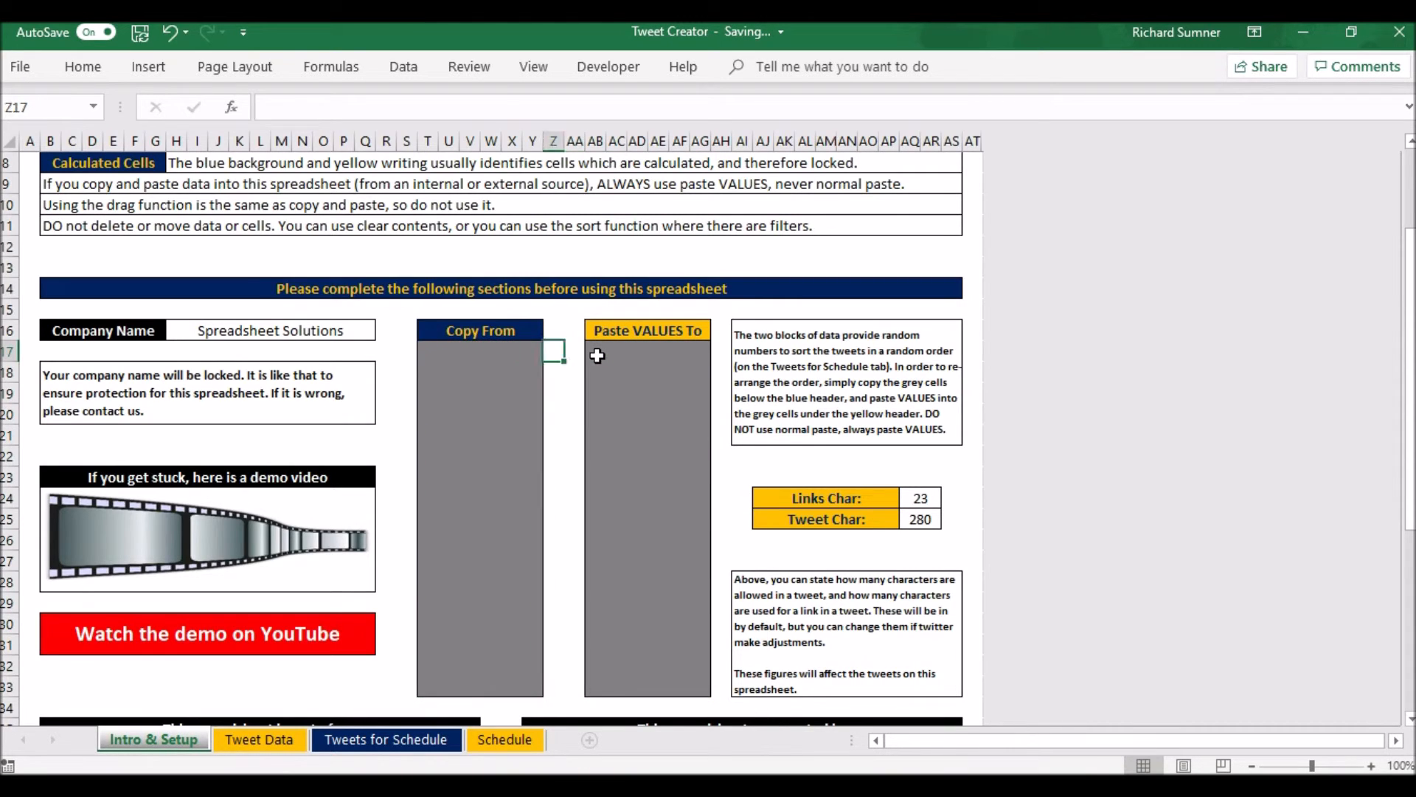
left_click(30, 351)
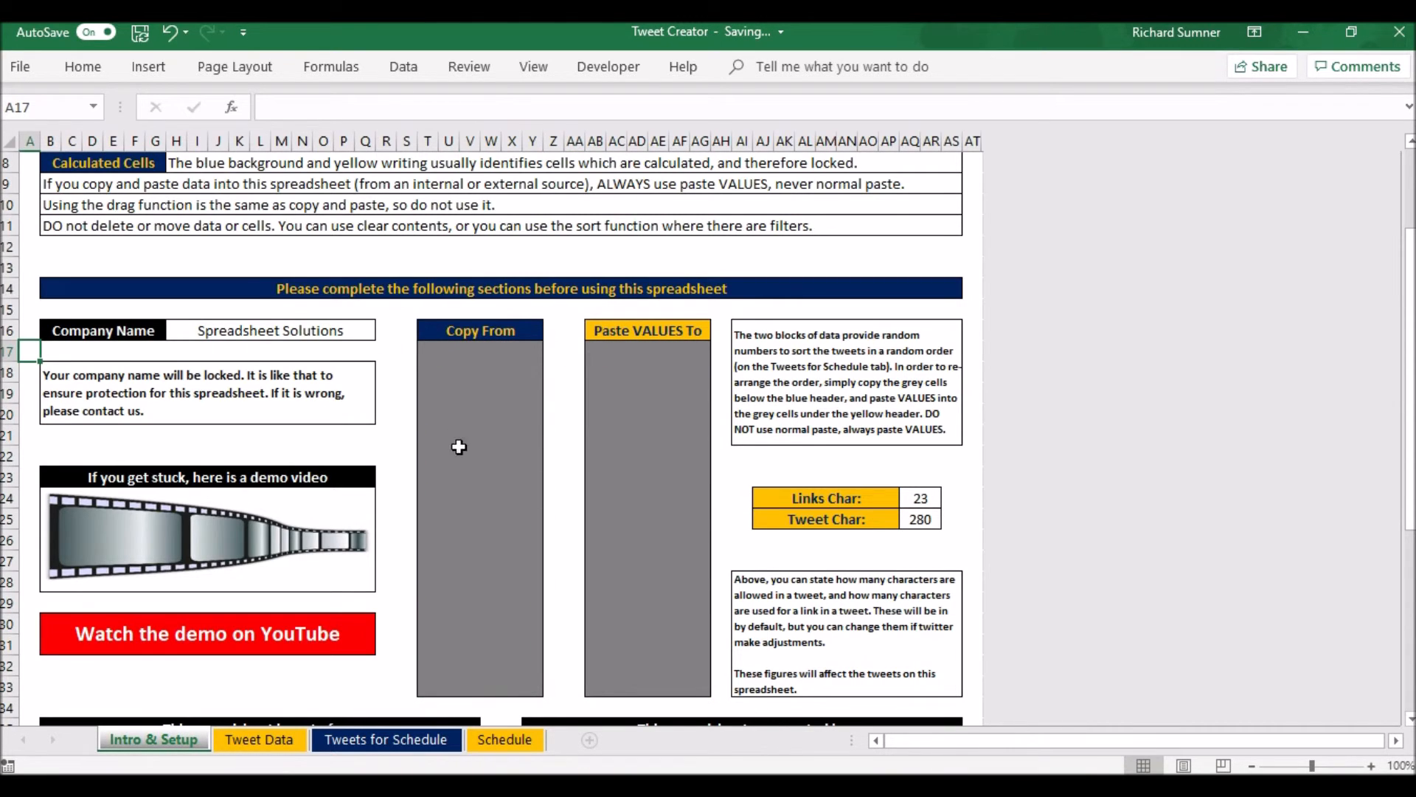
mouse_move(611, 519)
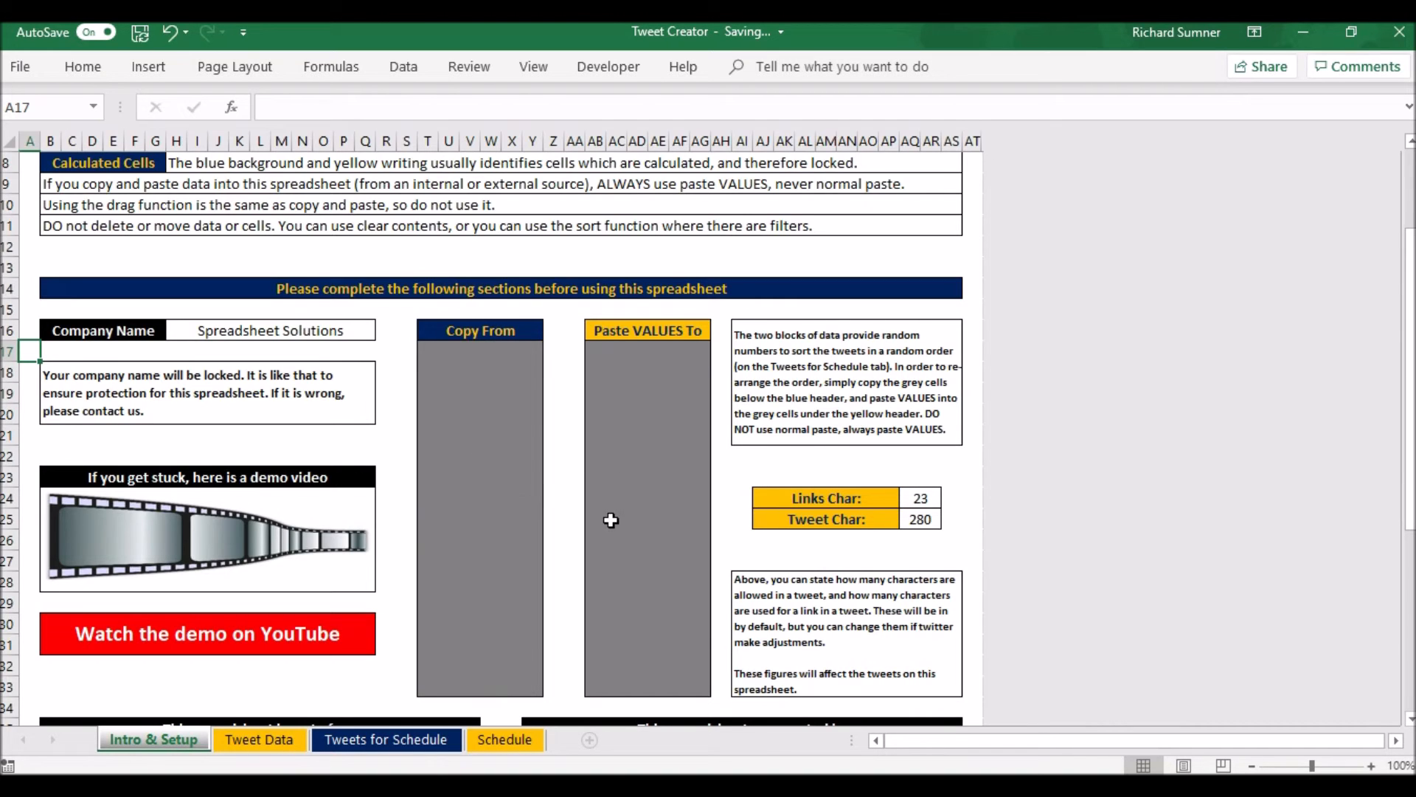
mouse_move(426, 668)
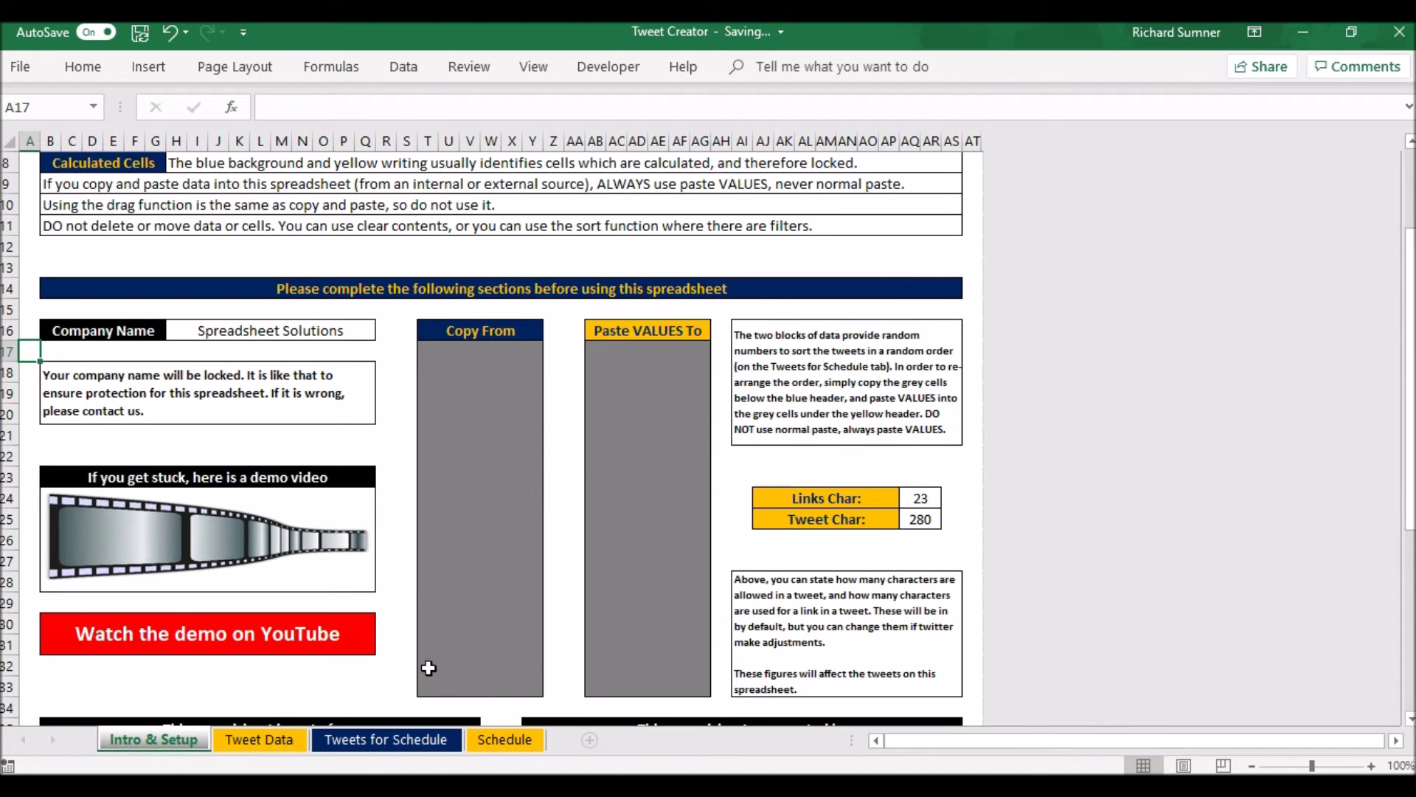
left_click(387, 739)
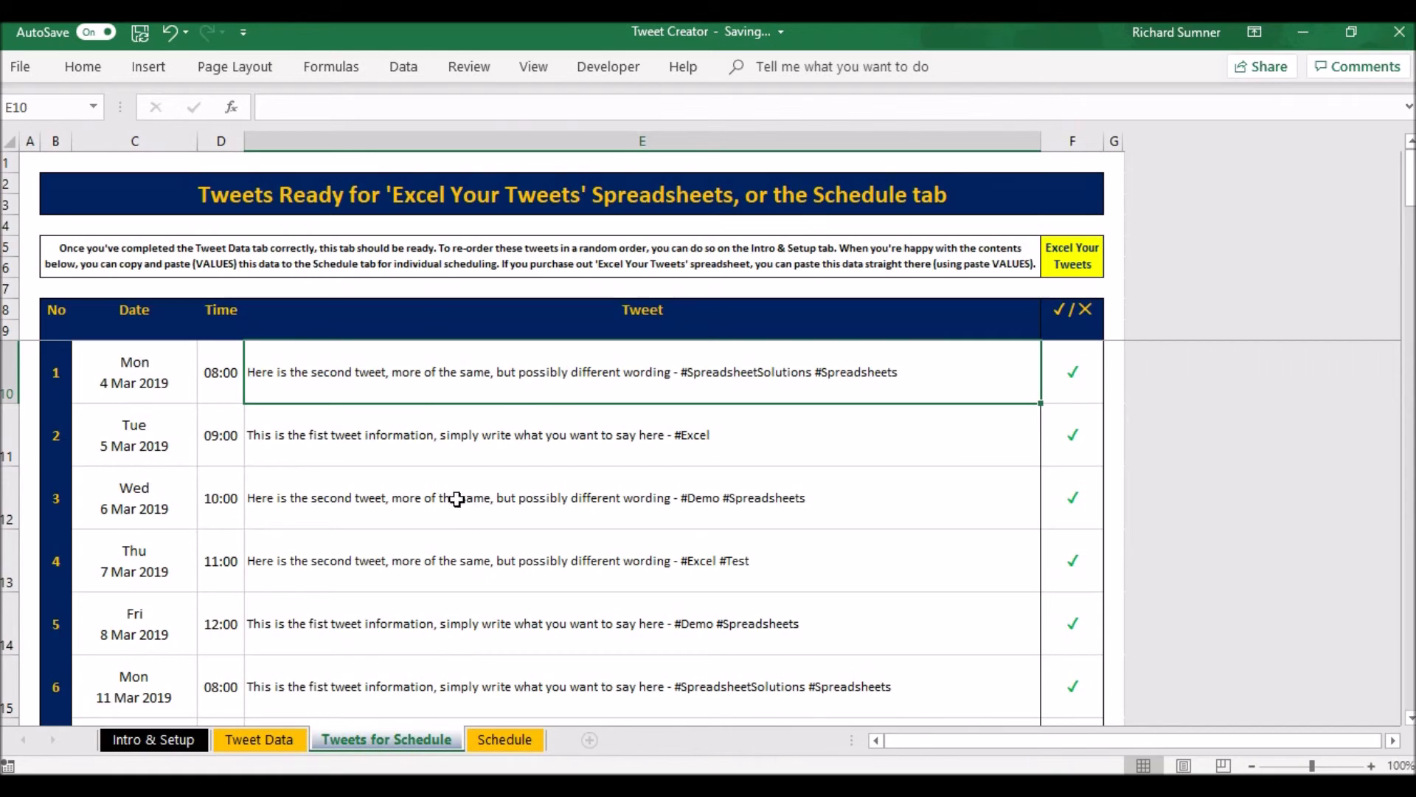
mouse_move(452, 649)
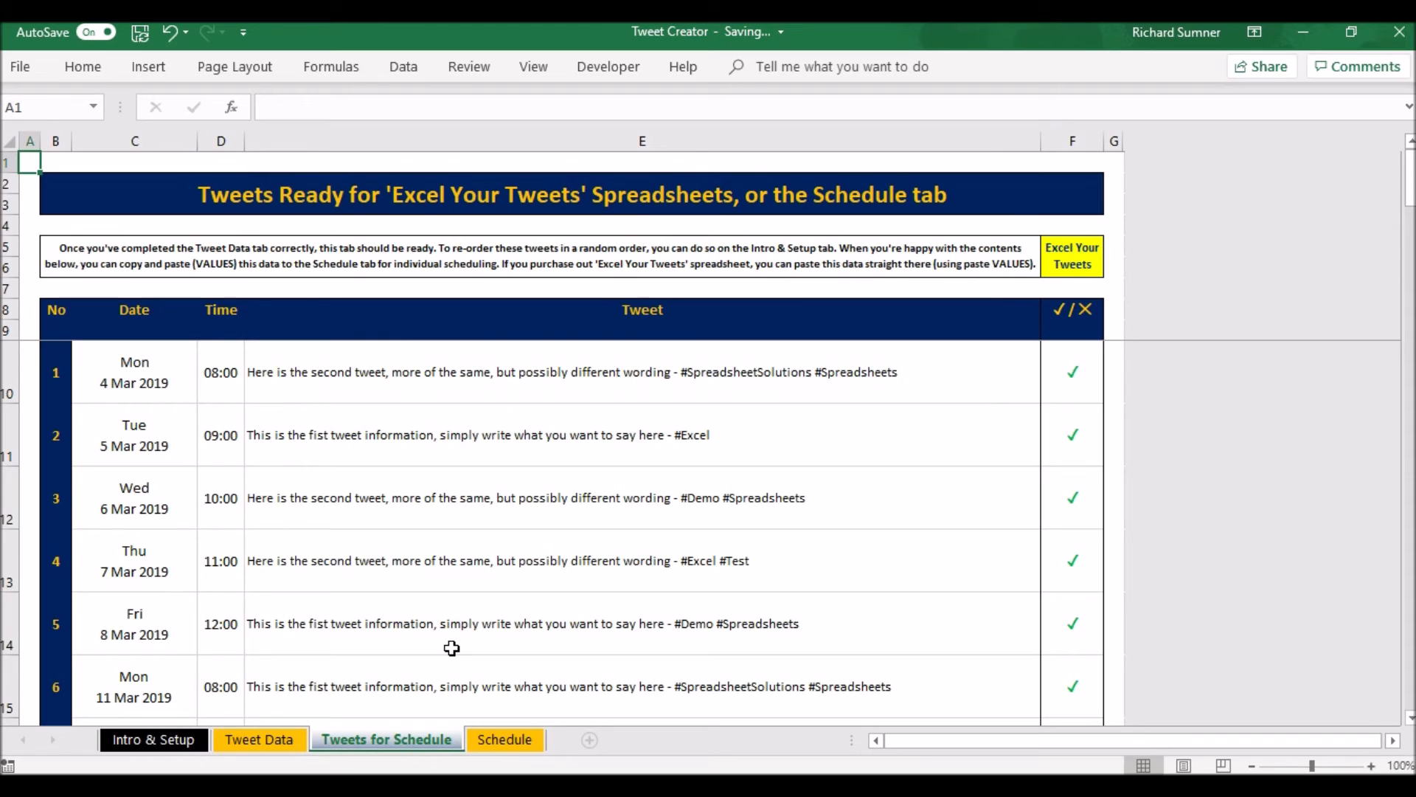
mouse_move(552, 537)
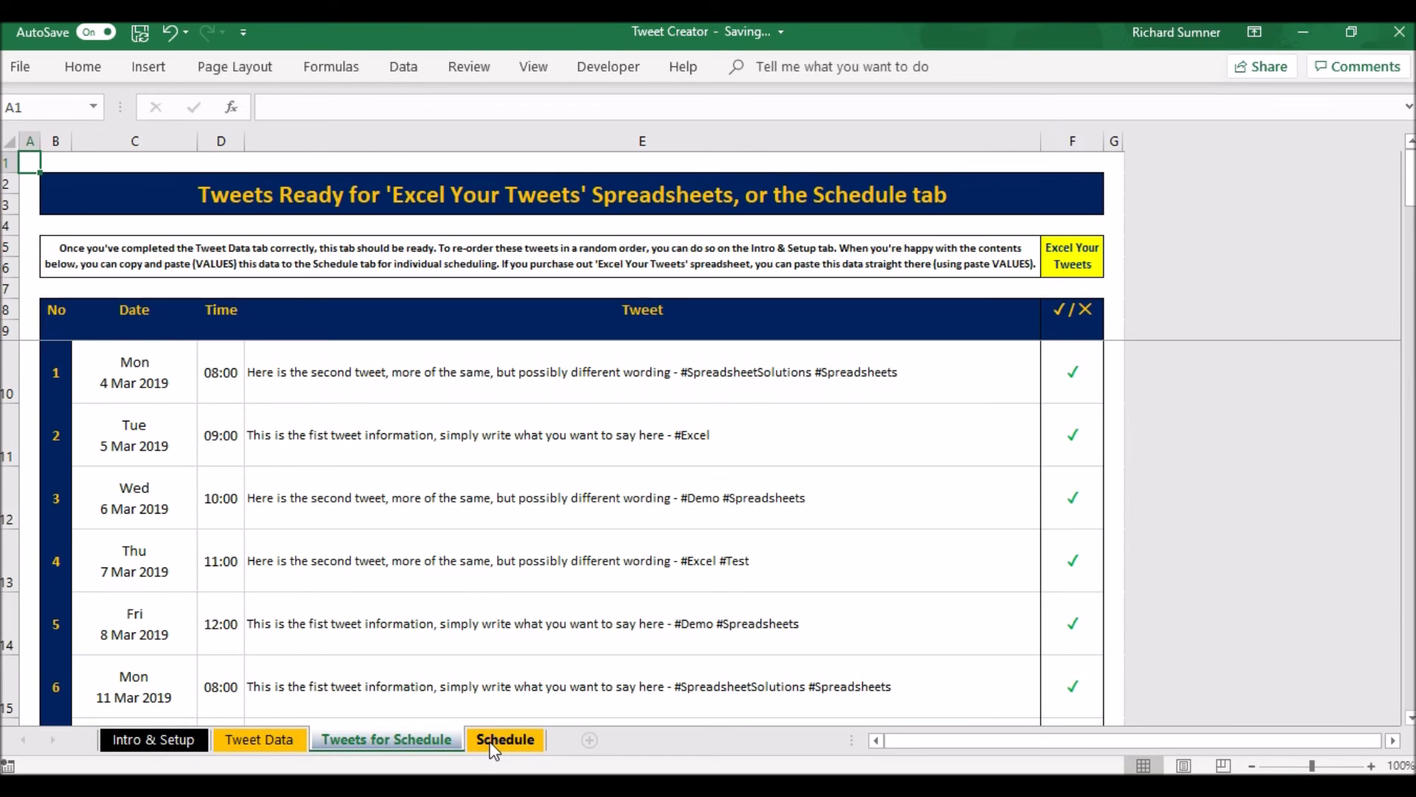
left_click(387, 739)
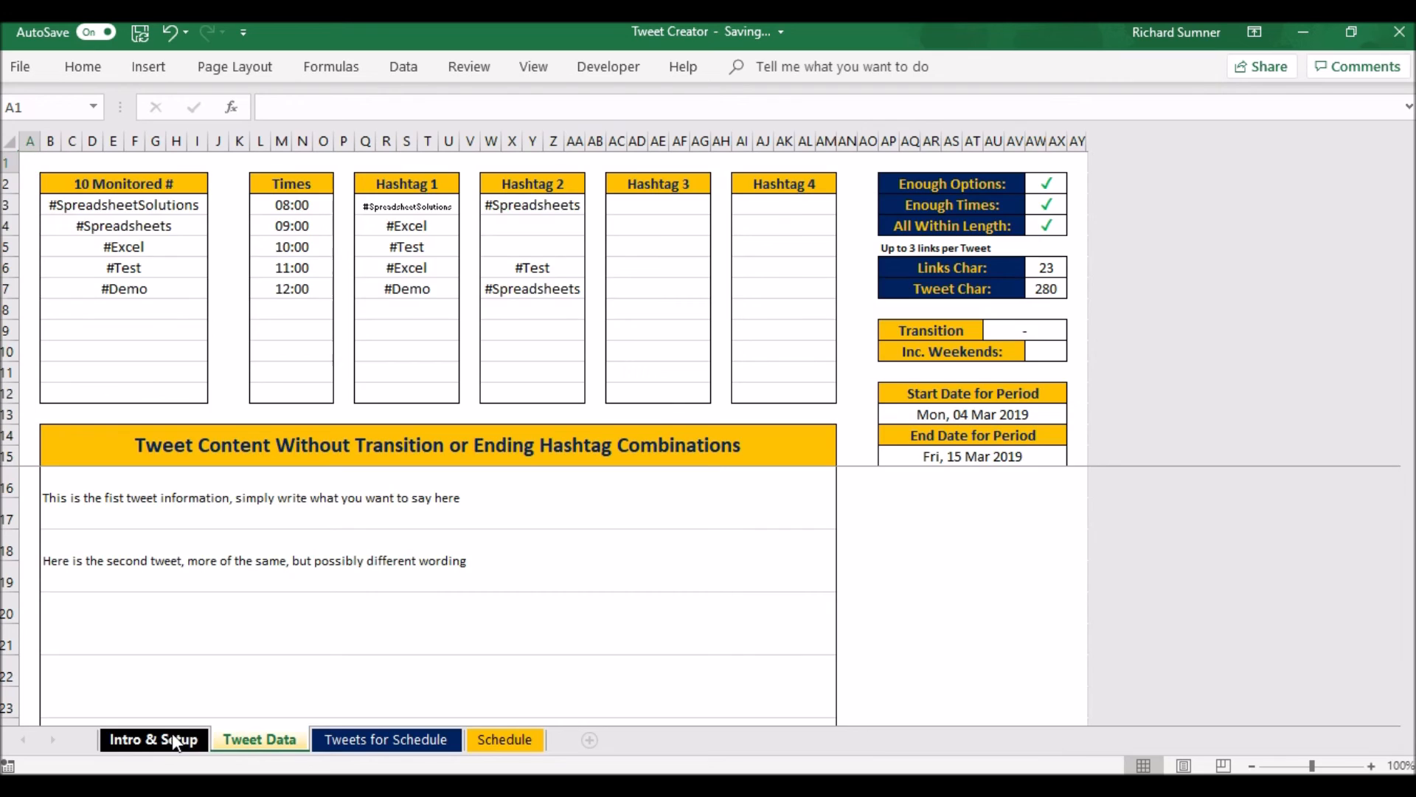
left_click(152, 739)
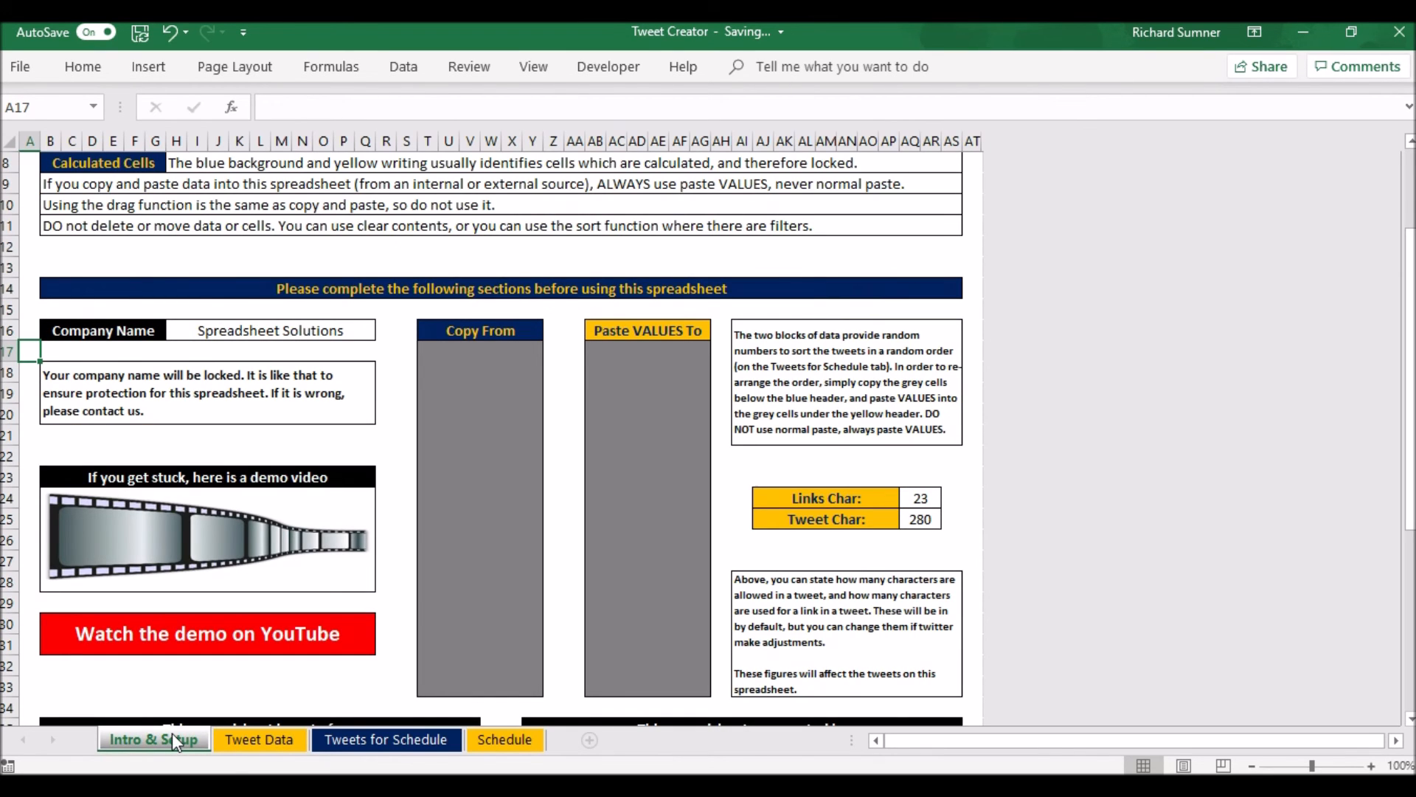